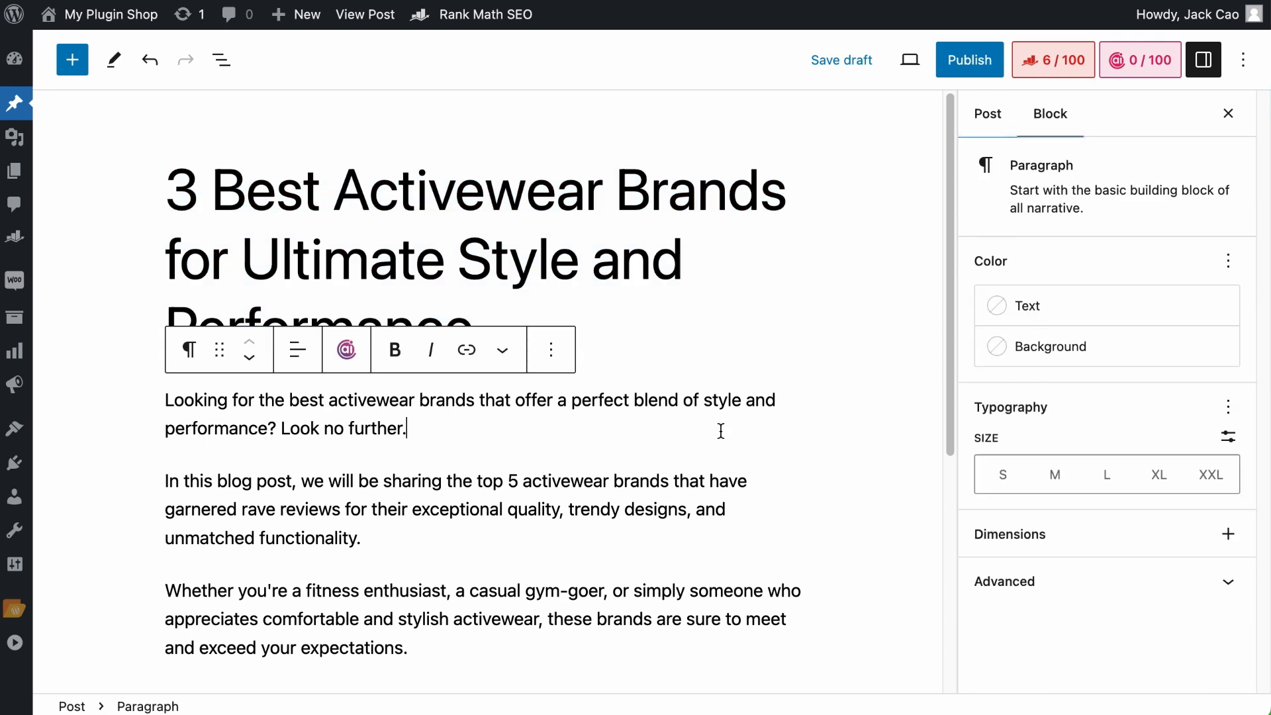
# Step: Launch Content AI's Blog Paragraph tool via '// para' on the empty Girlfriend Collective block
pyautogui.scroll(-3)
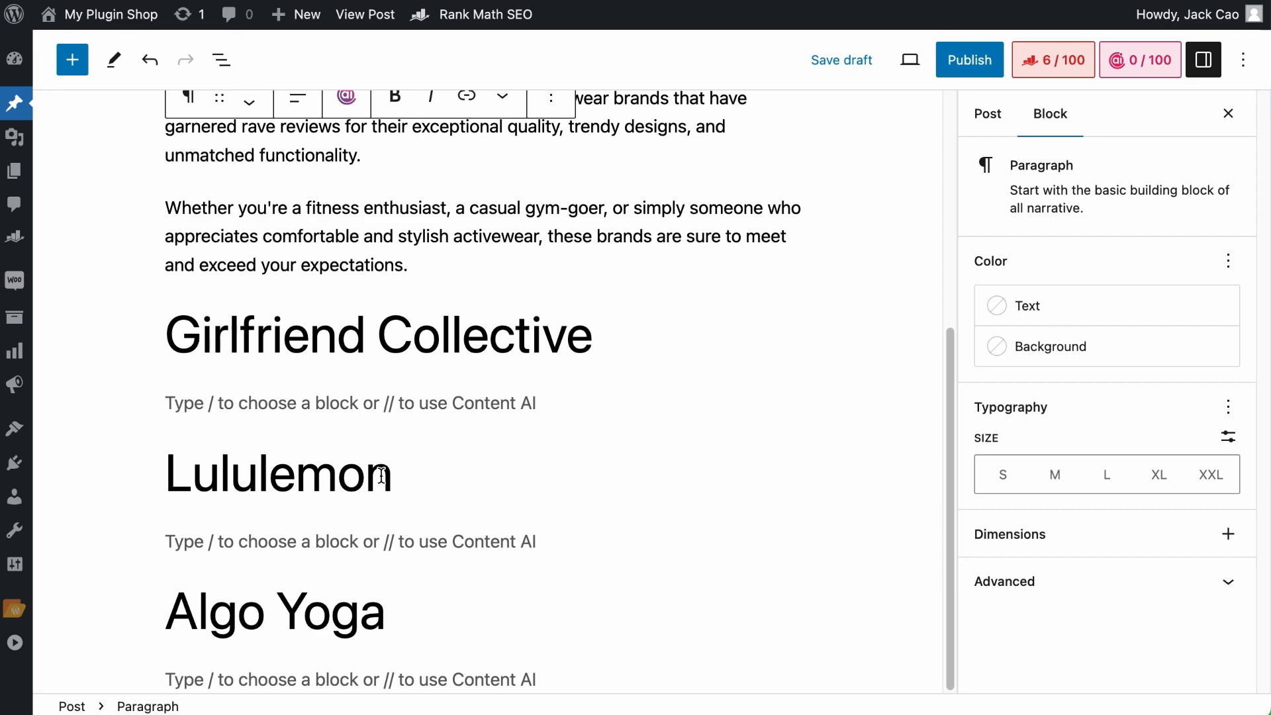
pyautogui.moveTo(360, 428)
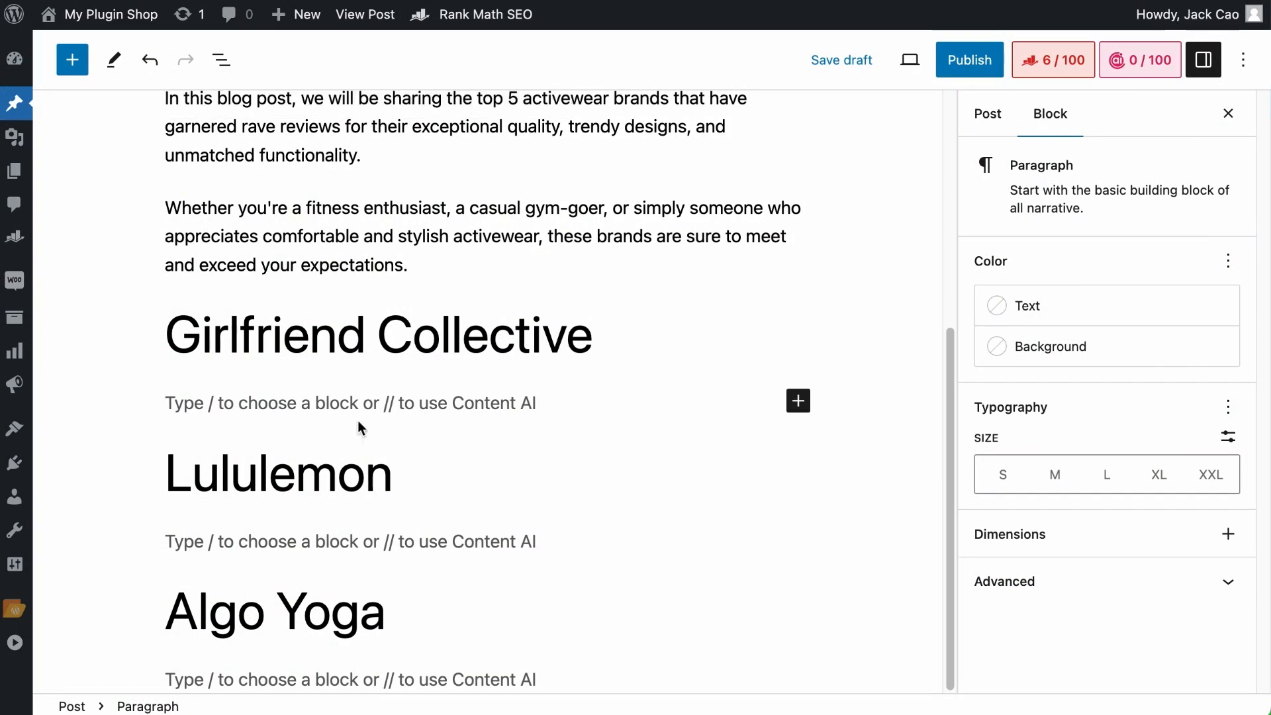
pyautogui.moveTo(451, 404)
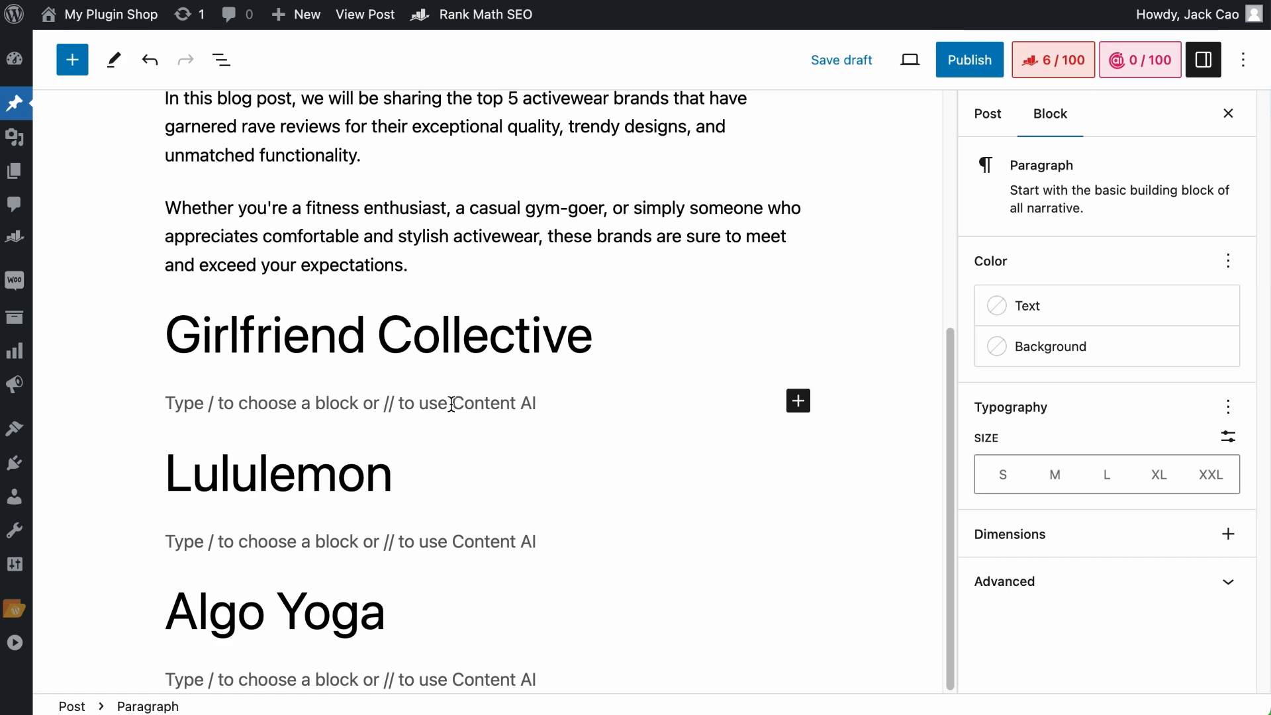
pyautogui.moveTo(1146, 69)
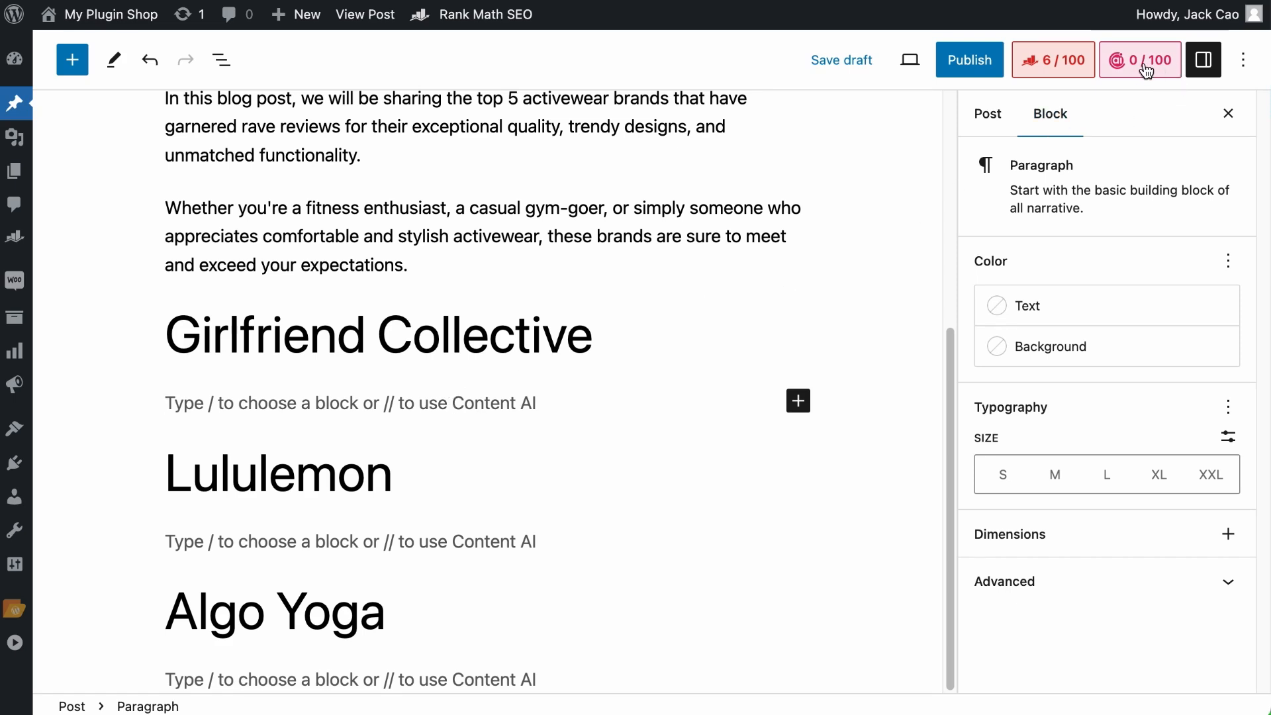
pyautogui.click(1139, 59)
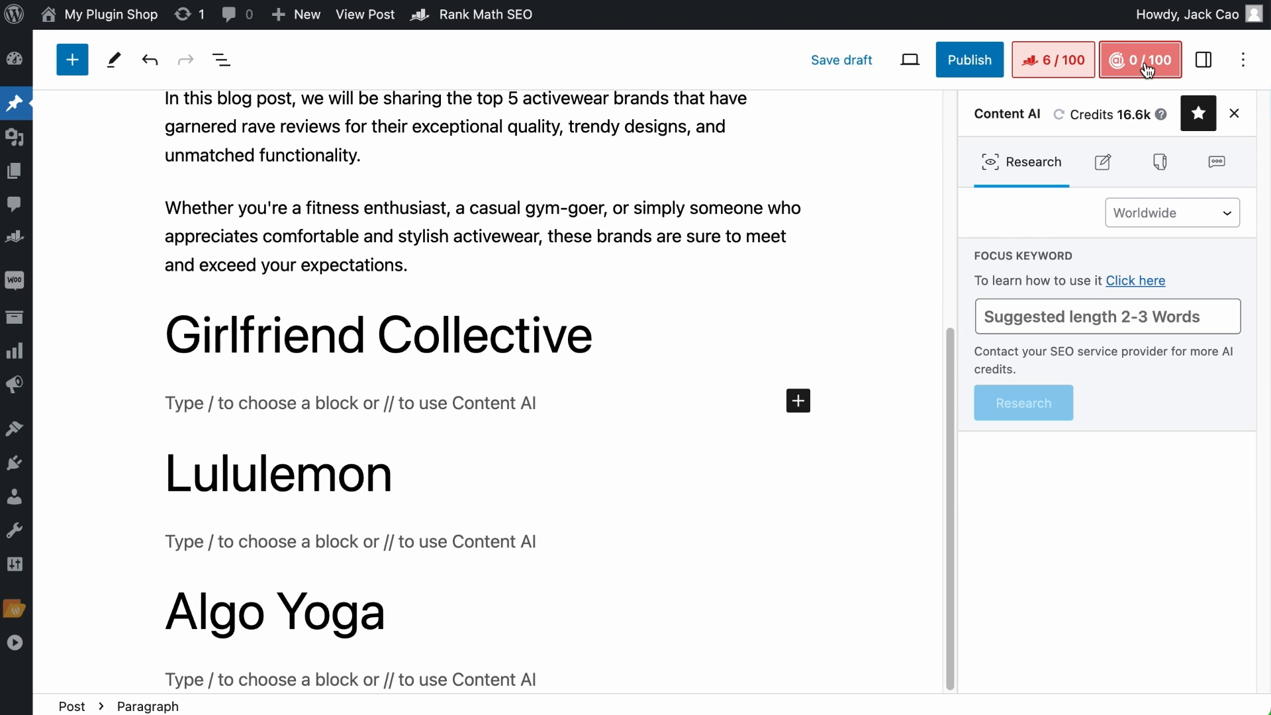
pyautogui.click(1159, 161)
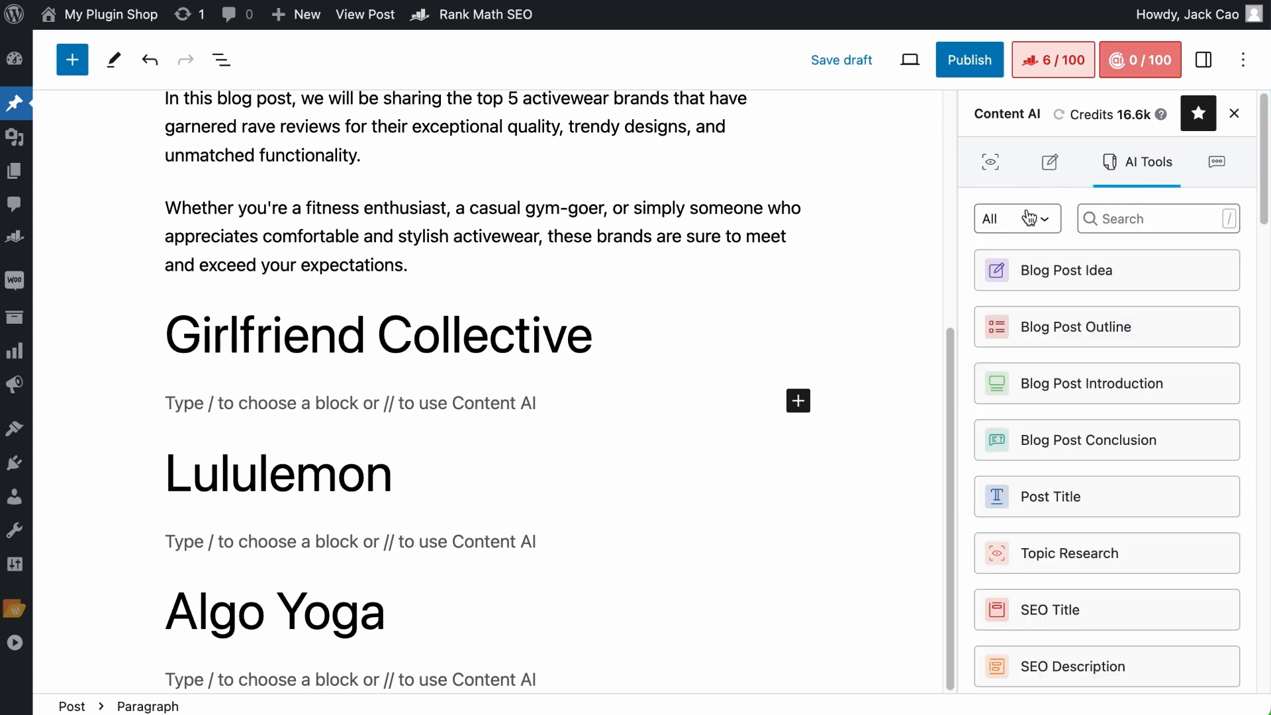
pyautogui.click(1017, 218)
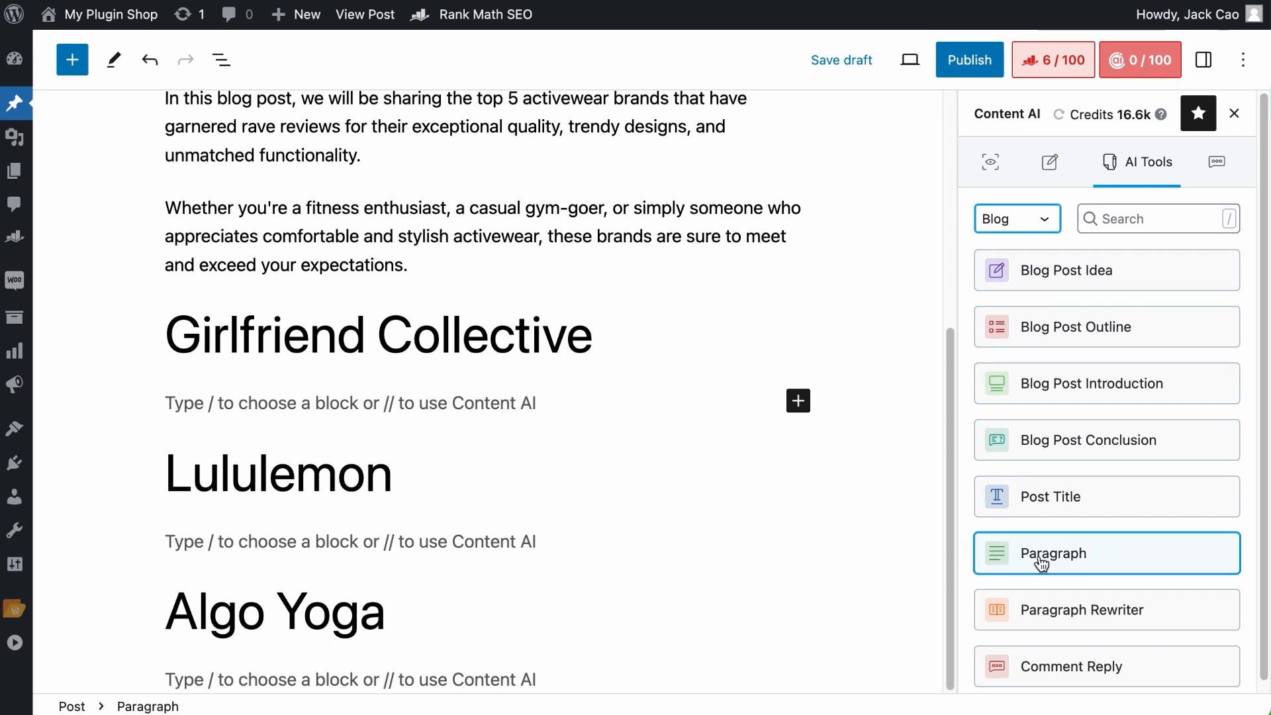
pyautogui.moveTo(531, 493)
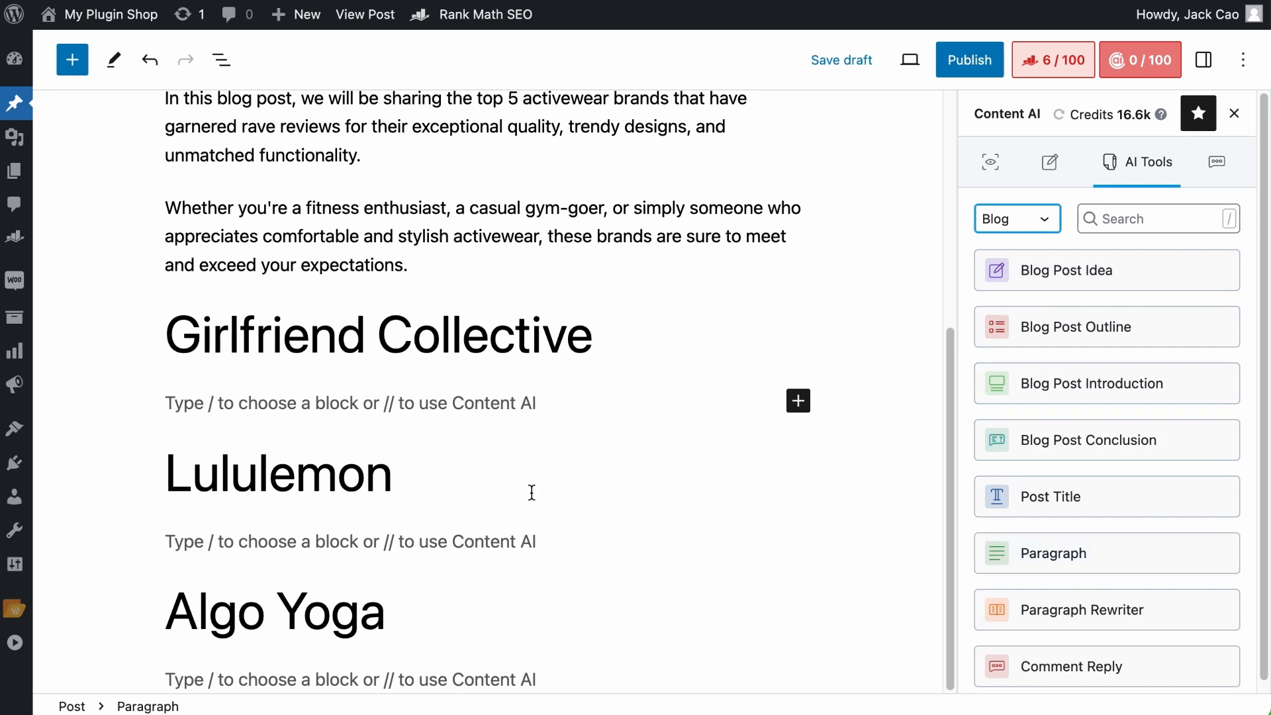
pyautogui.moveTo(442, 404)
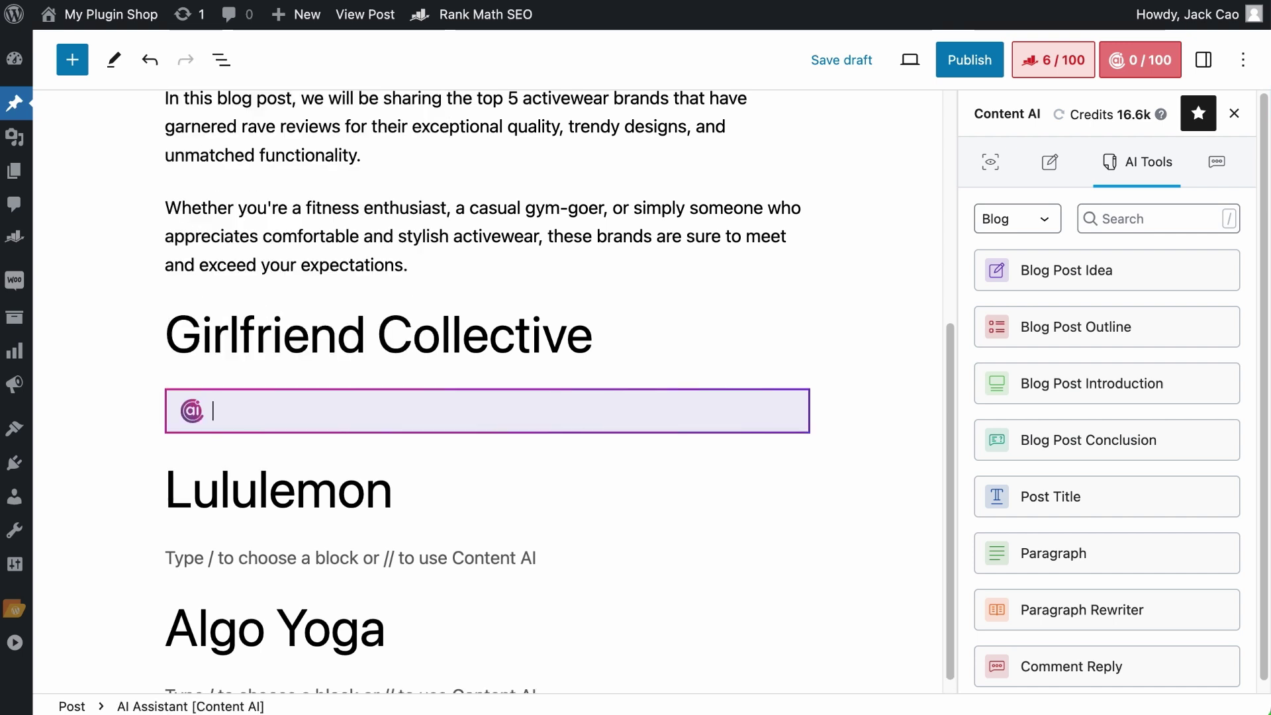
pyautogui.write('para')
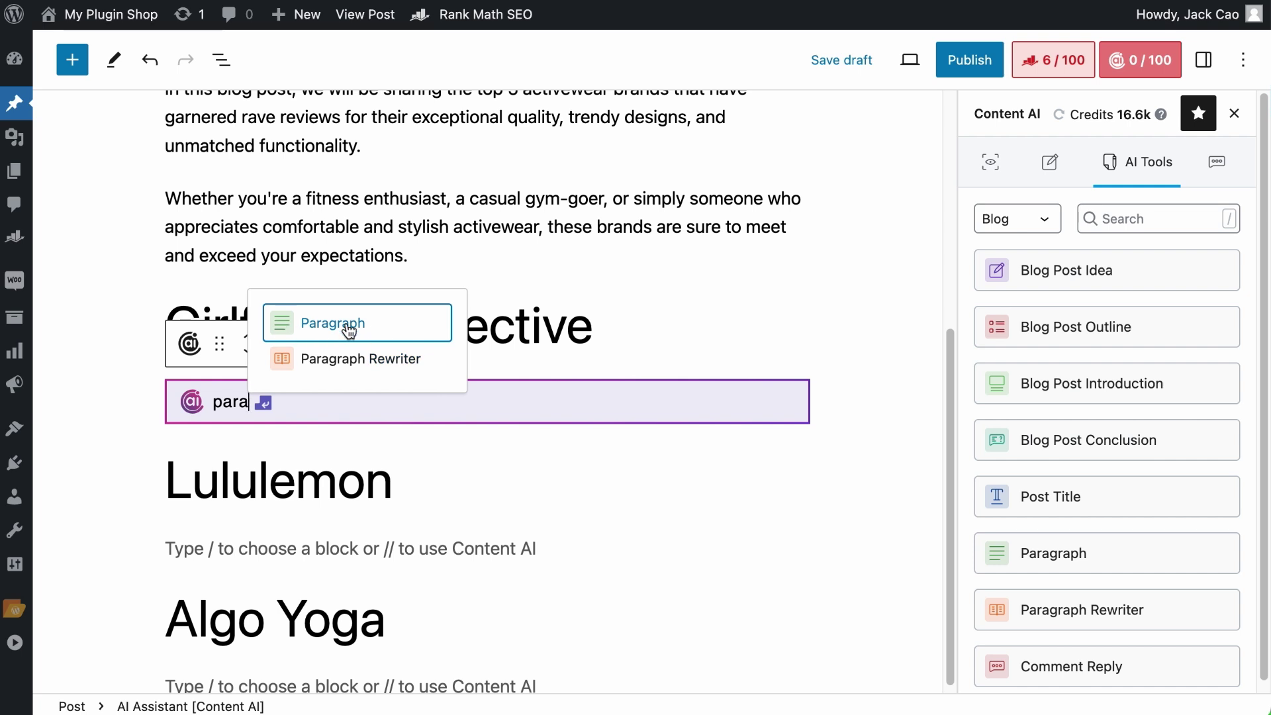
pyautogui.click(331, 322)
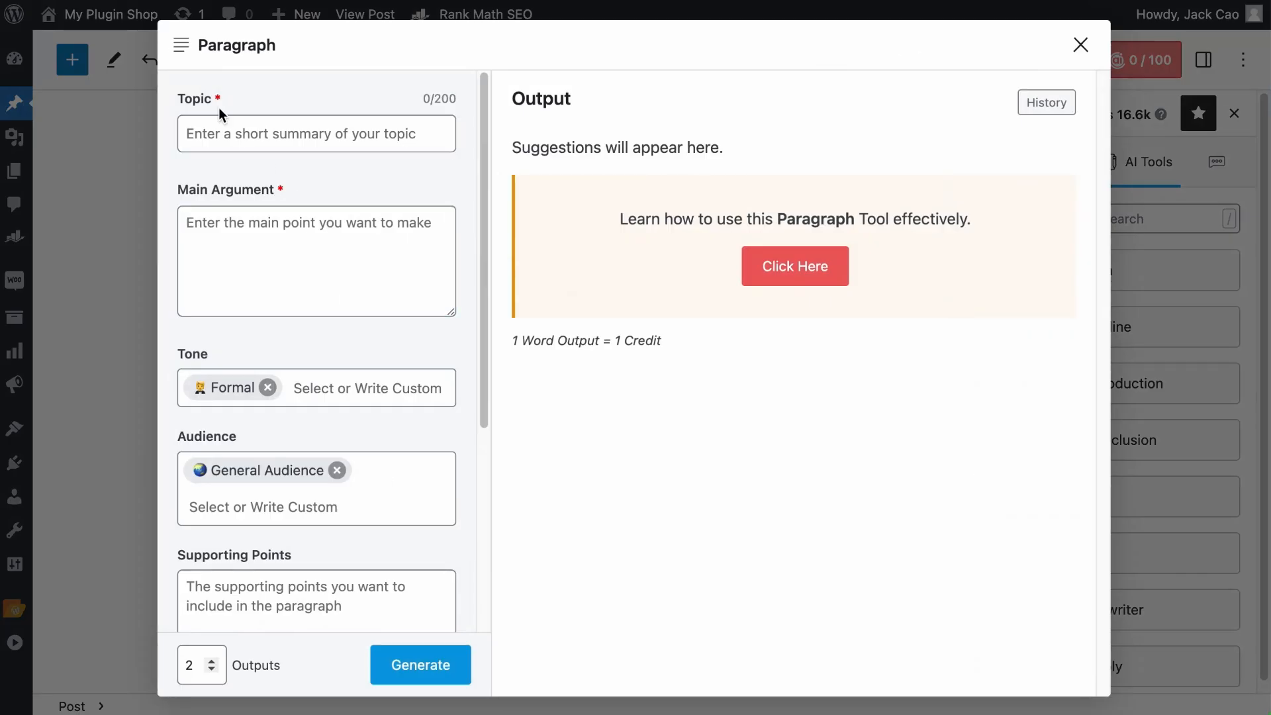
# Step: Paste the post title '3 Best Activewear Brands for Ultimate Style and Performance' as the topic
pyautogui.click(315, 261)
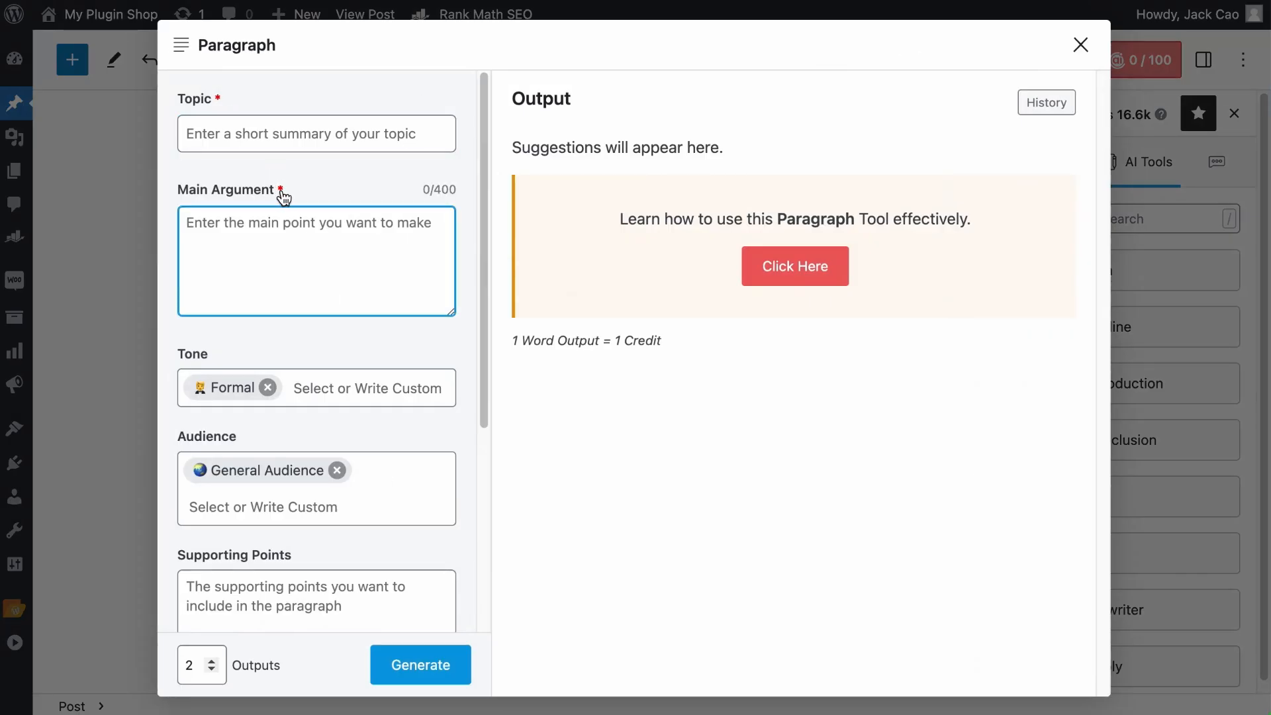
pyautogui.click(315, 134)
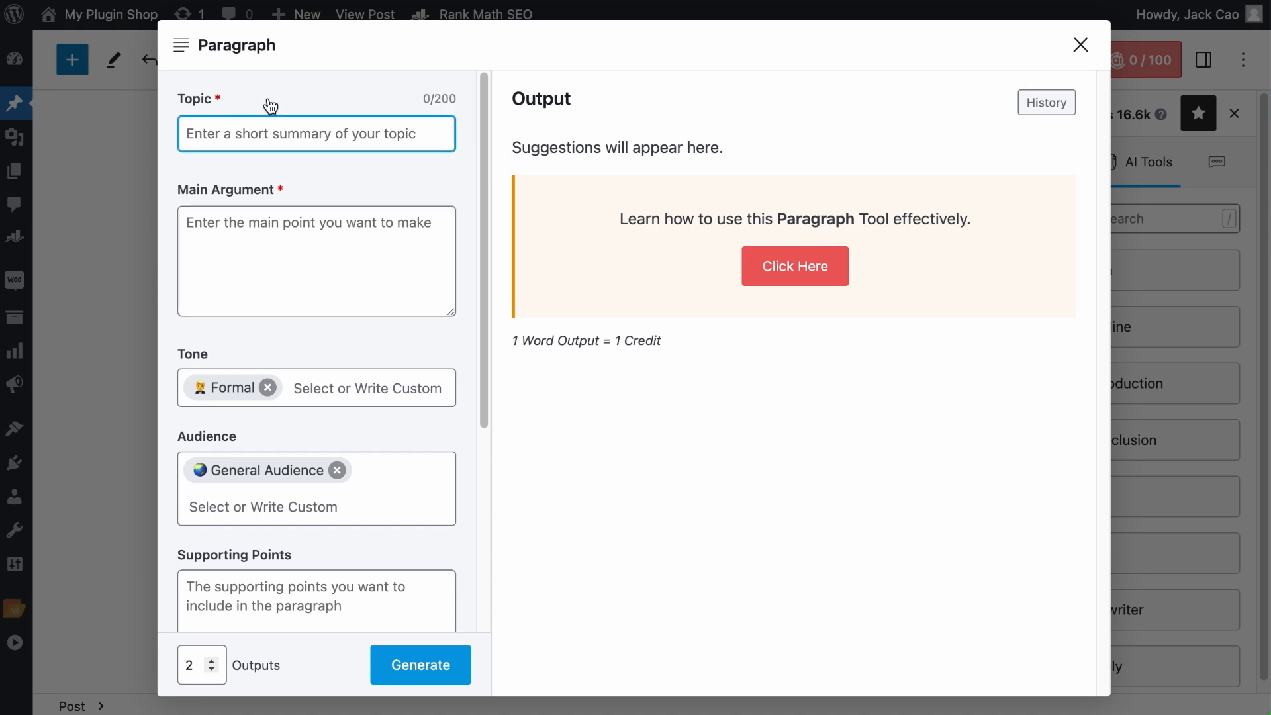
pyautogui.click(316, 261)
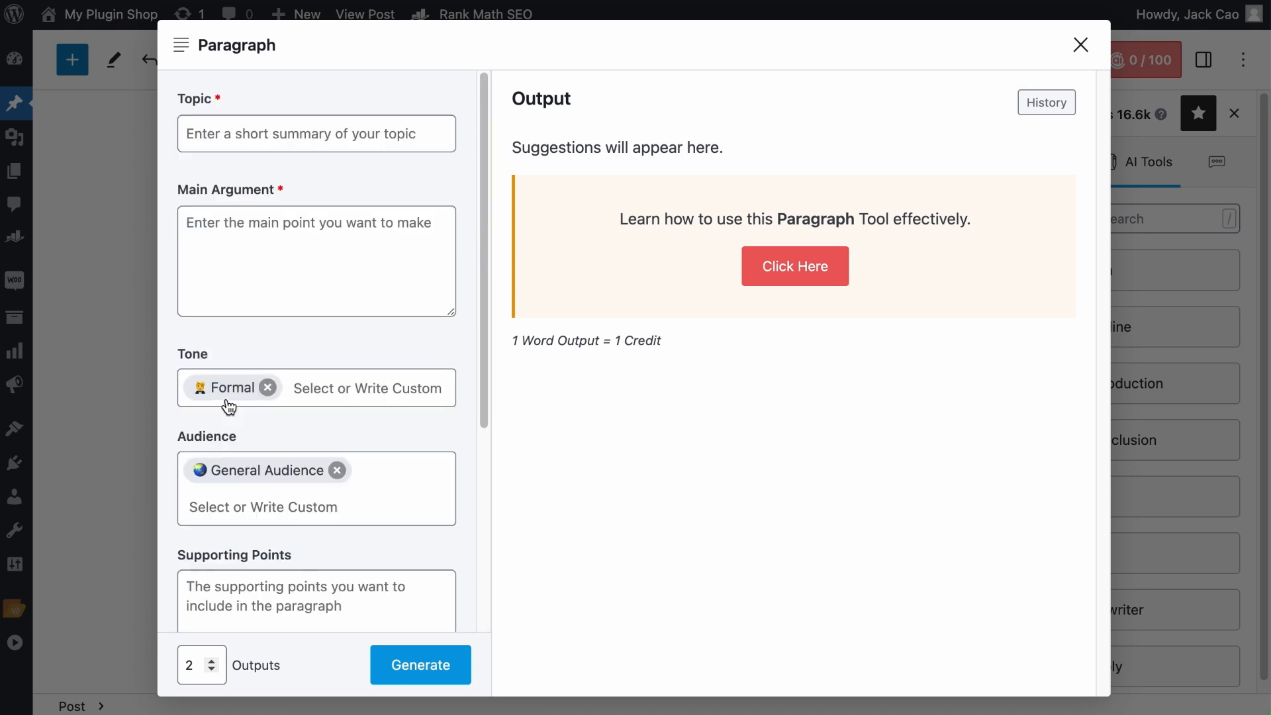
pyautogui.click(316, 134)
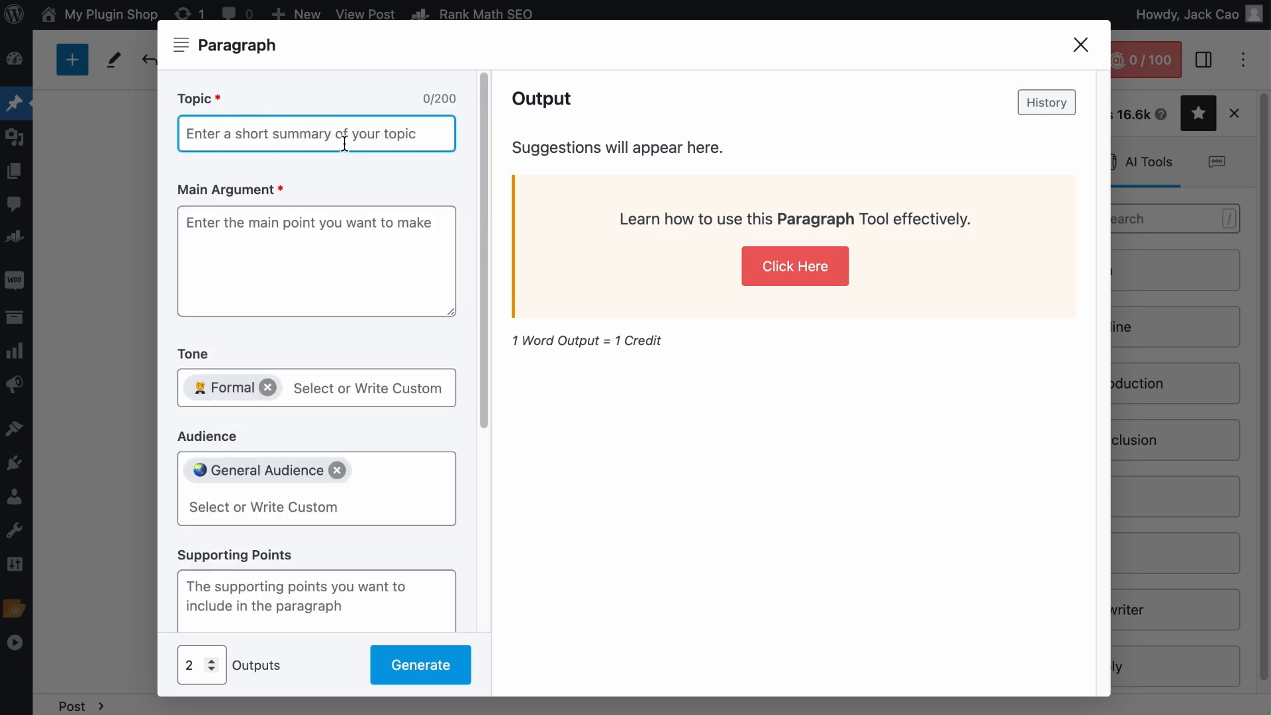
pyautogui.click(420, 665)
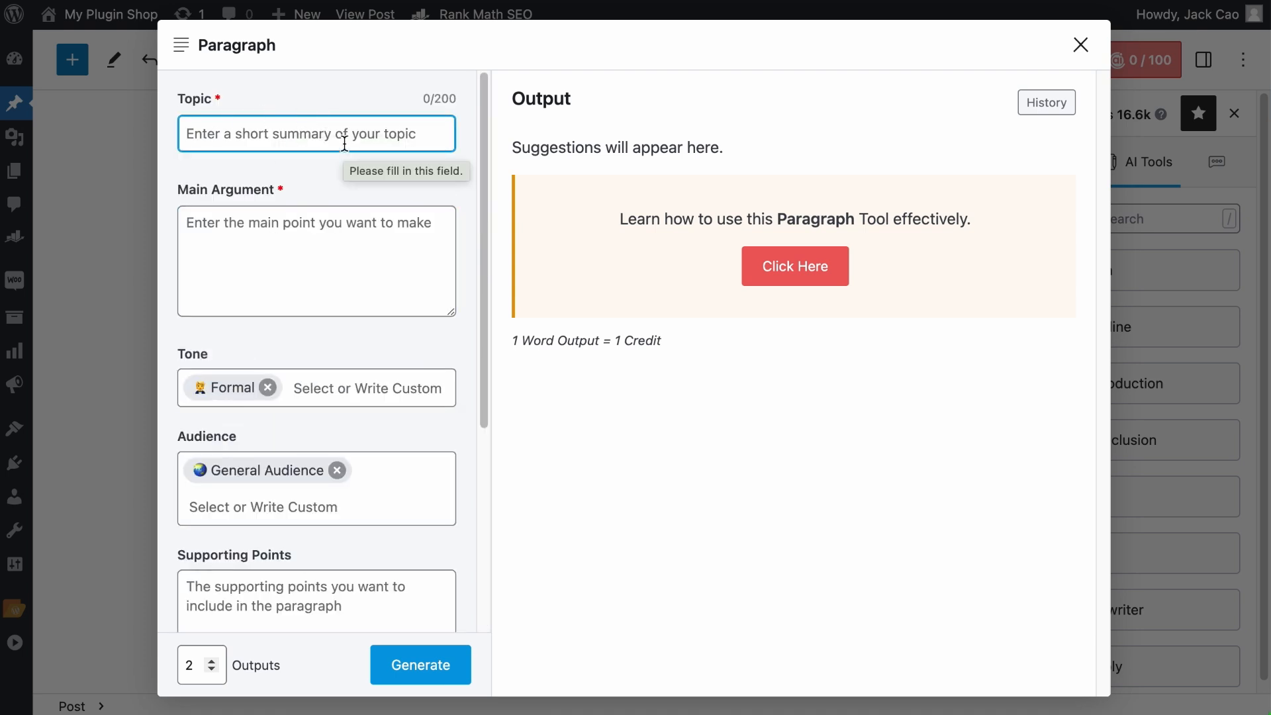
pyautogui.click(1079, 45)
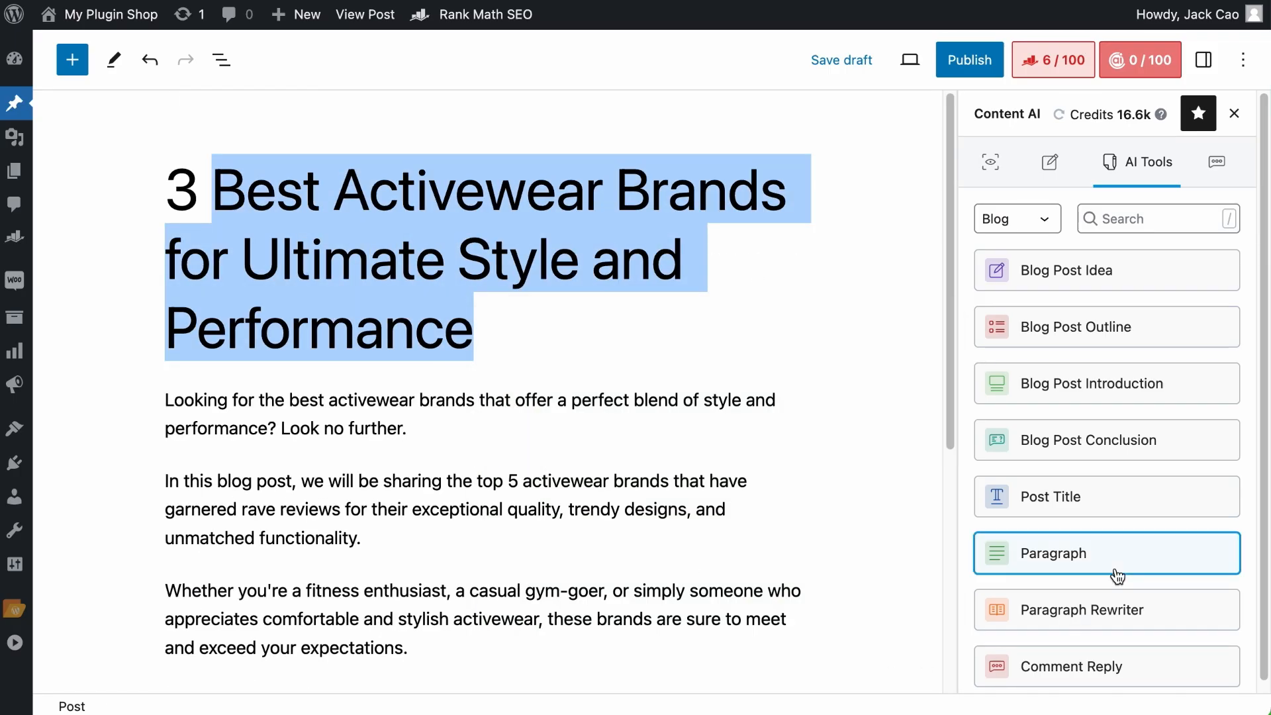
pyautogui.click(1104, 552)
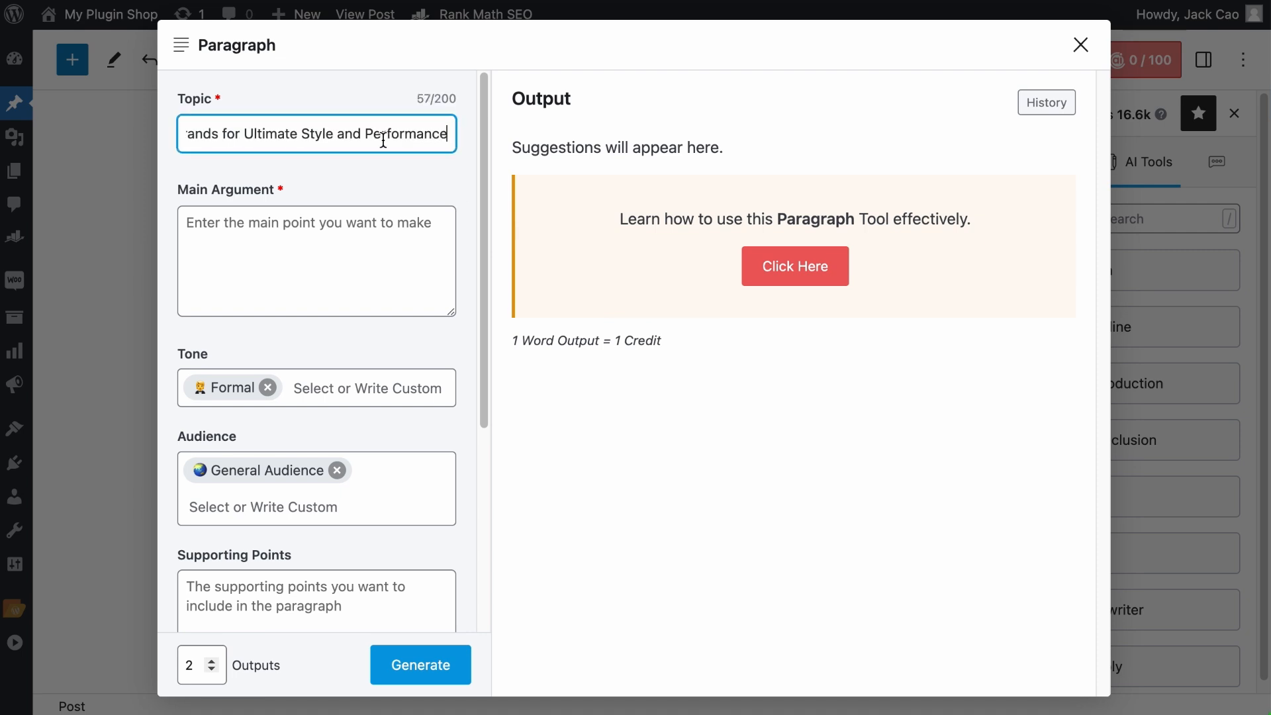
pyautogui.moveTo(349, 93)
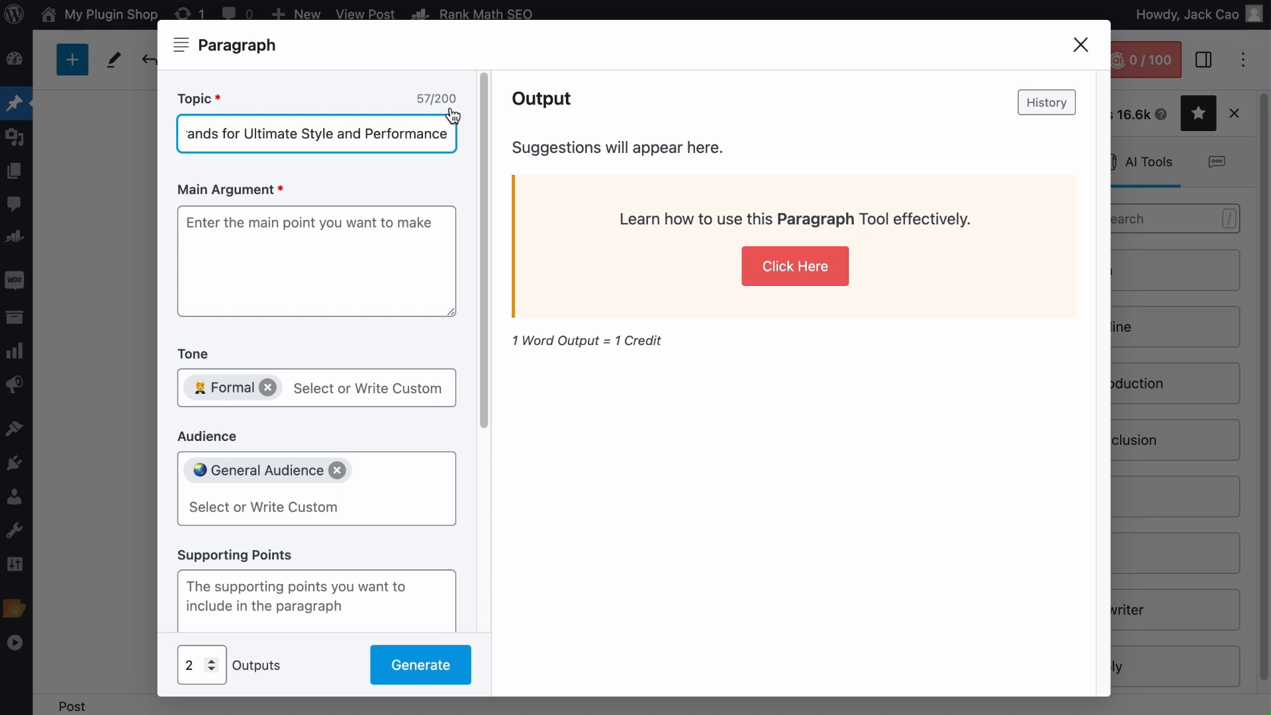
# Step: Enter a main argument on Girlfriend Collective's eco-friendly materials, size inclusivity and ultra-soft fabric
pyautogui.click(316, 261)
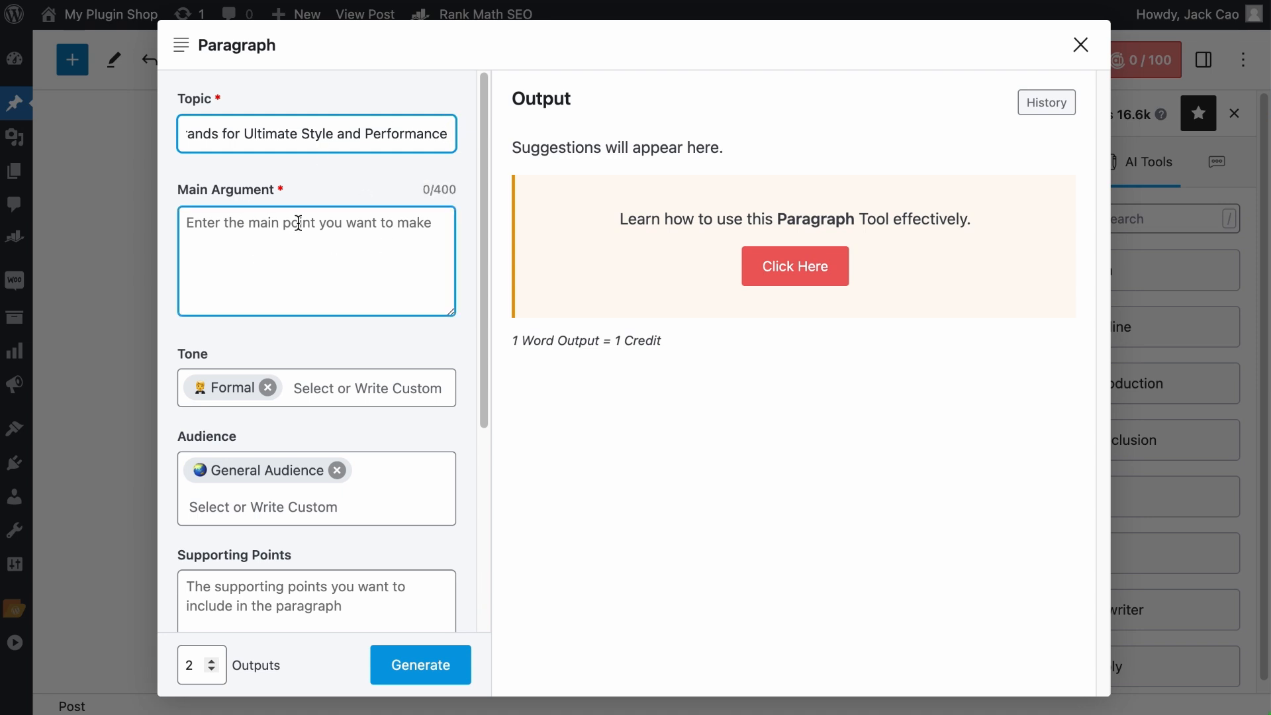
pyautogui.click(420, 664)
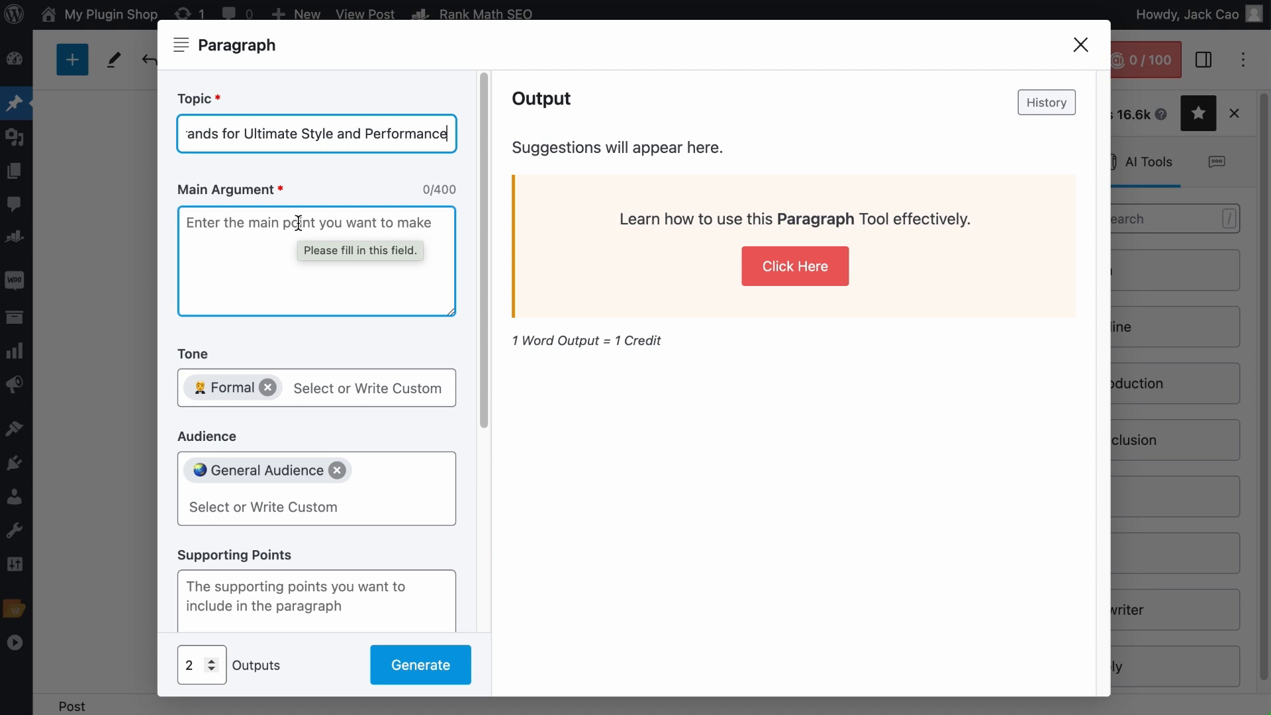
pyautogui.write('Explain why Girlfriend Collec')
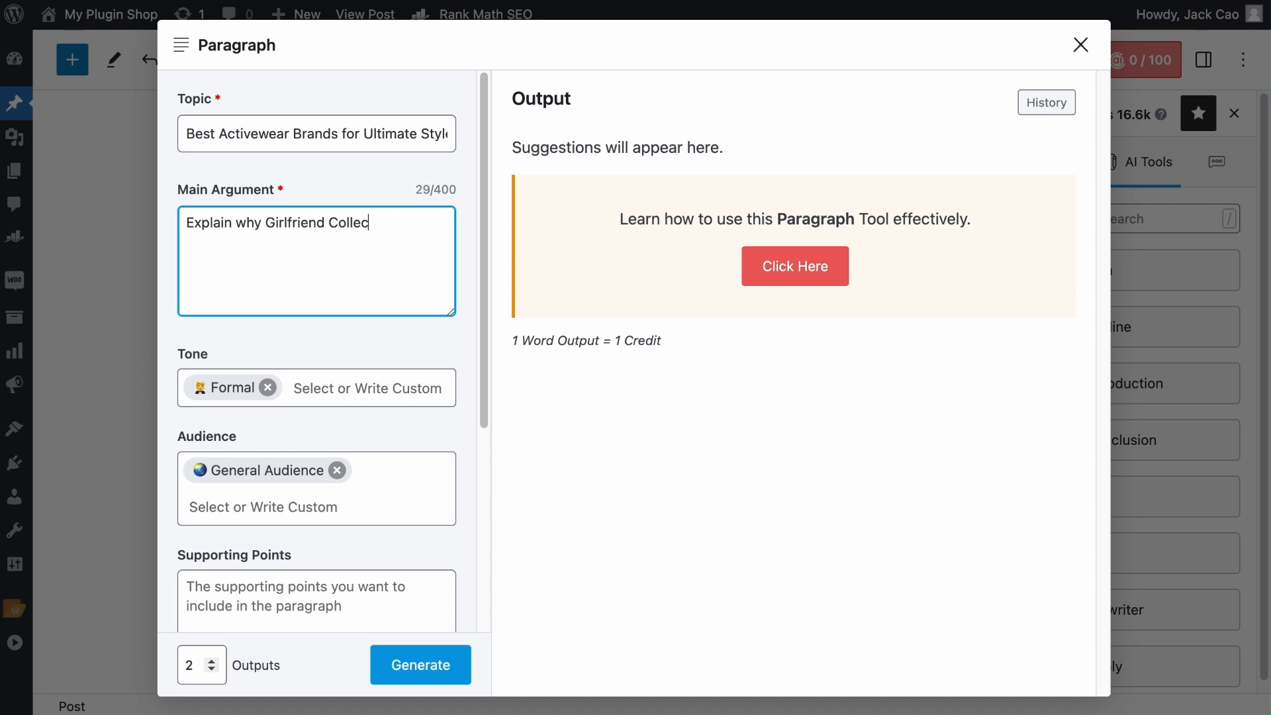
pyautogui.write('tive is one of the best activewear brands. It u')
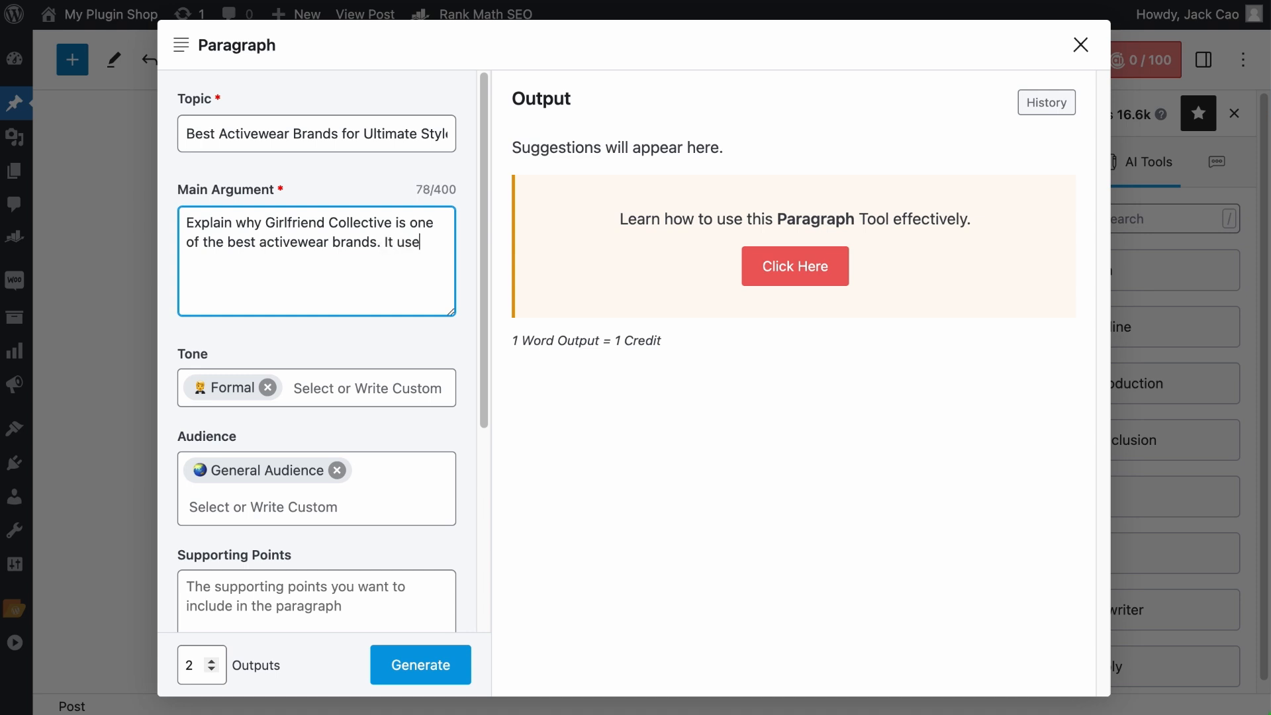
pyautogui.write('s eco-friendly materials, promotes size-inclusive, and its f')
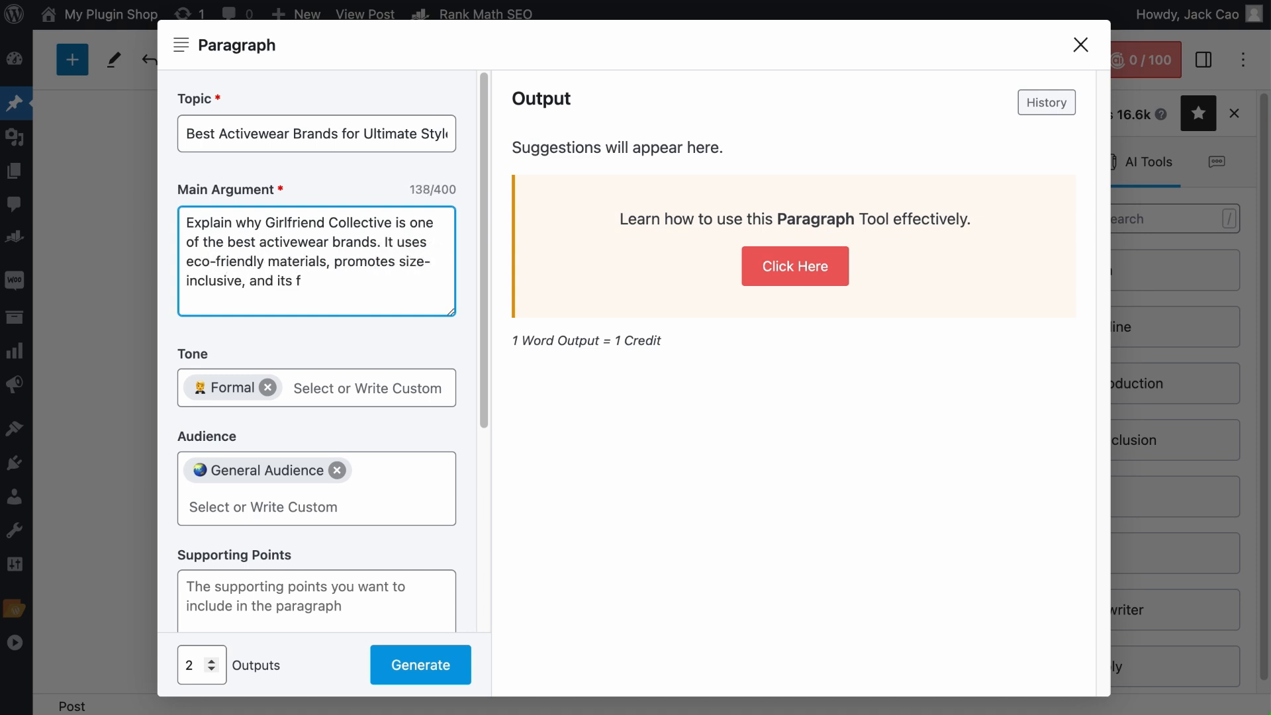
pyautogui.write('abric is ultra-soft.')
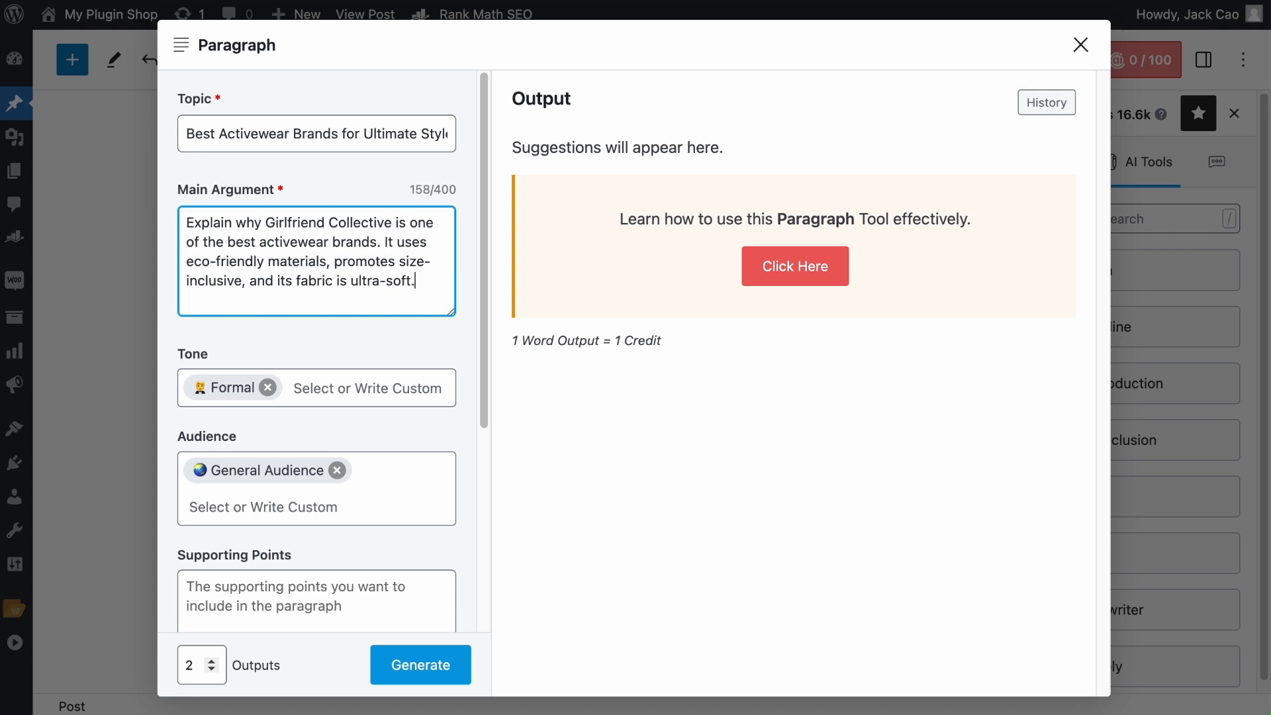
pyautogui.moveTo(159, 181)
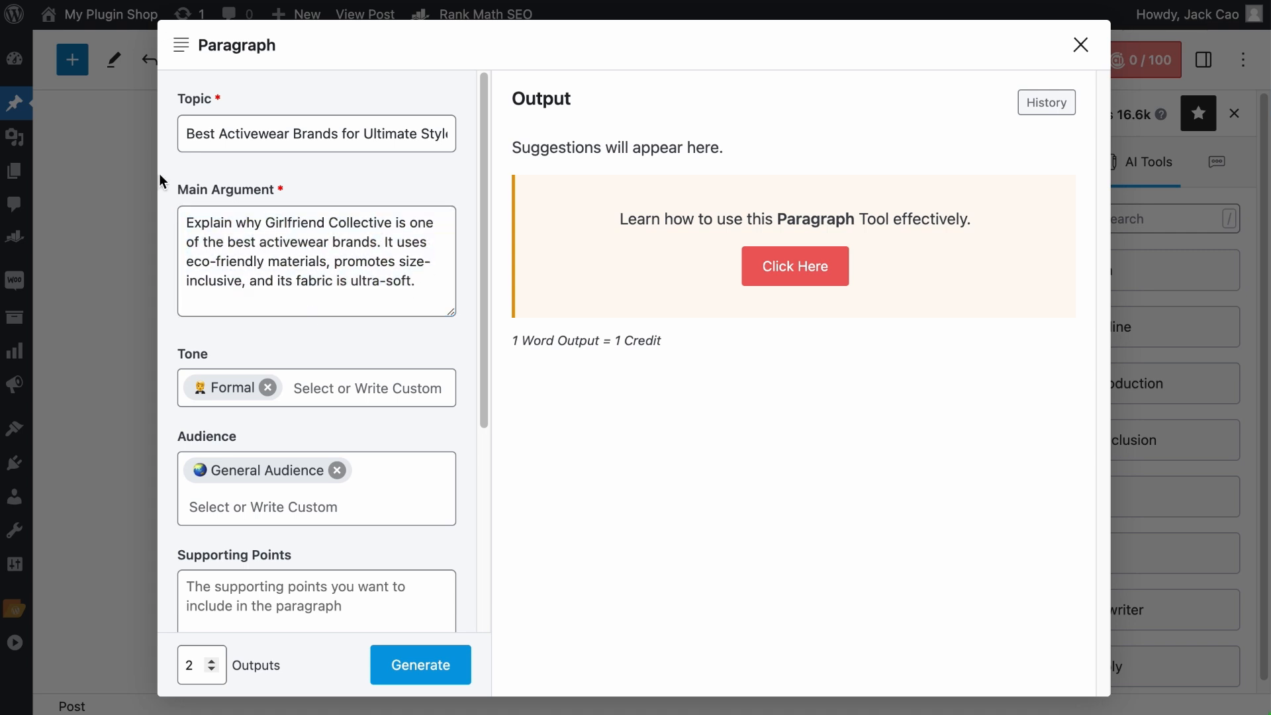
pyautogui.click(365, 243)
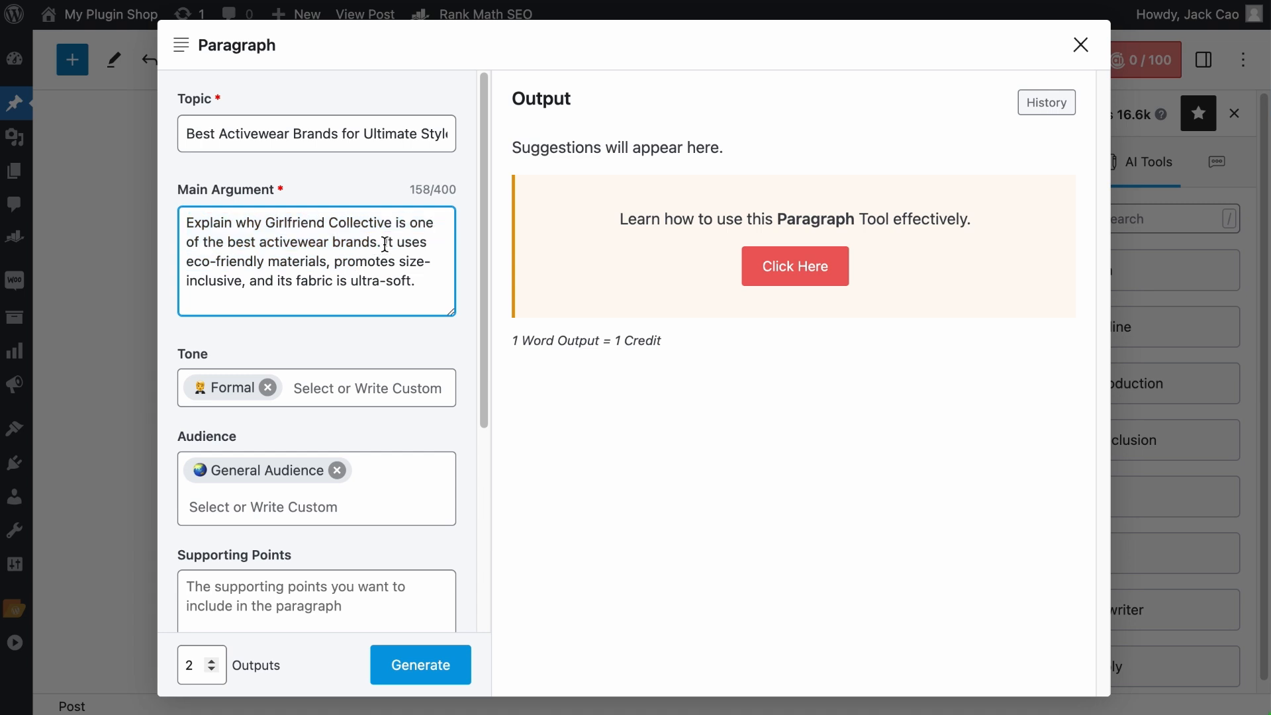
pyautogui.click(316, 600)
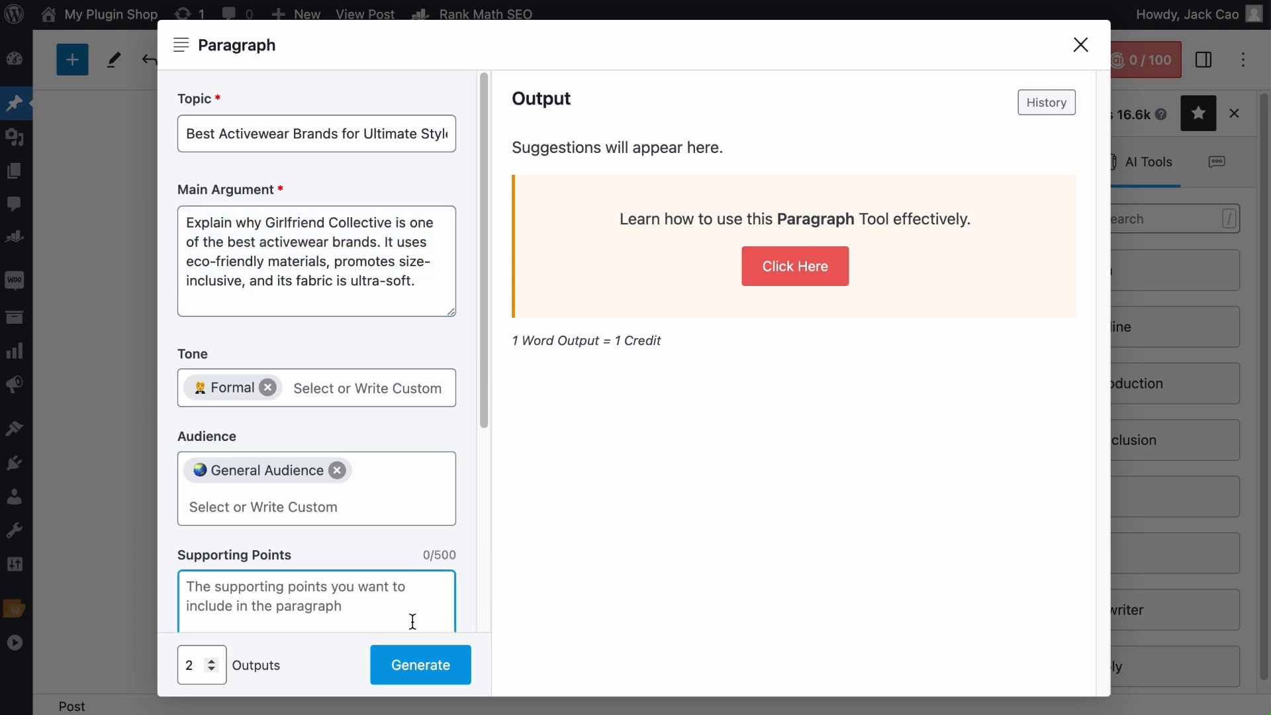
# Step: Generate two Girlfriend Collective paragraph outputs of 76 and 74 words
pyautogui.click(419, 664)
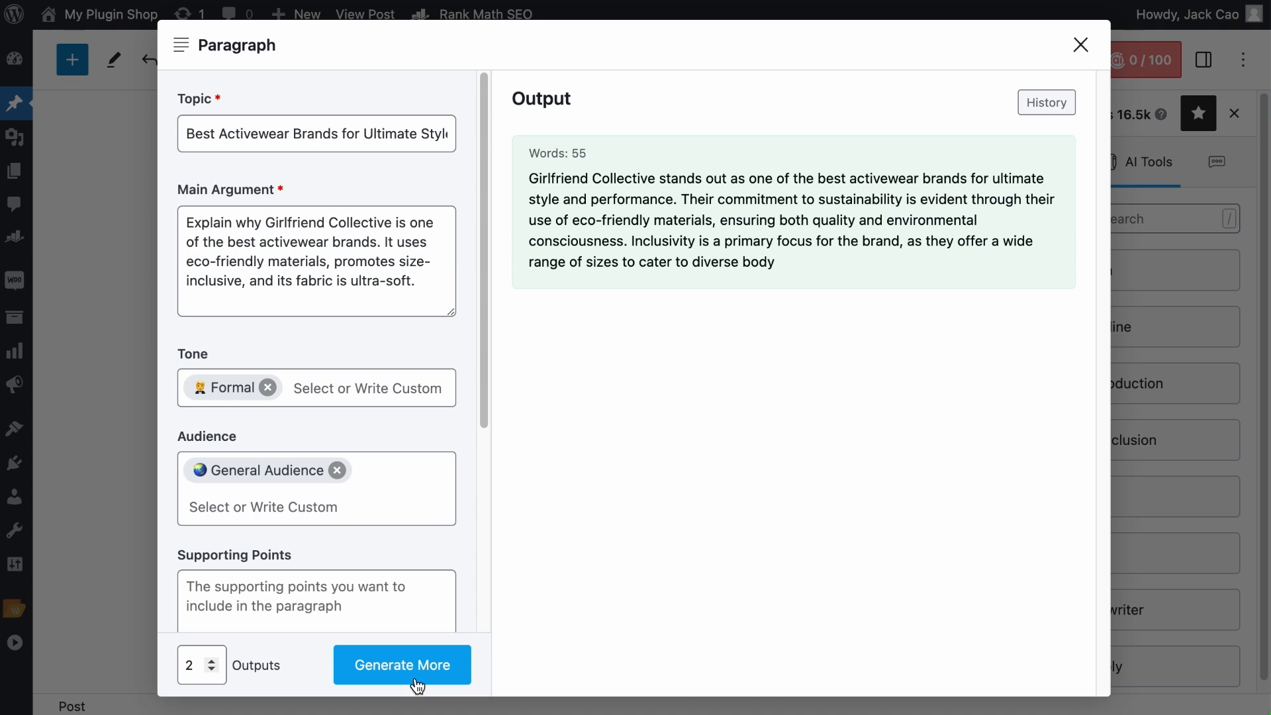
pyautogui.click(401, 664)
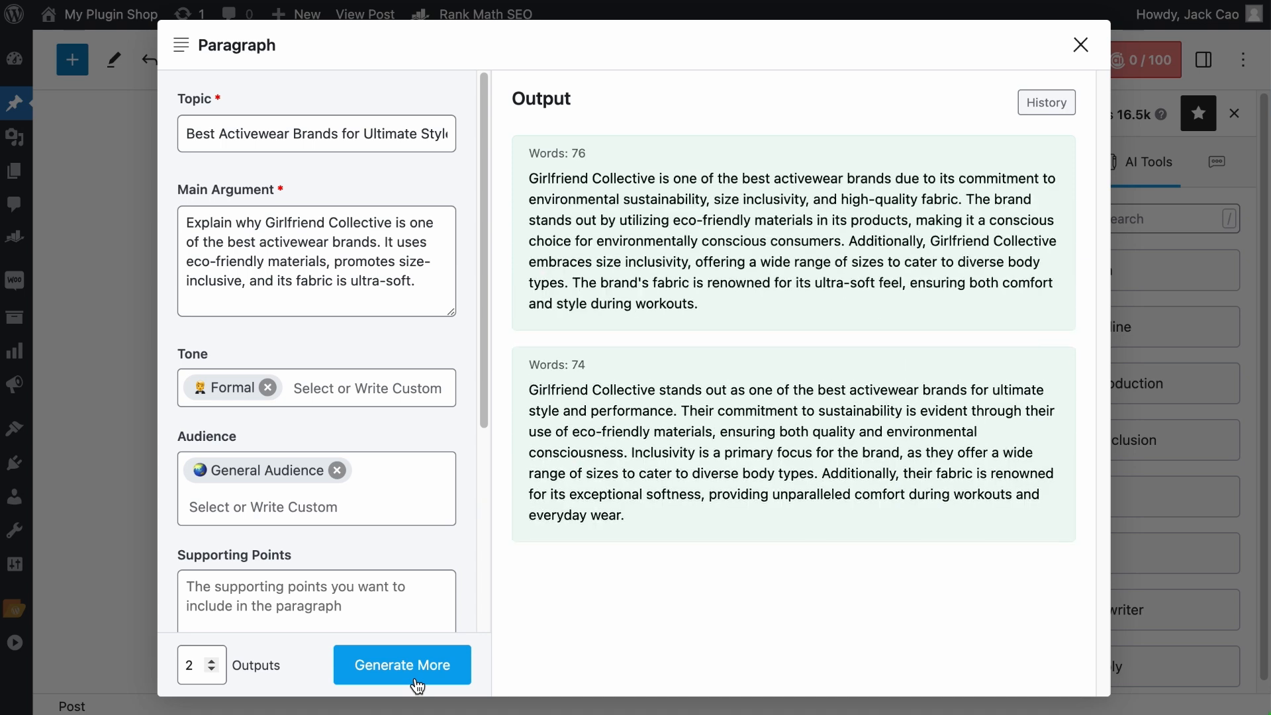
pyautogui.moveTo(831, 268)
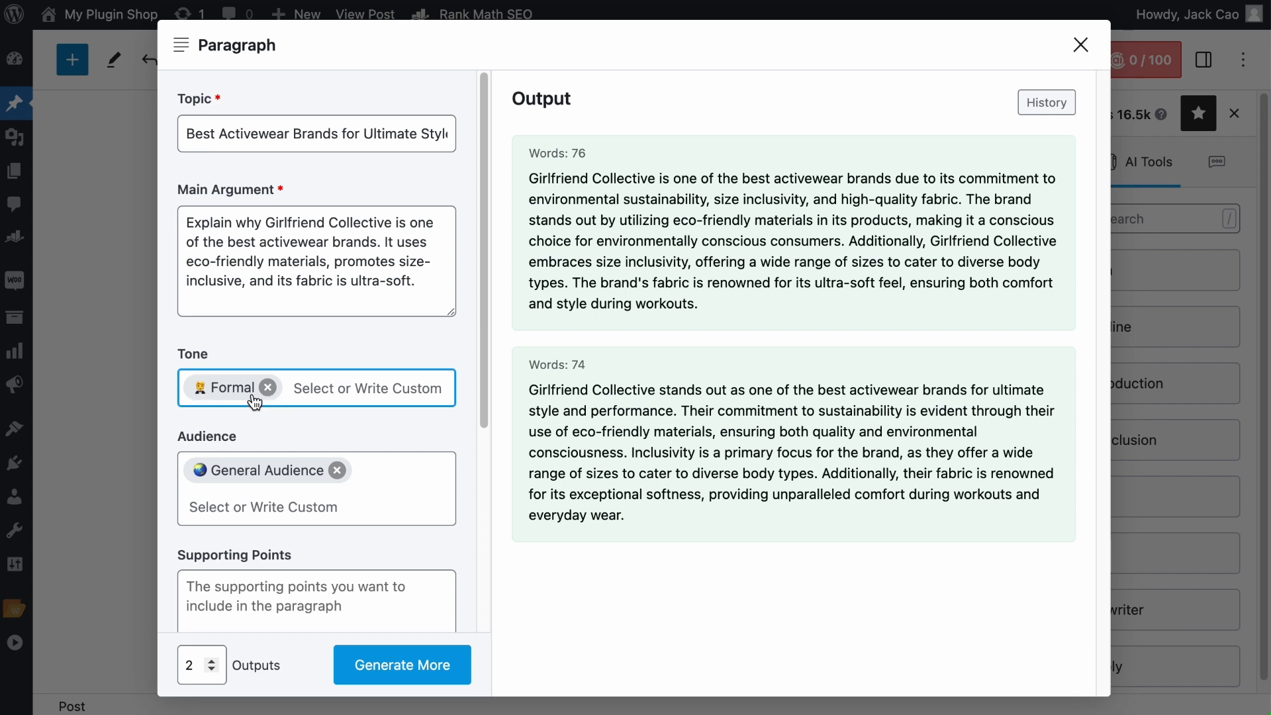
pyautogui.moveTo(257, 397)
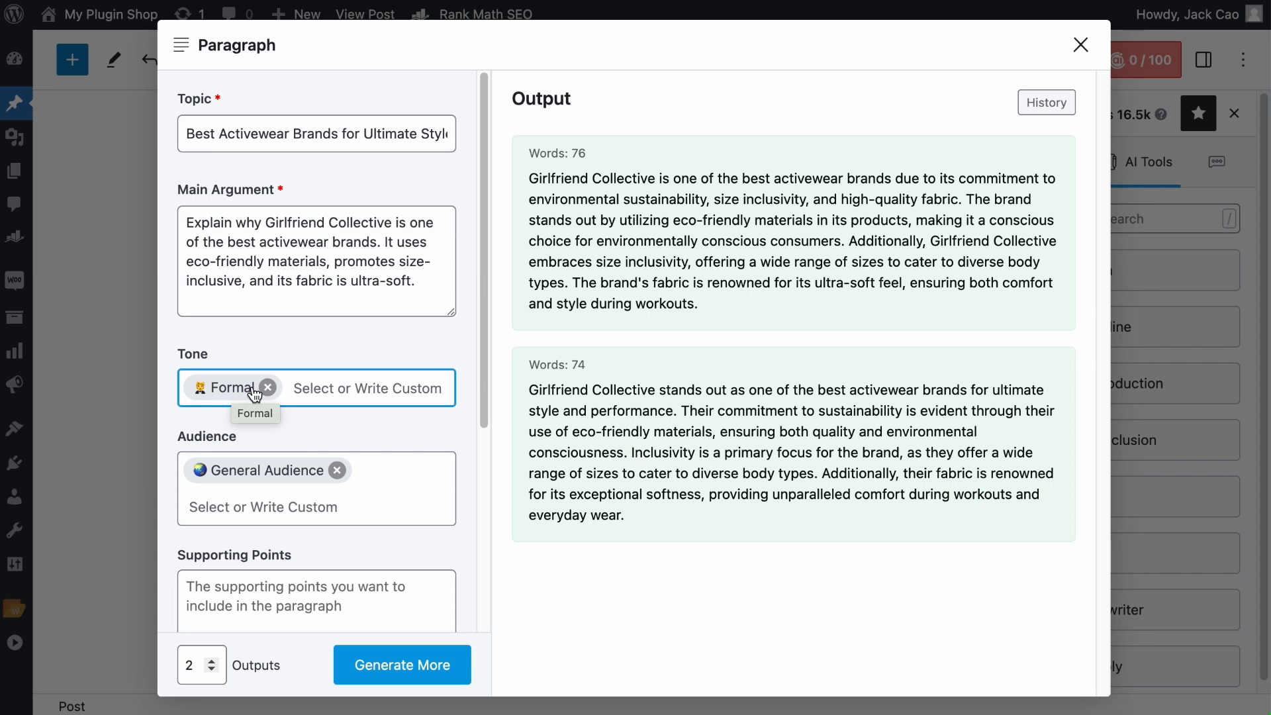
pyautogui.moveTo(289, 387)
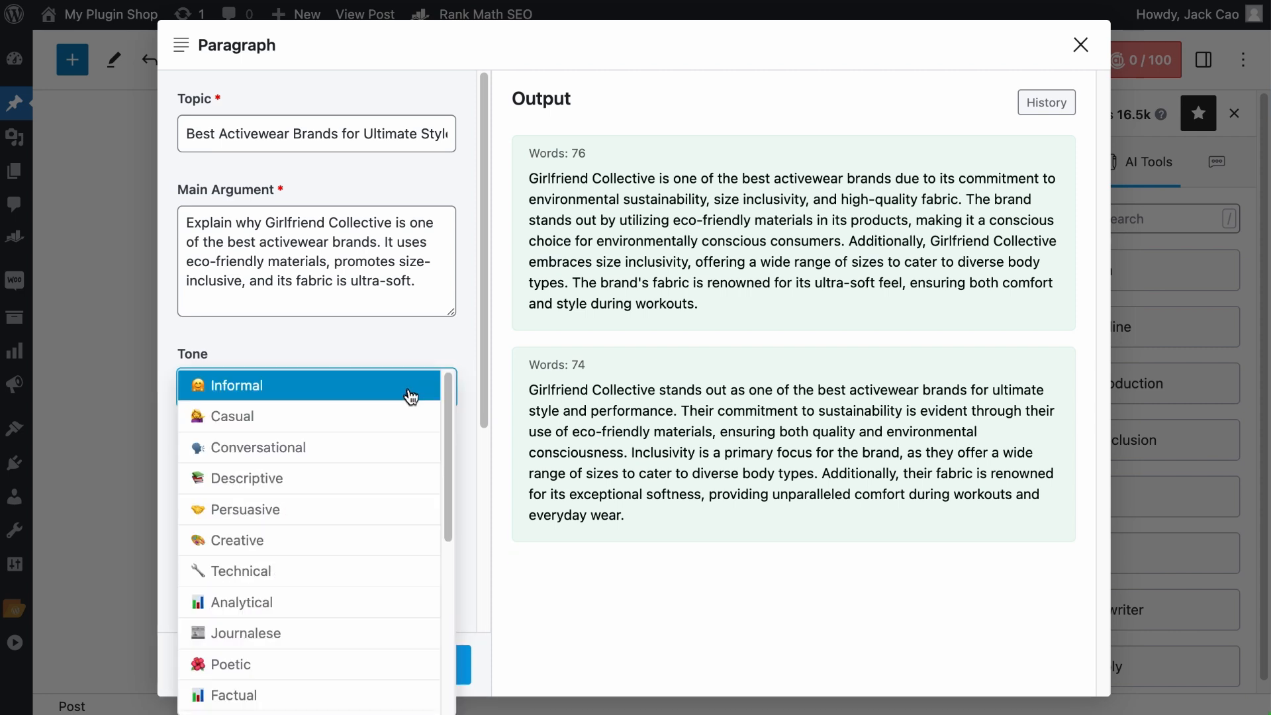
# Step: Add Friendly, Descriptive and a custom 'Personal' tone alongside Formal
pyautogui.scroll(-3)
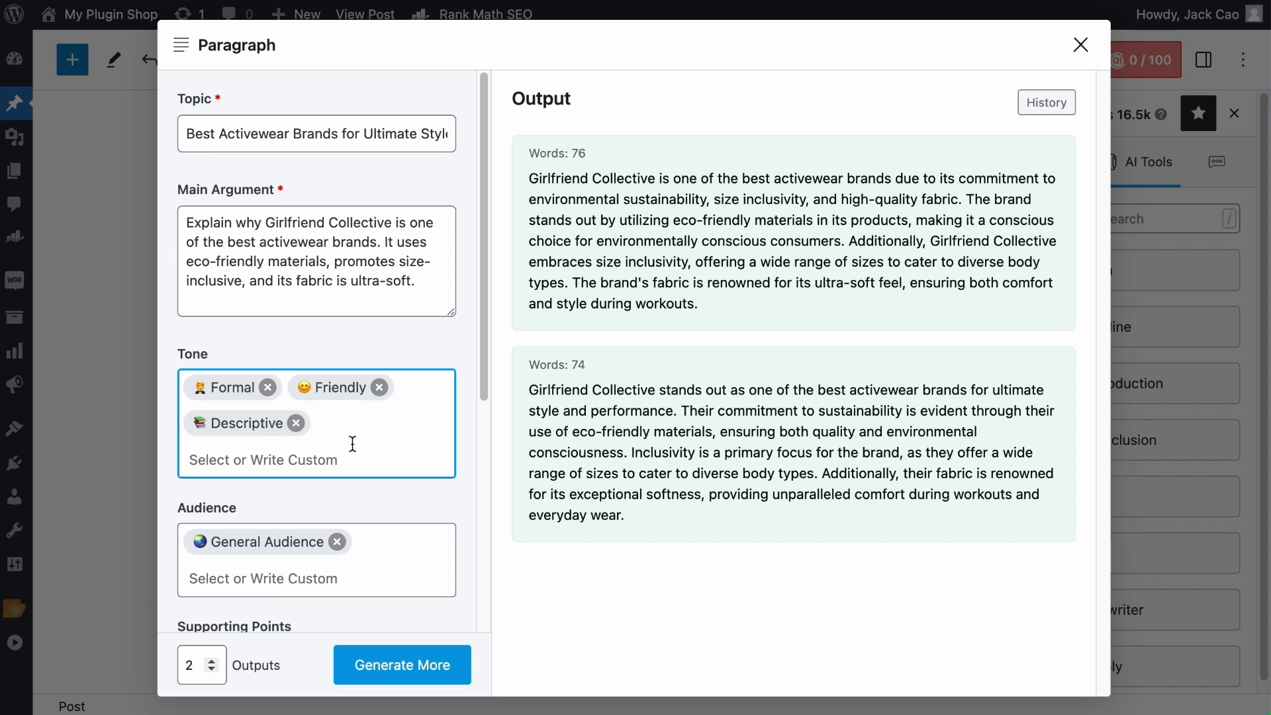
pyautogui.write('Personal')
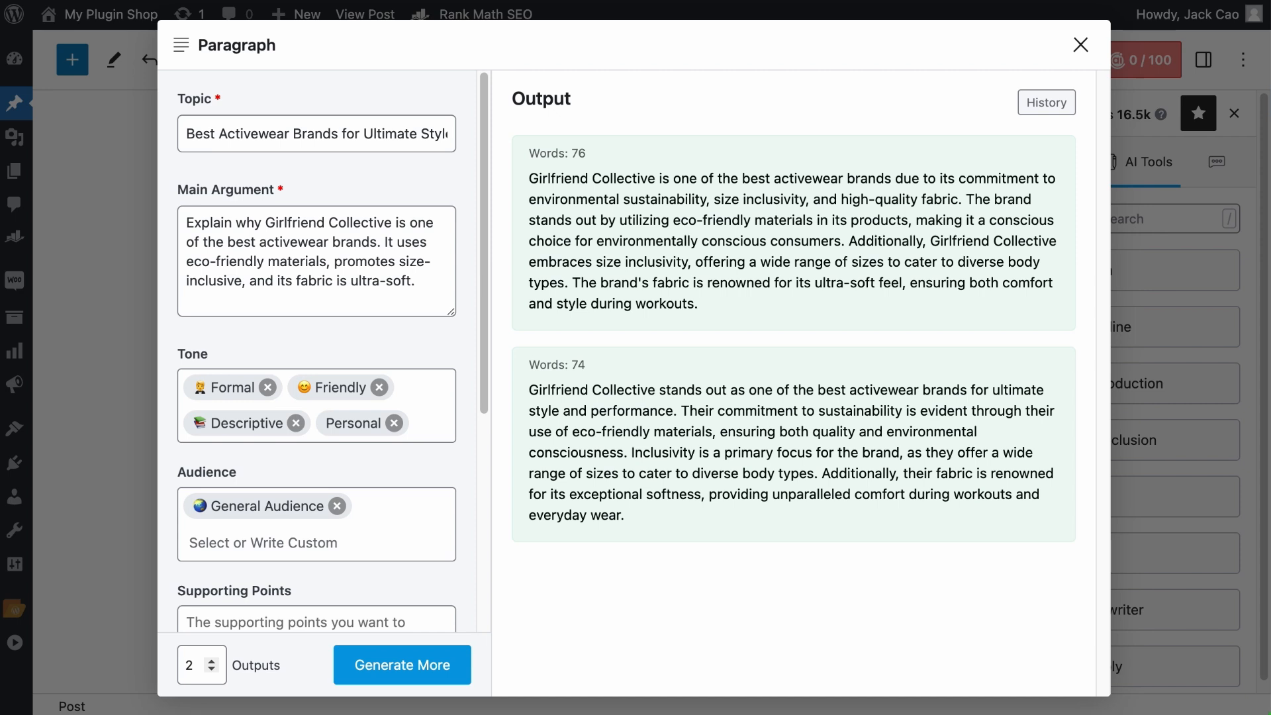
pyautogui.scroll(-3)
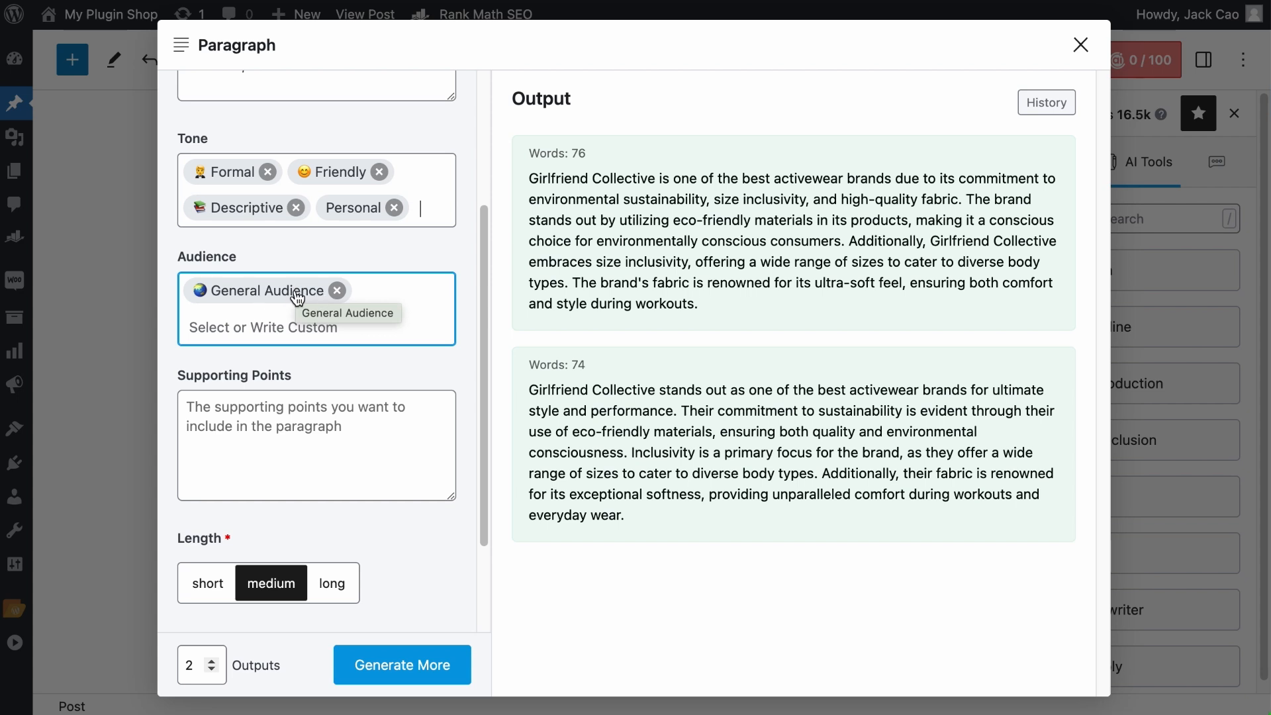
pyautogui.moveTo(295, 296)
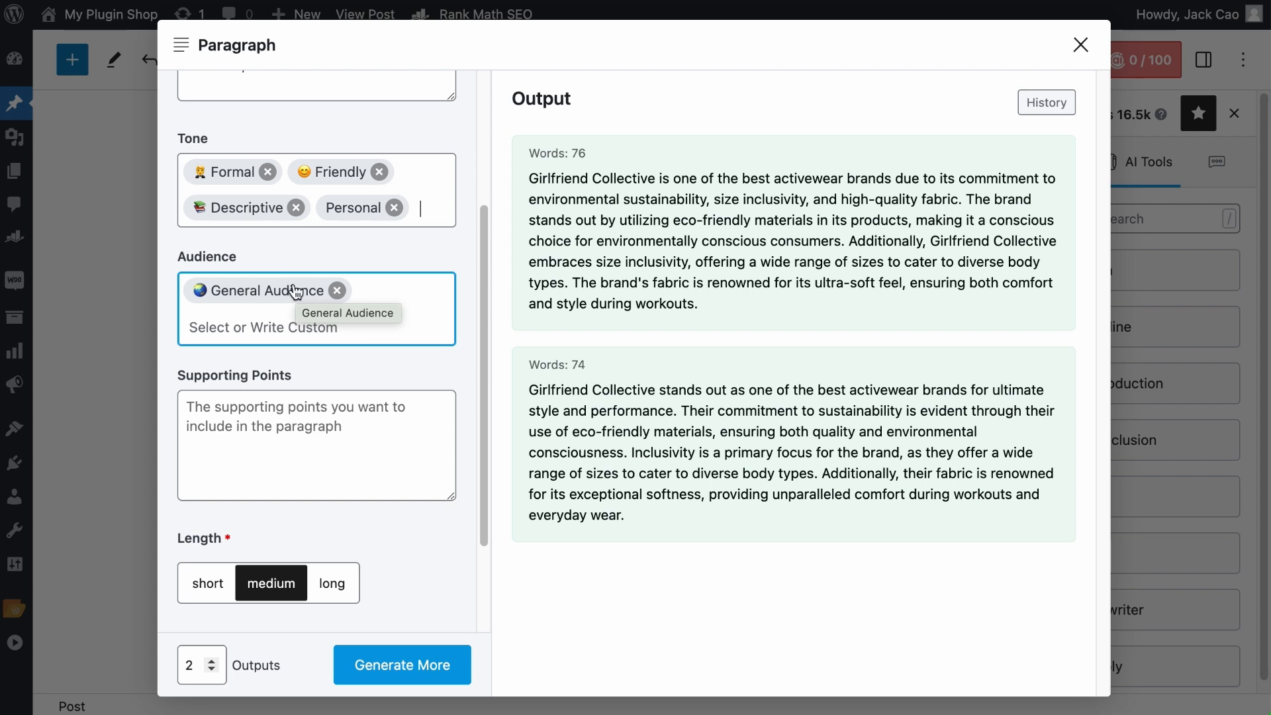
# Step: Add Fashionistas and Consumers to the audience alongside General Audience
pyautogui.click(316, 290)
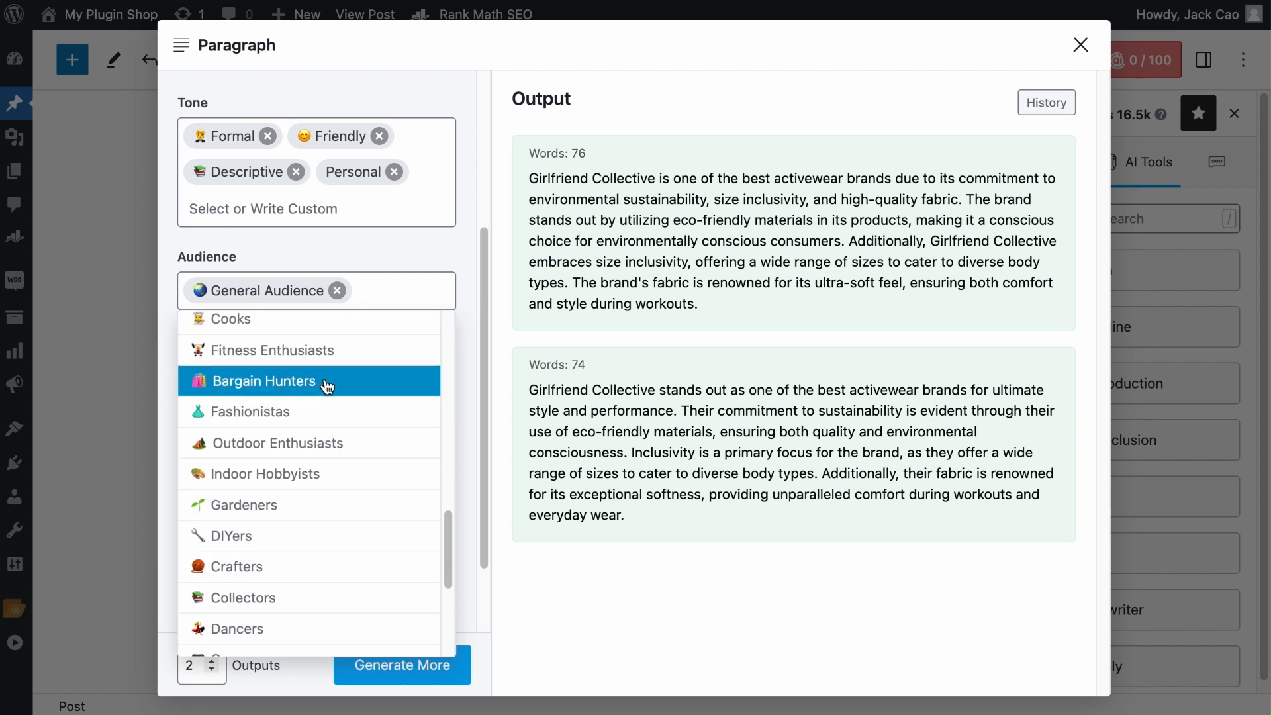
pyautogui.moveTo(321, 416)
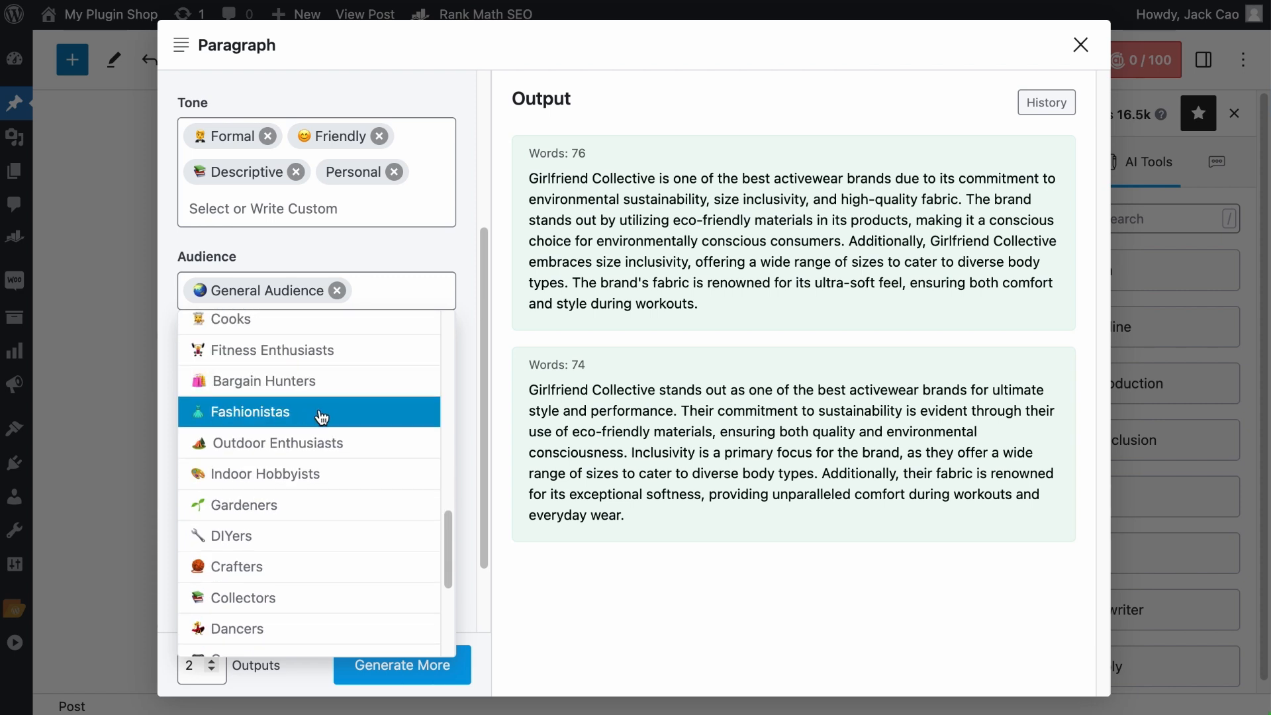
pyautogui.click(253, 412)
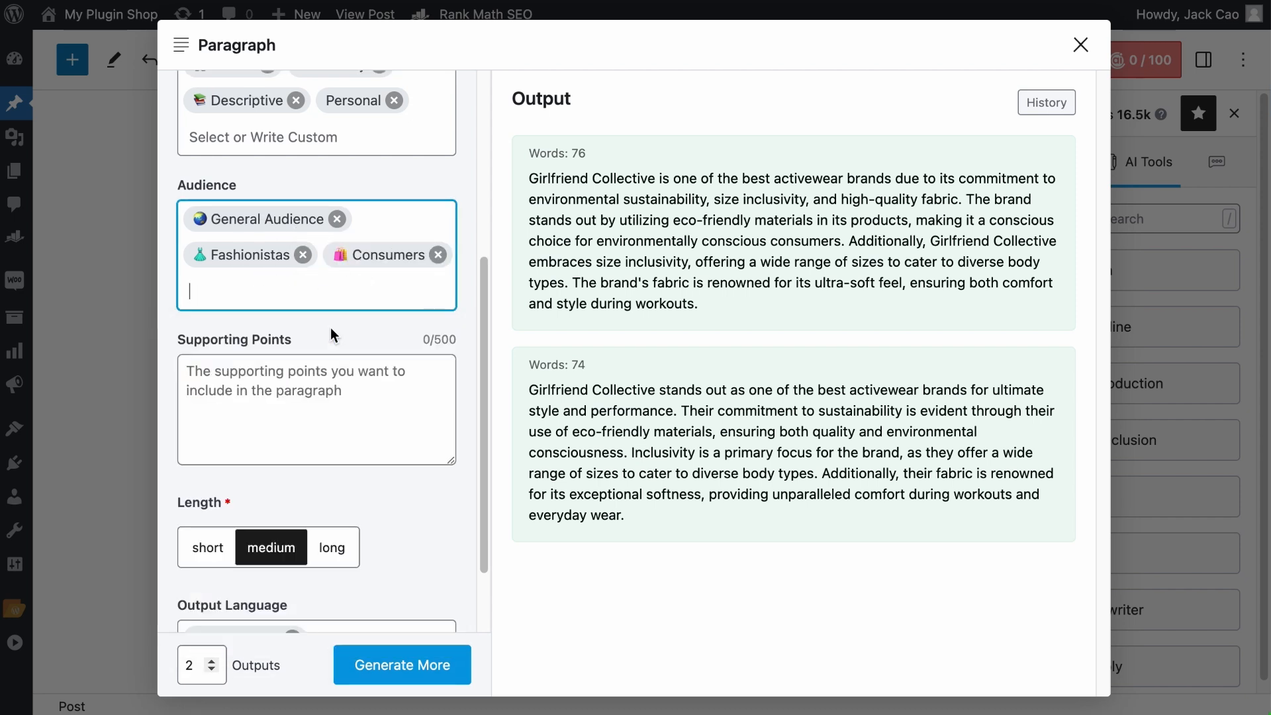
pyautogui.moveTo(351, 273)
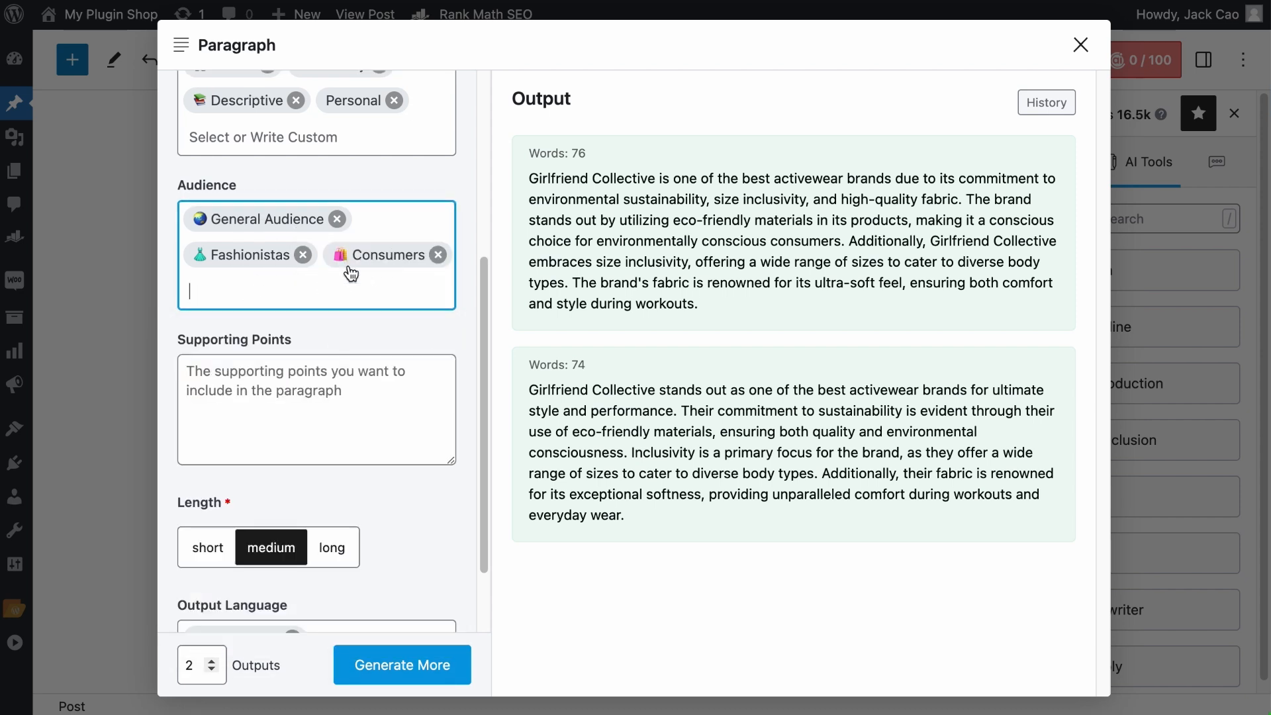
pyautogui.moveTo(385, 255)
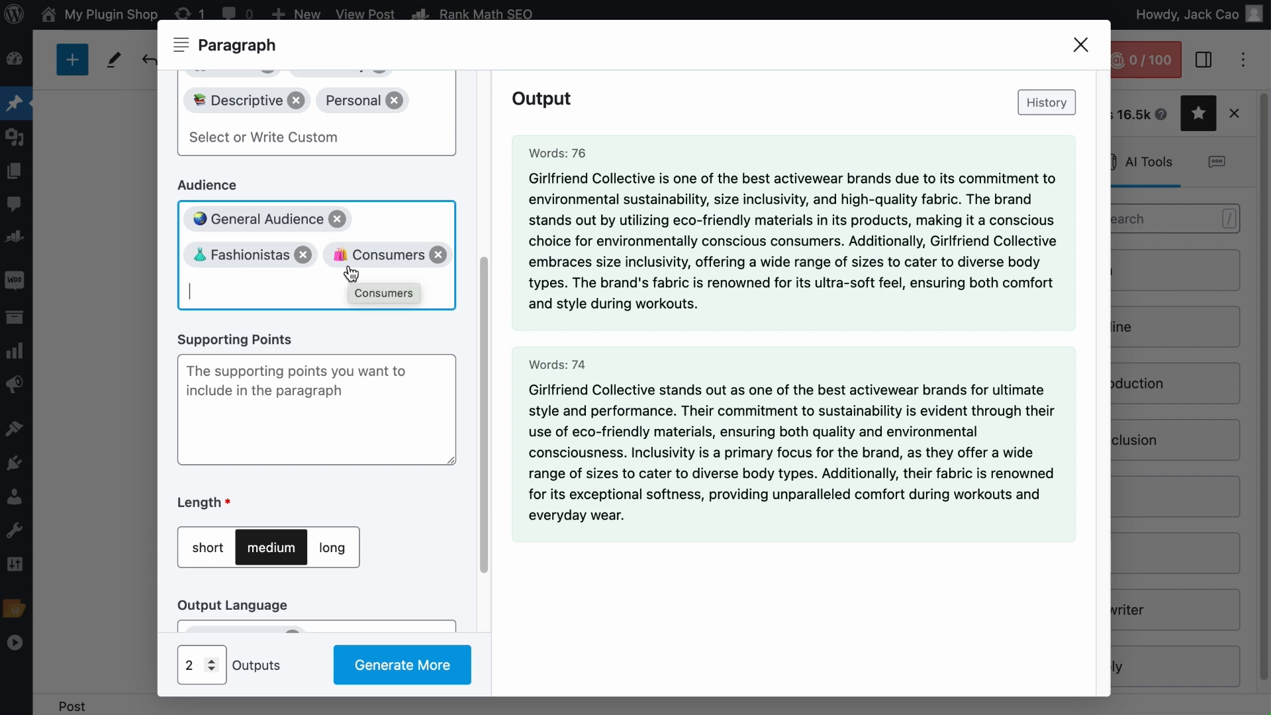
# Step: Add a supporting point citing Good On You's 4/5 sustainability rating for Girlfriend Collective
pyautogui.scroll(-3)
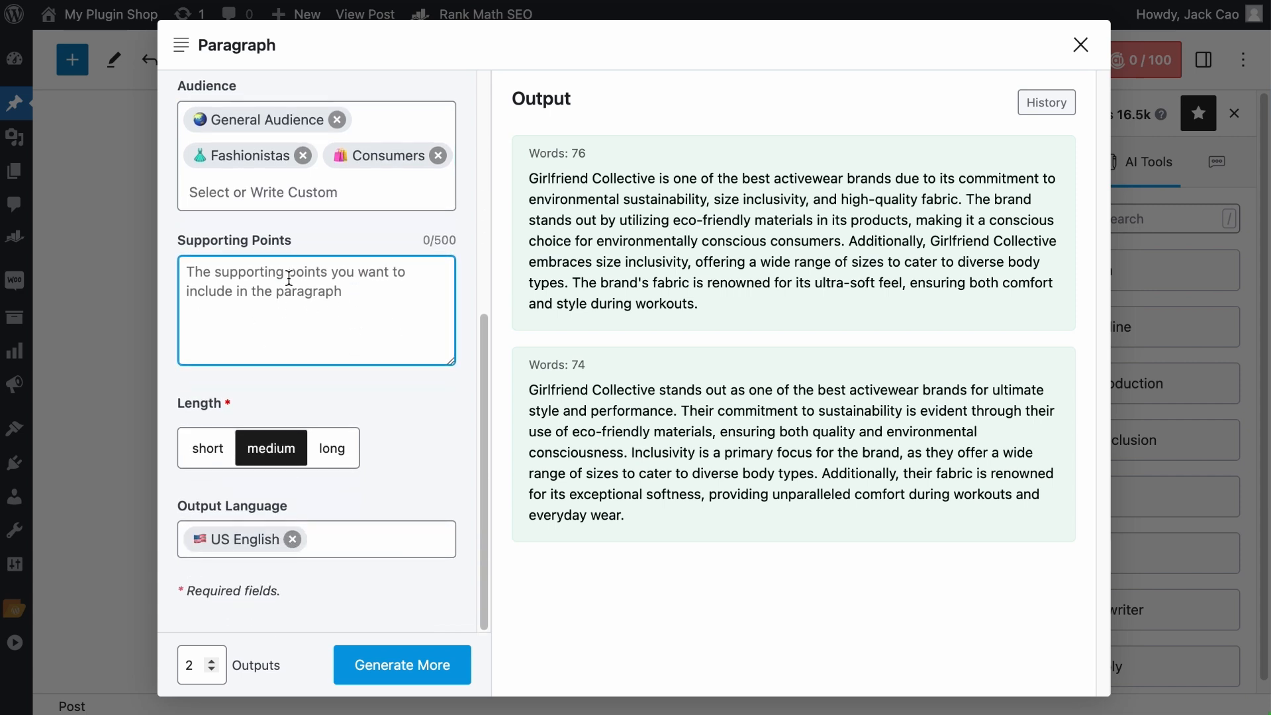
pyautogui.scroll(3)
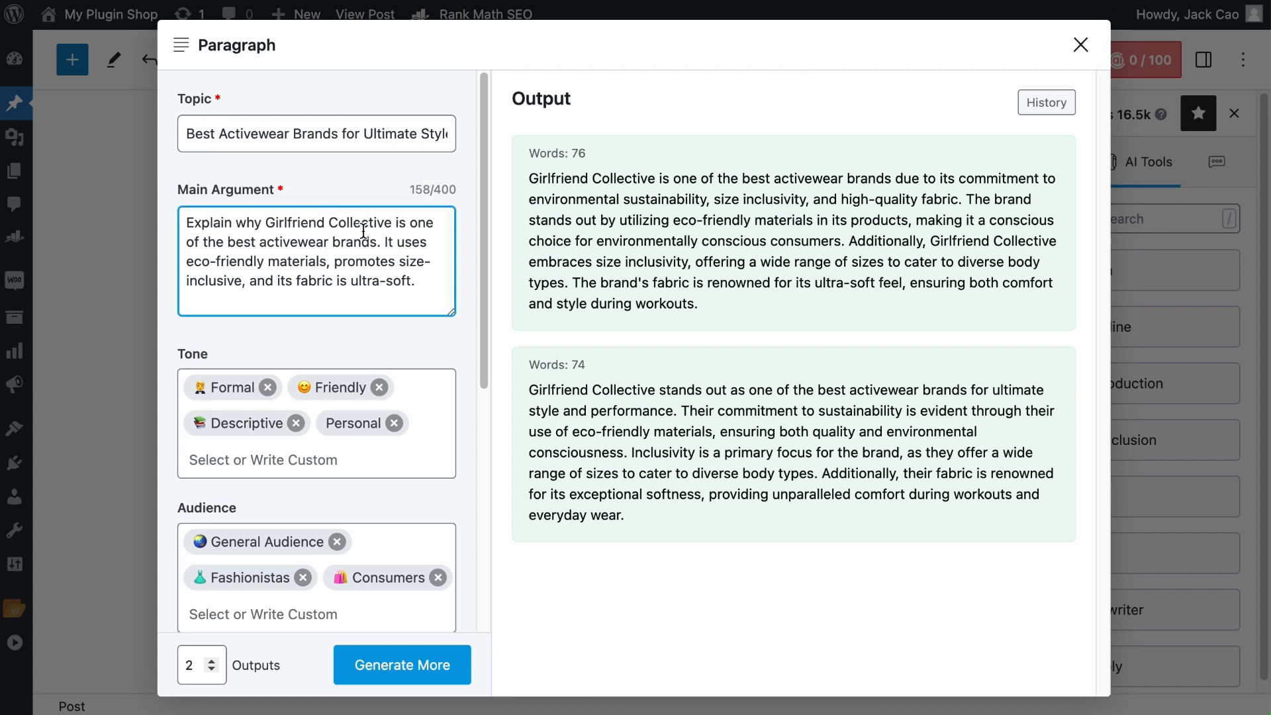
pyautogui.moveTo(384, 241); pyautogui.dragTo(329, 260)
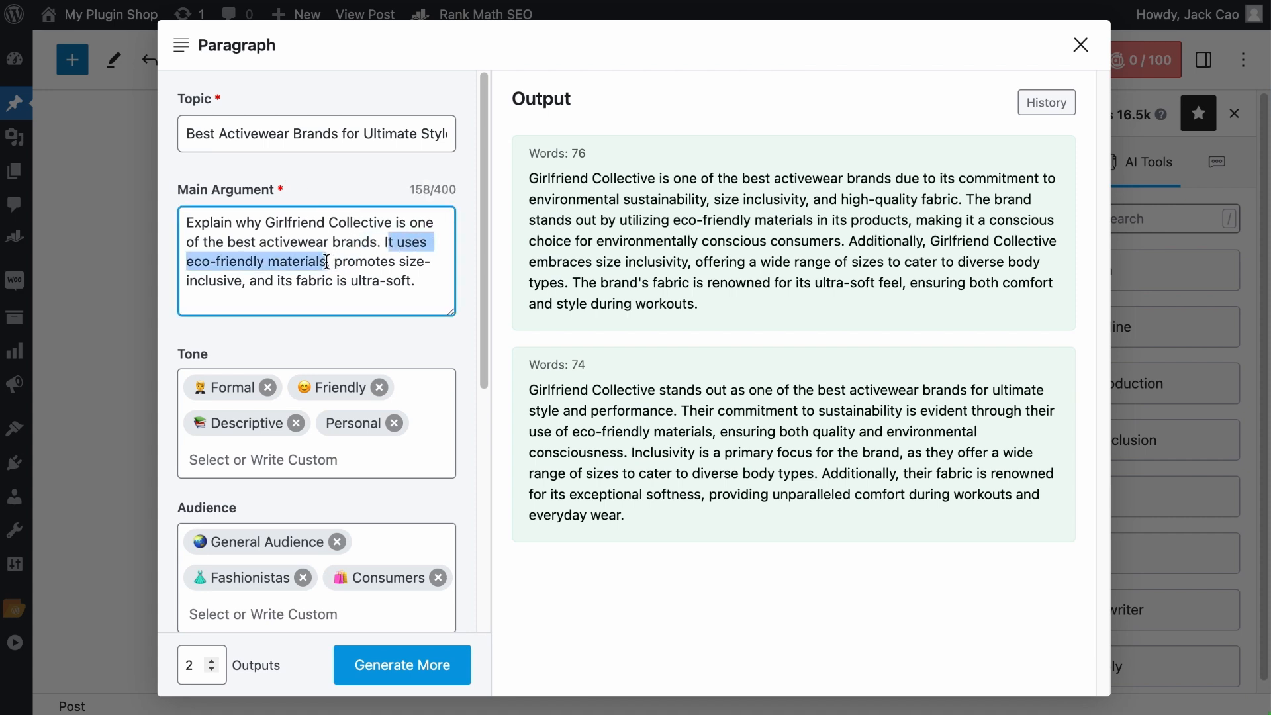
pyautogui.scroll(-3)
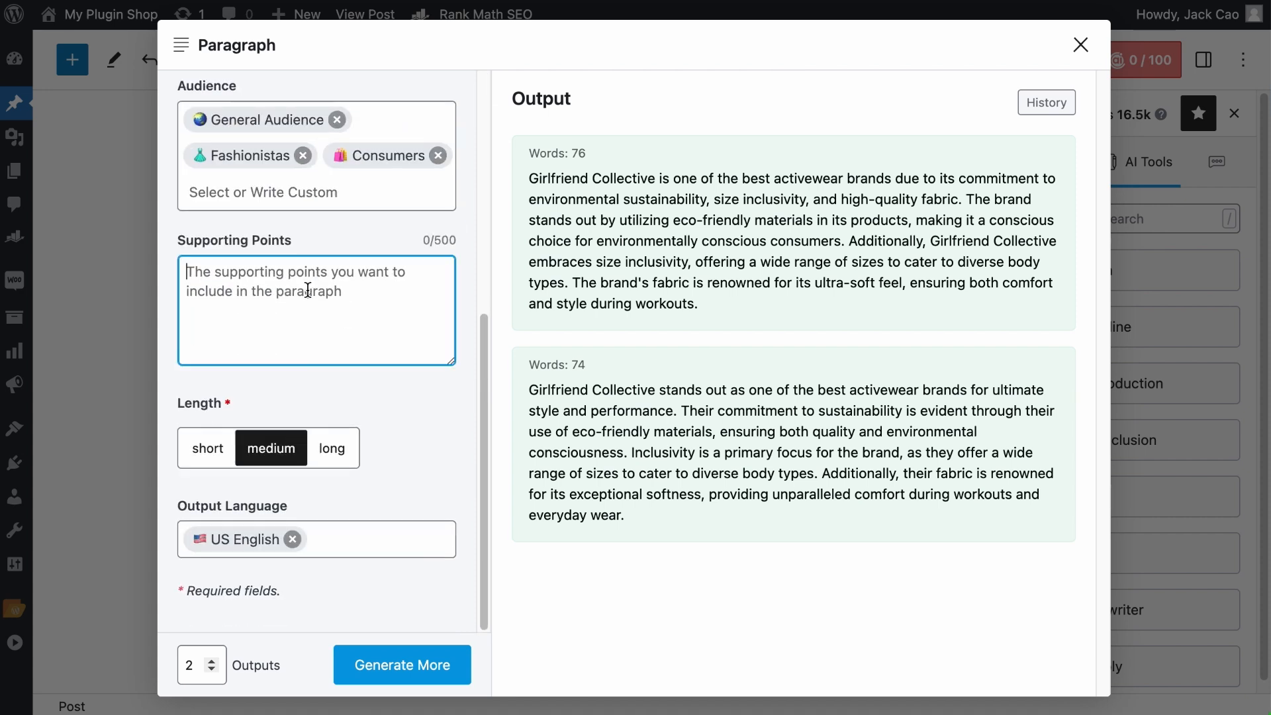
pyautogui.write('Good on You, a sustainable Rating Agency,')
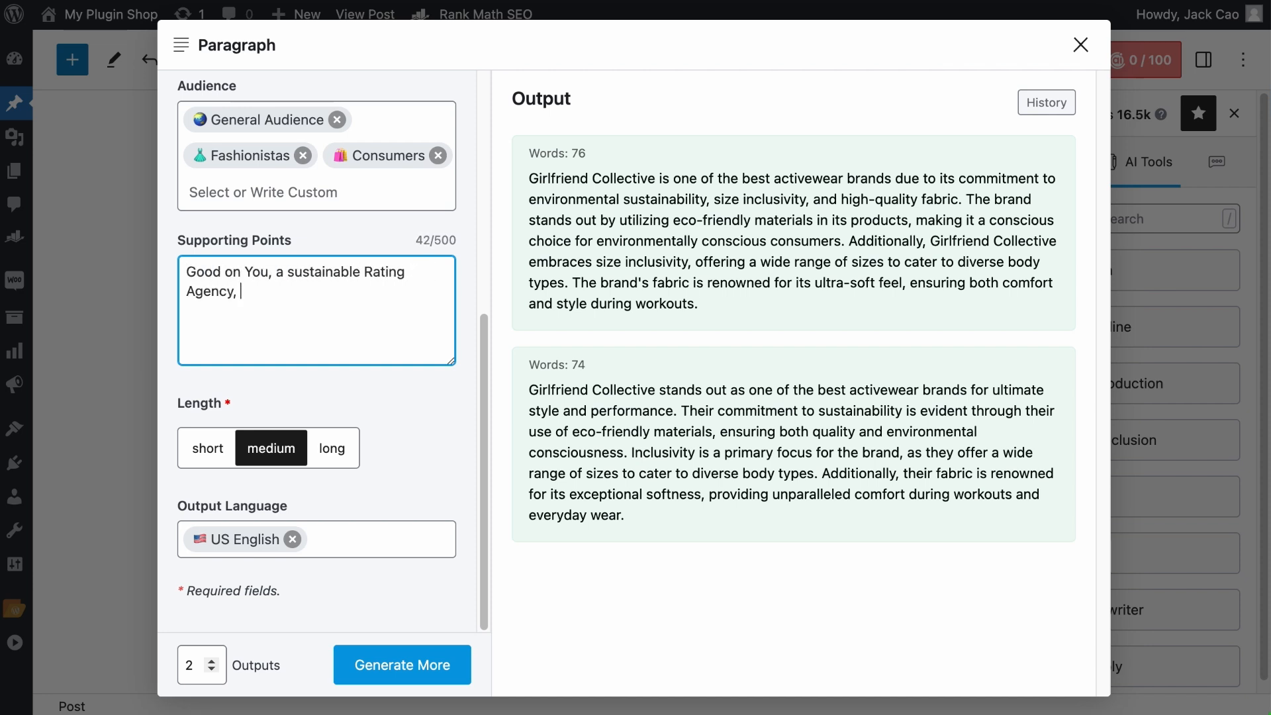
pyautogui.write('has given Girlfriend Collective 4 out of 5 stars for being a sustainable brand.')
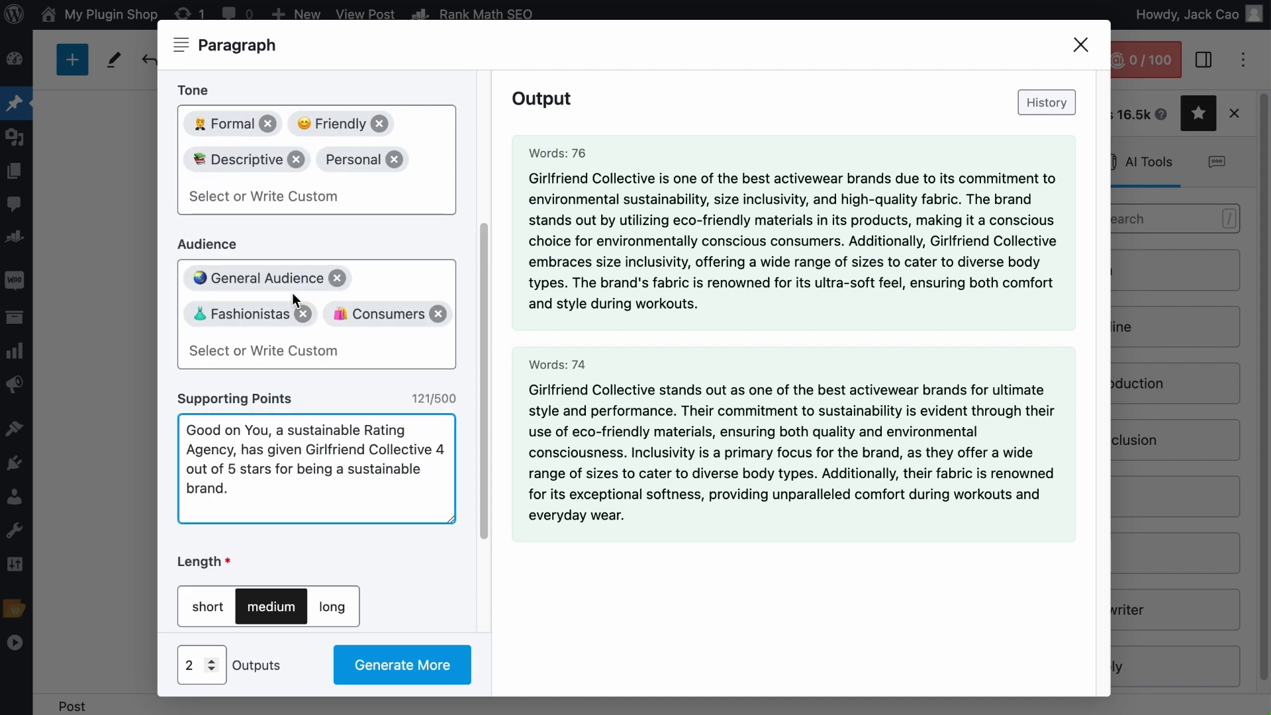
# Step: Add a supporting point that their clothes come in 11 sizes, from XXS to 6XL
pyautogui.scroll(3)
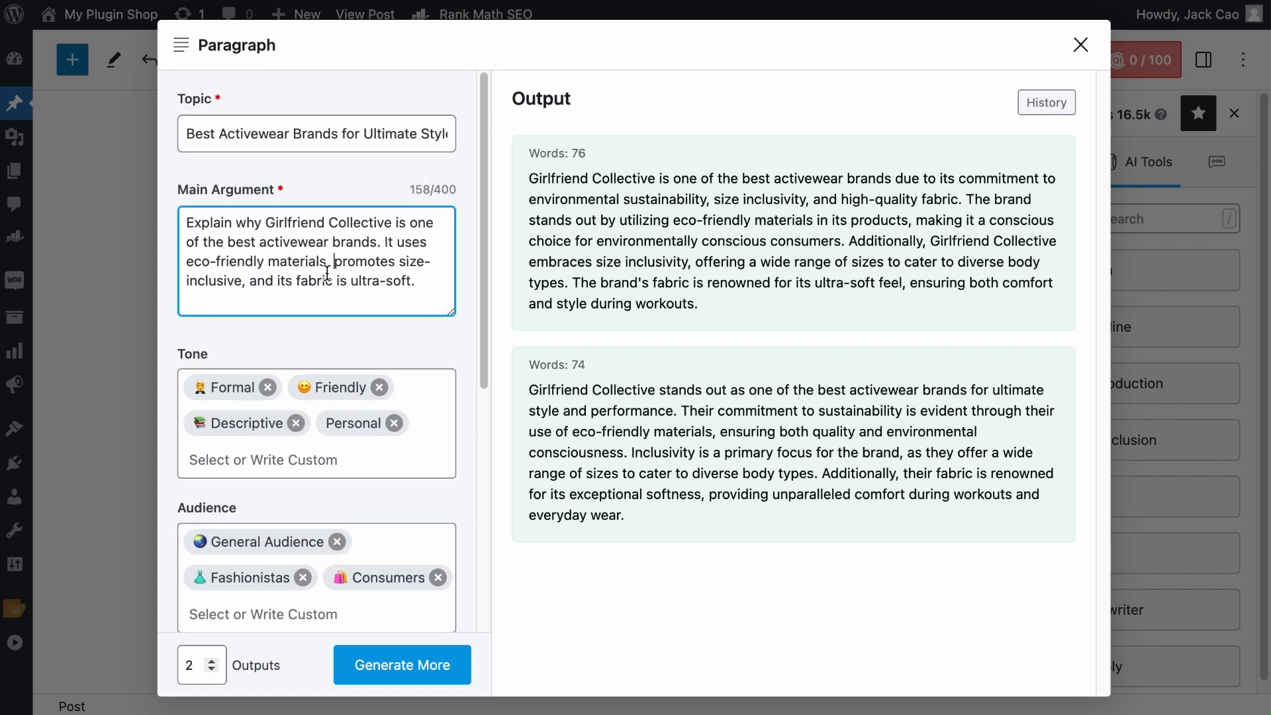
pyautogui.scroll(-3)
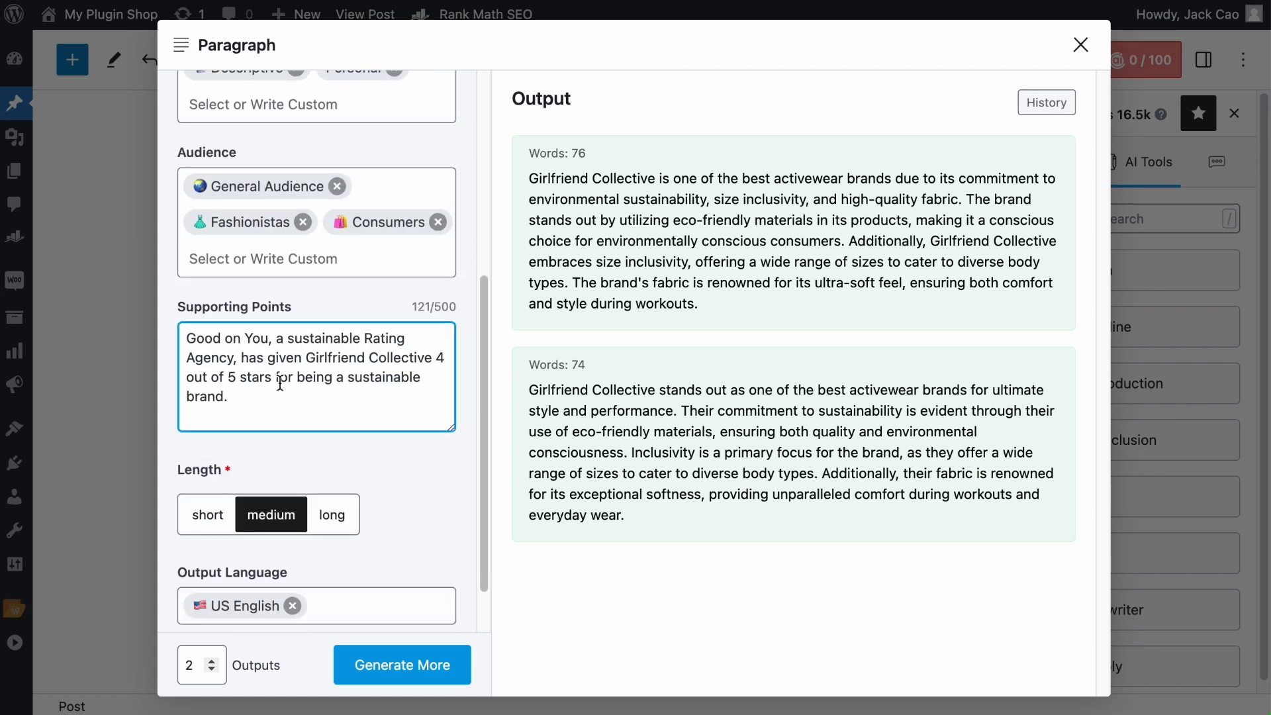
pyautogui.write('Their Cloth')
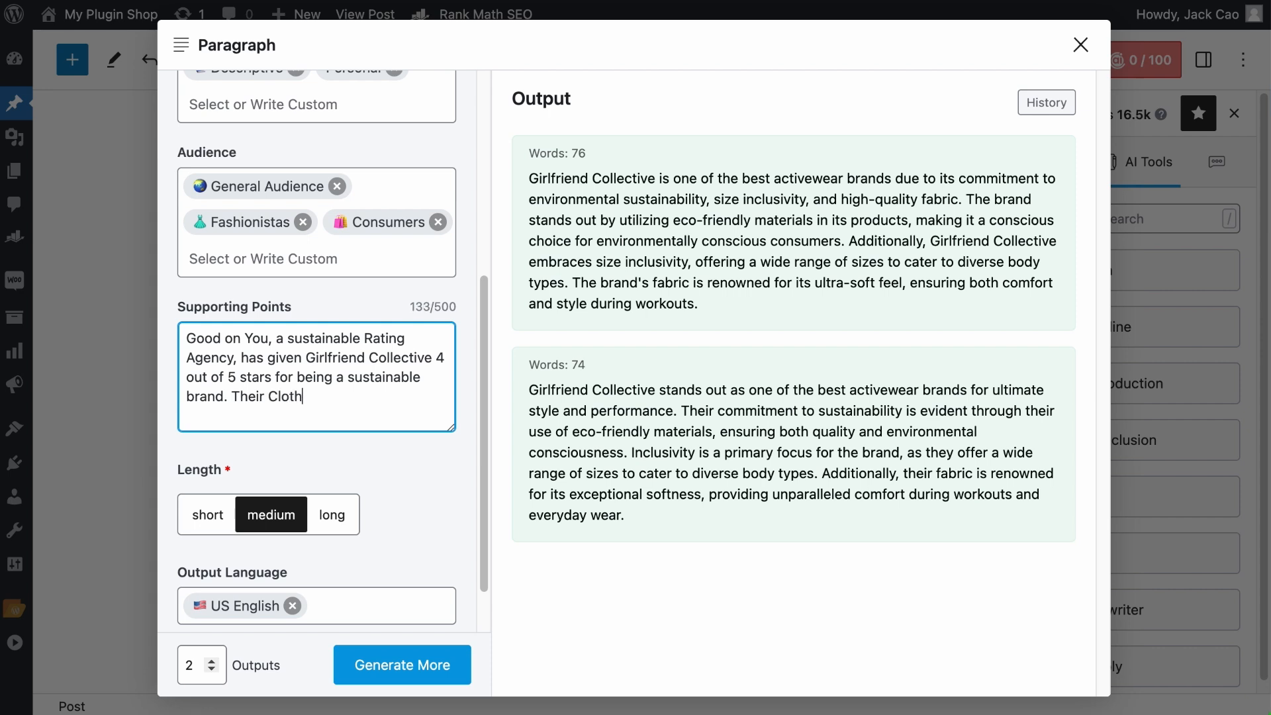
pyautogui.write('es comes with 11 sizes that')
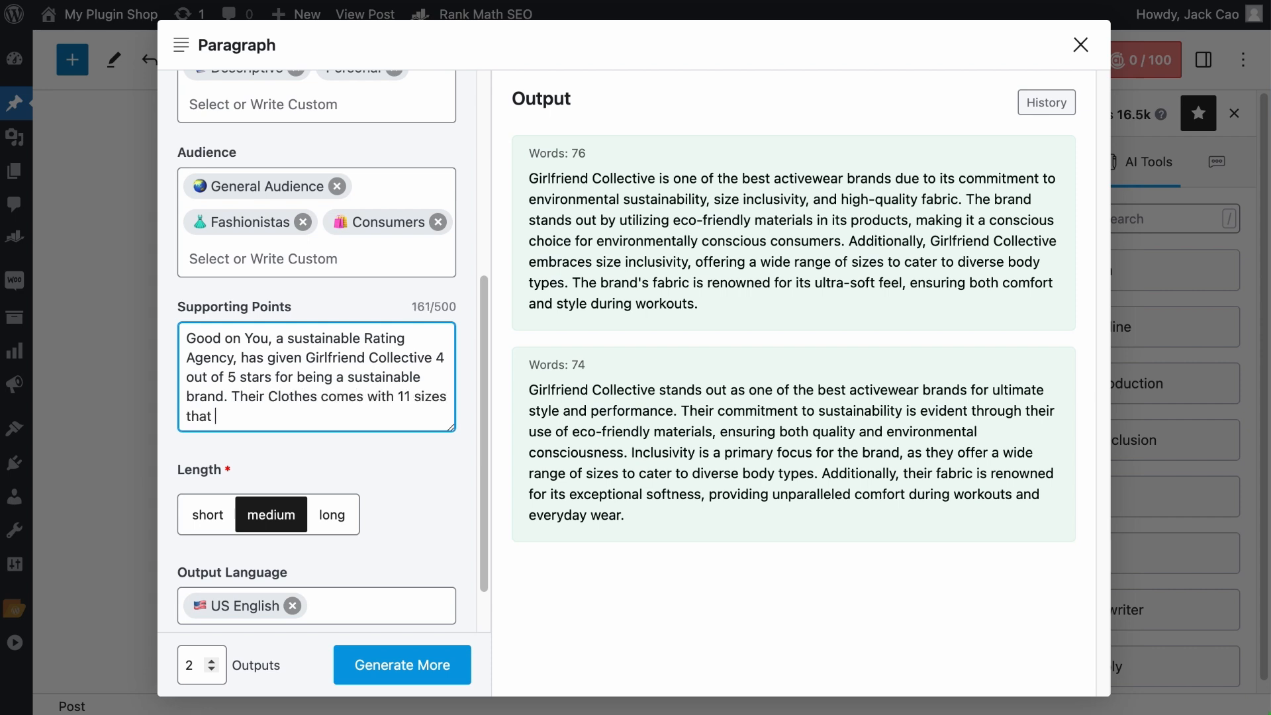
pyautogui.write('suits every body shape')
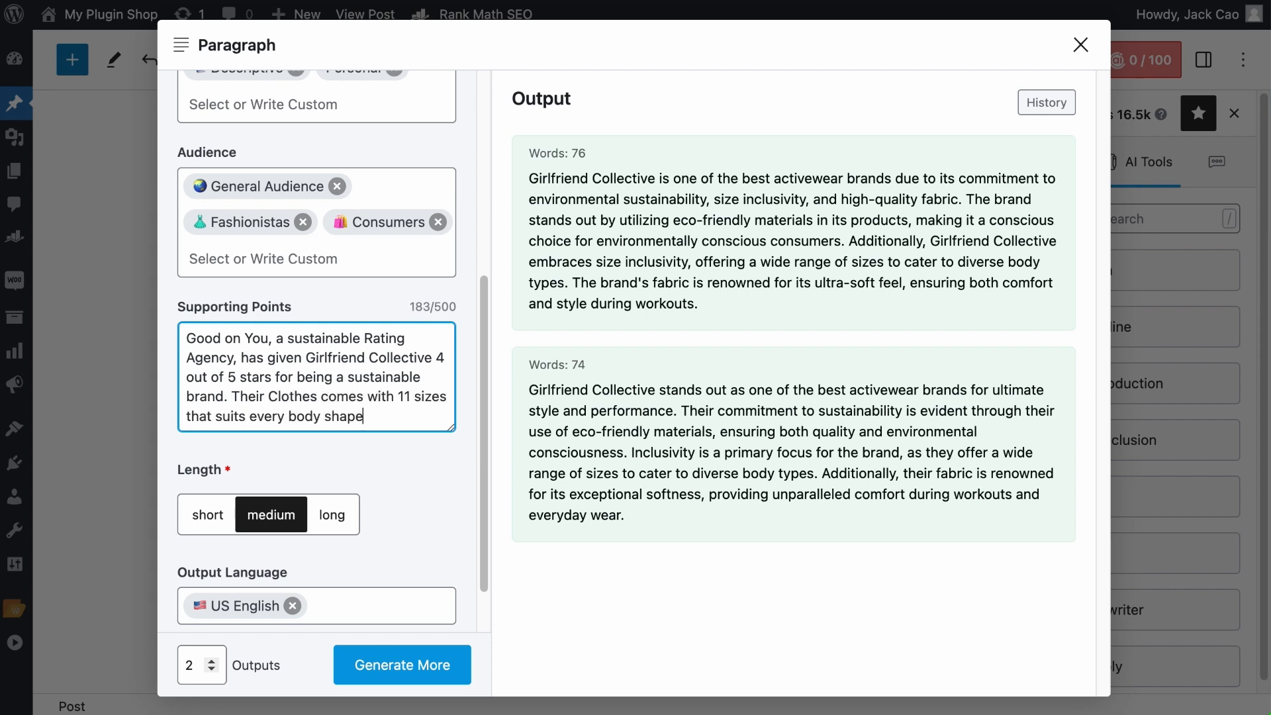
pyautogui.write(', from XXS to 6XL')
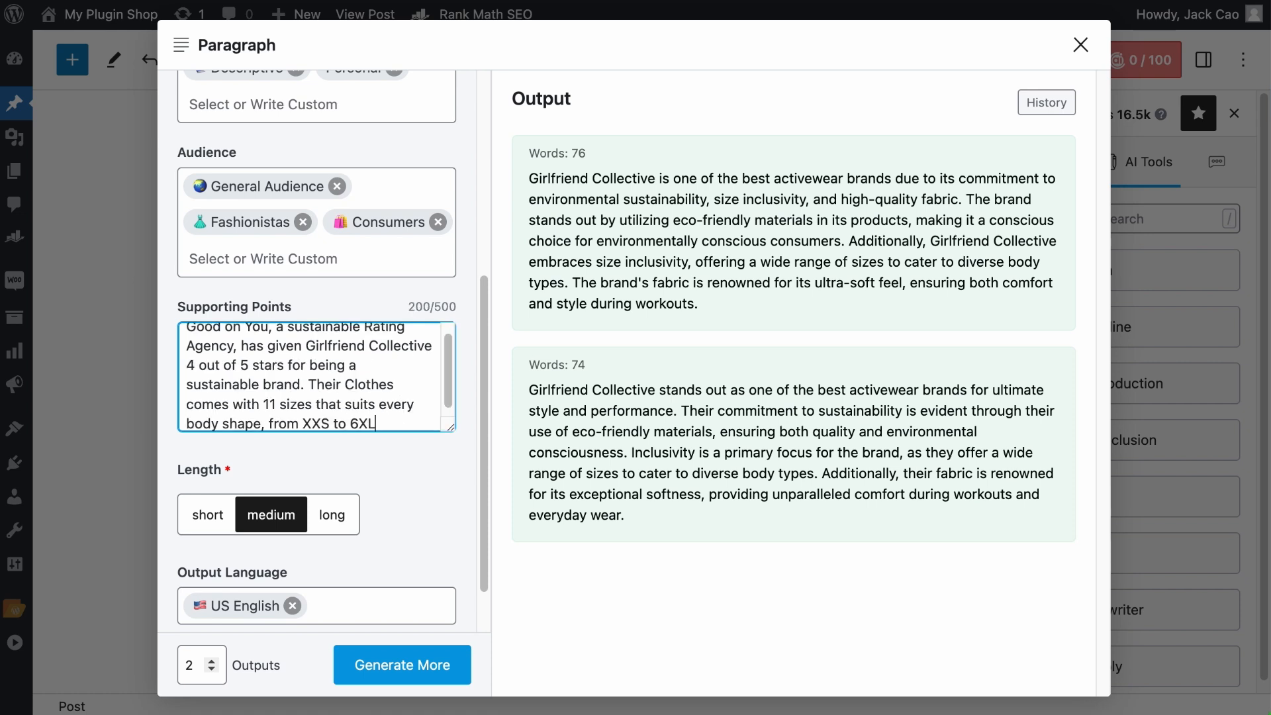
pyautogui.scroll(3)
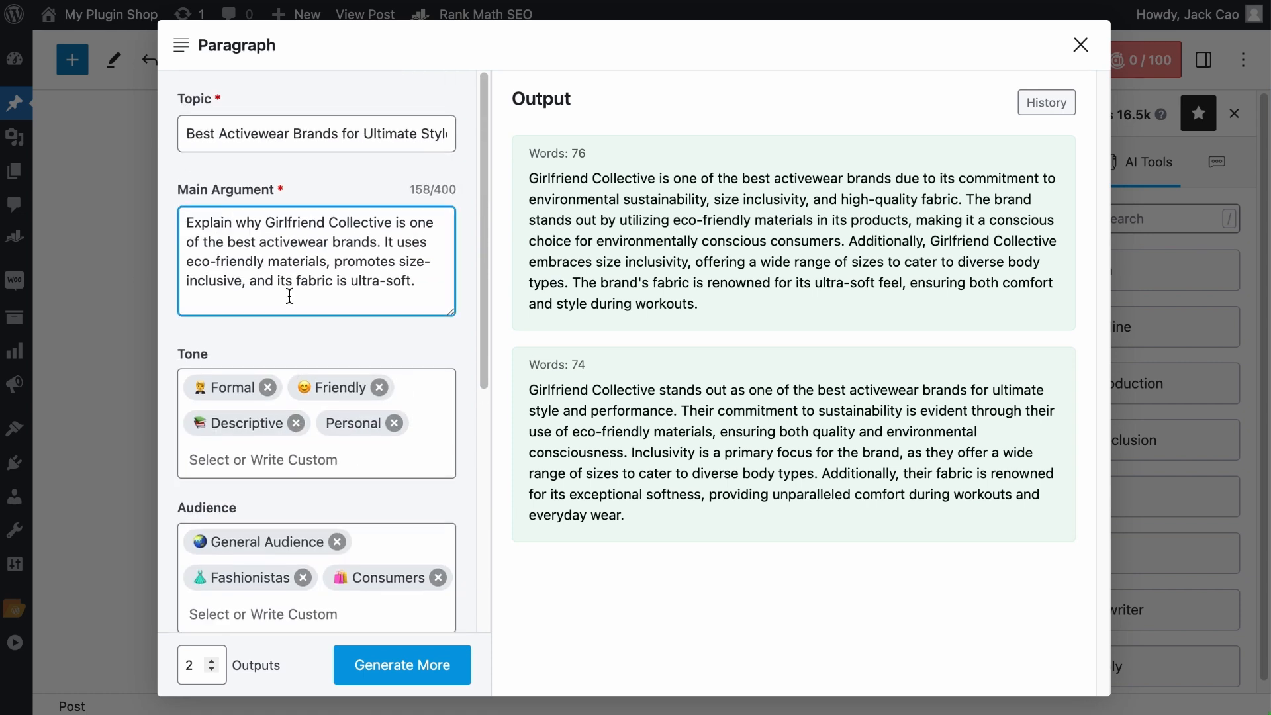
pyautogui.scroll(-3)
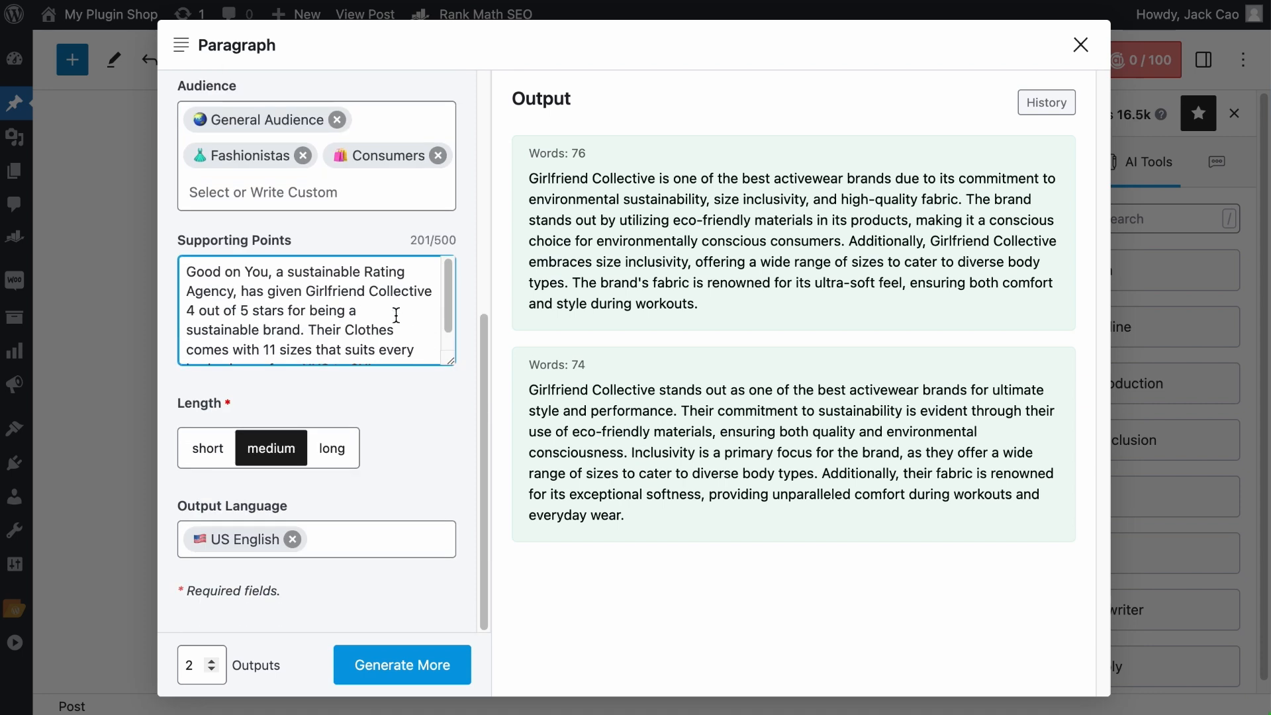
pyautogui.moveTo(335, 340)
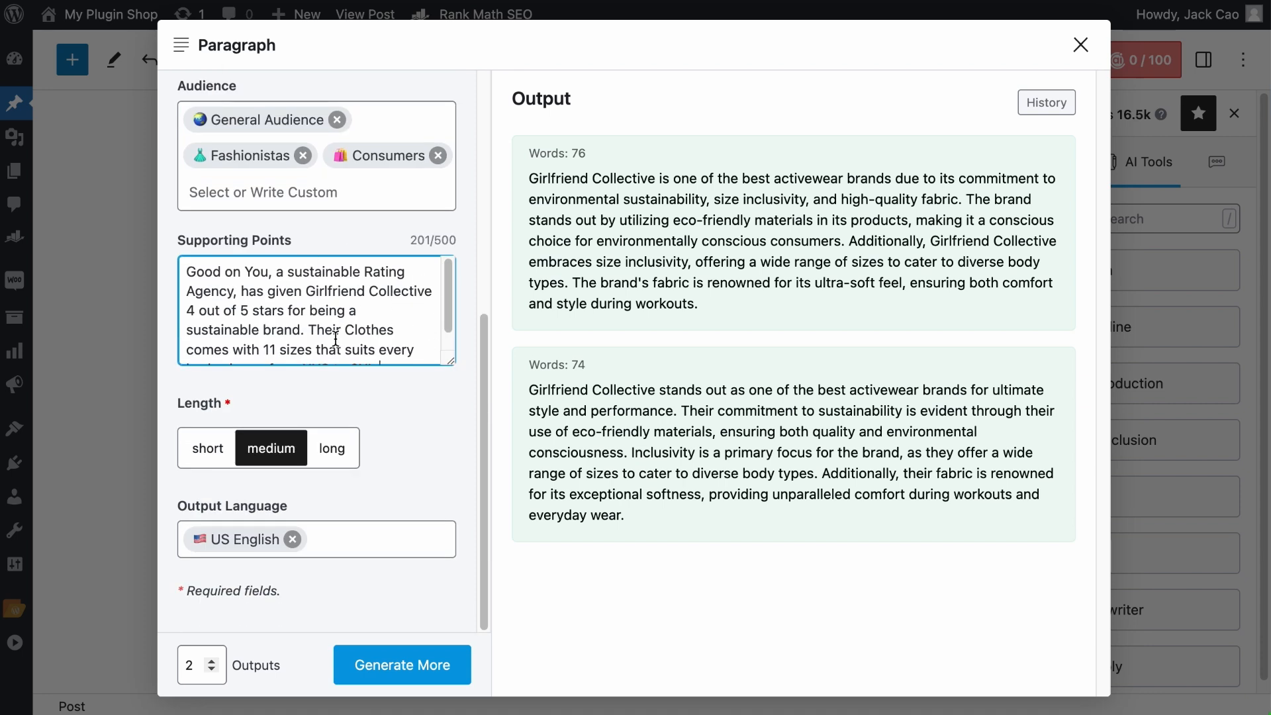
pyautogui.moveTo(367, 338)
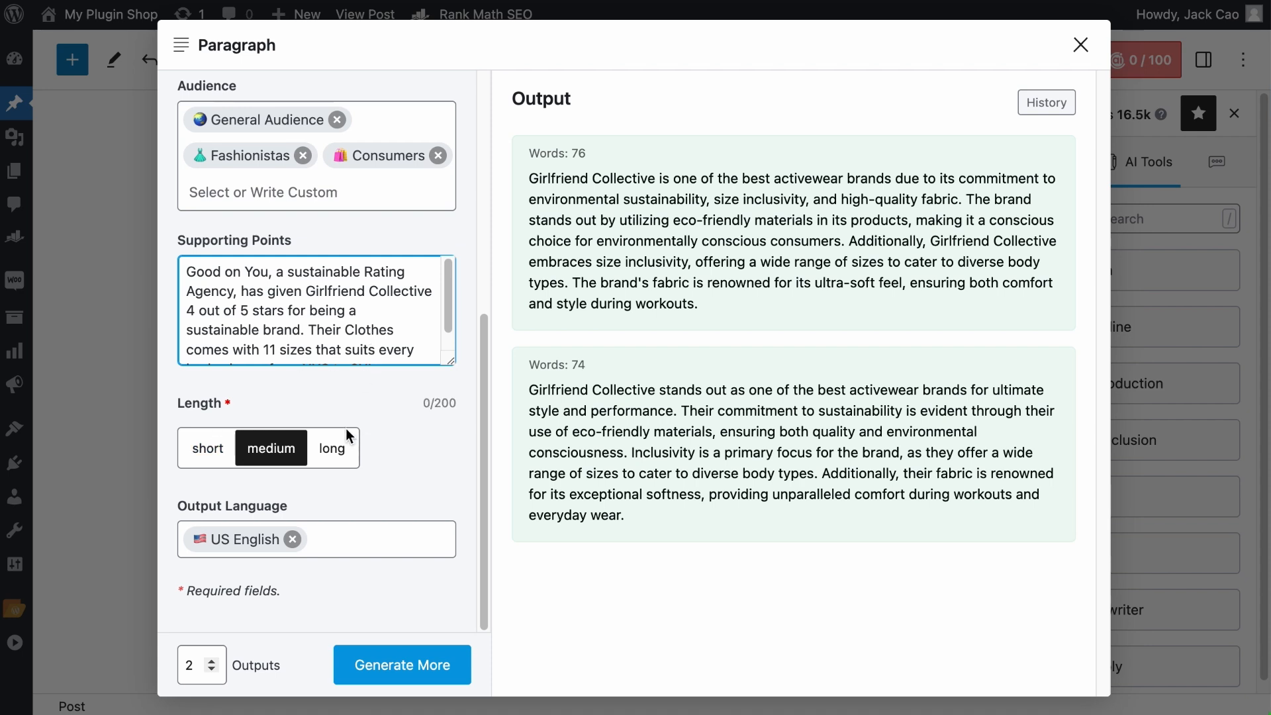
# Step: Generate additional paragraph variations at short, medium and long lengths
pyautogui.click(402, 665)
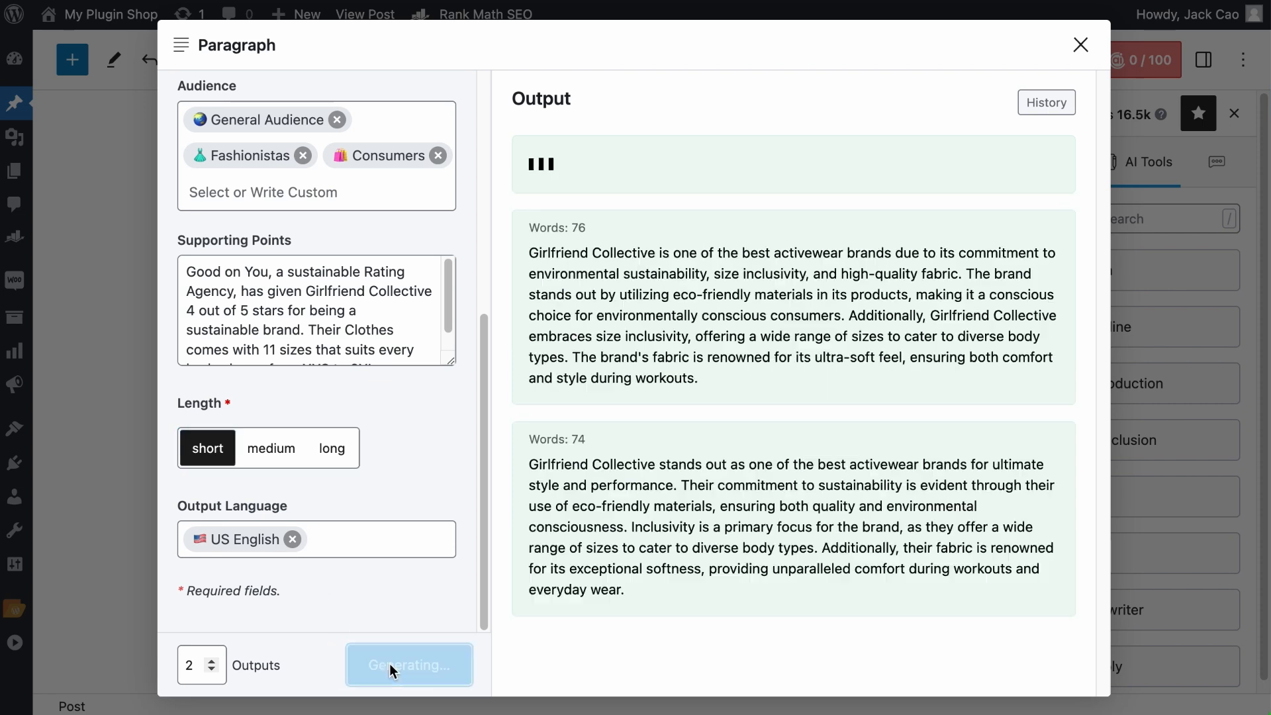
pyautogui.click(408, 665)
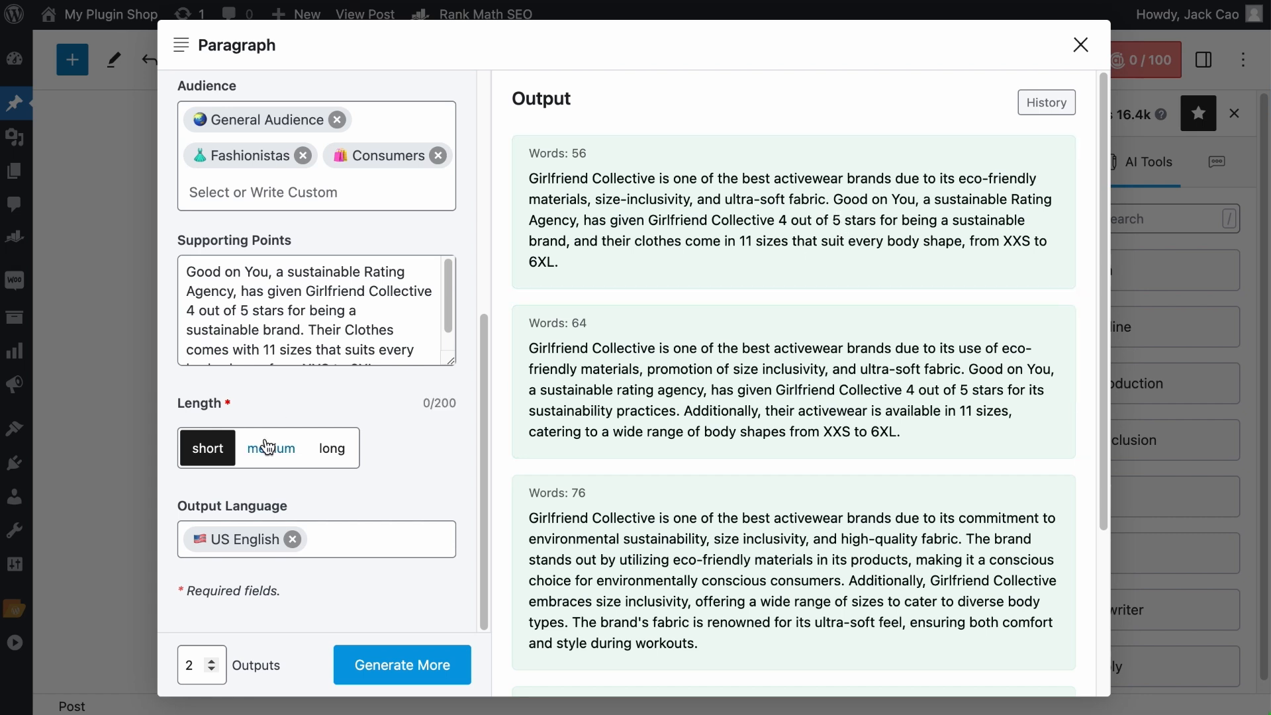
pyautogui.click(271, 448)
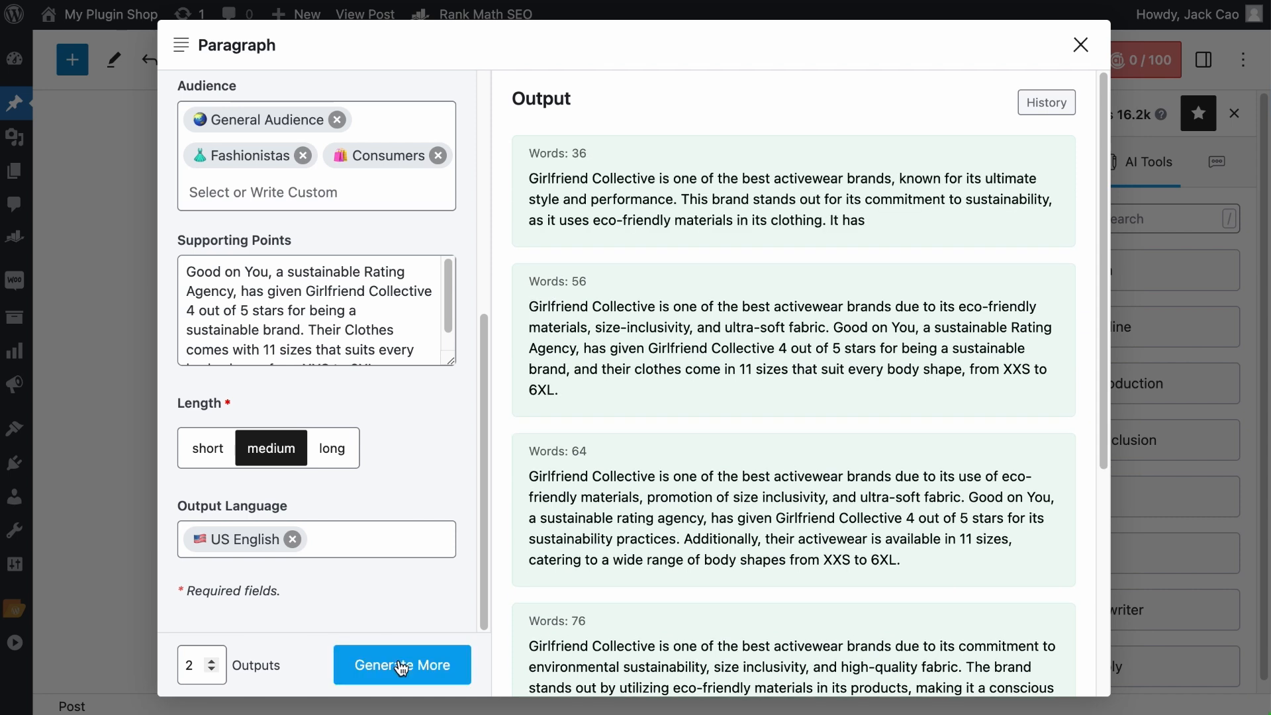
pyautogui.click(402, 664)
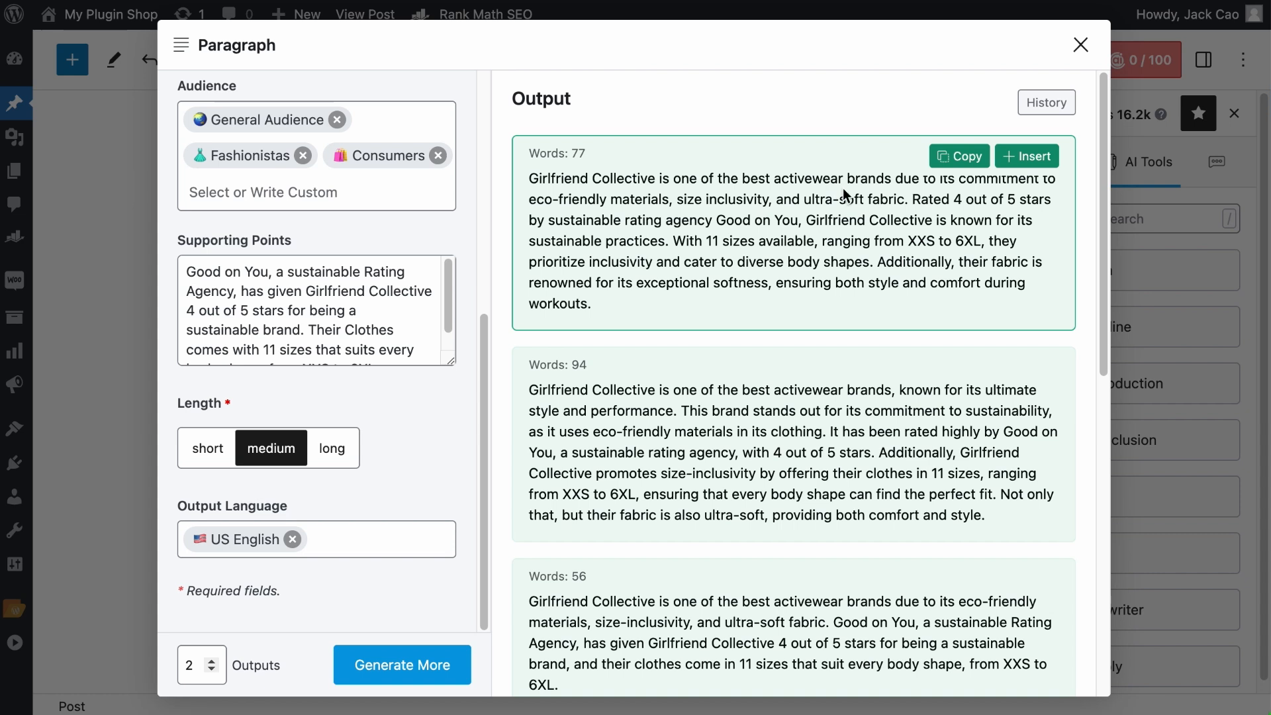
pyautogui.moveTo(652, 239)
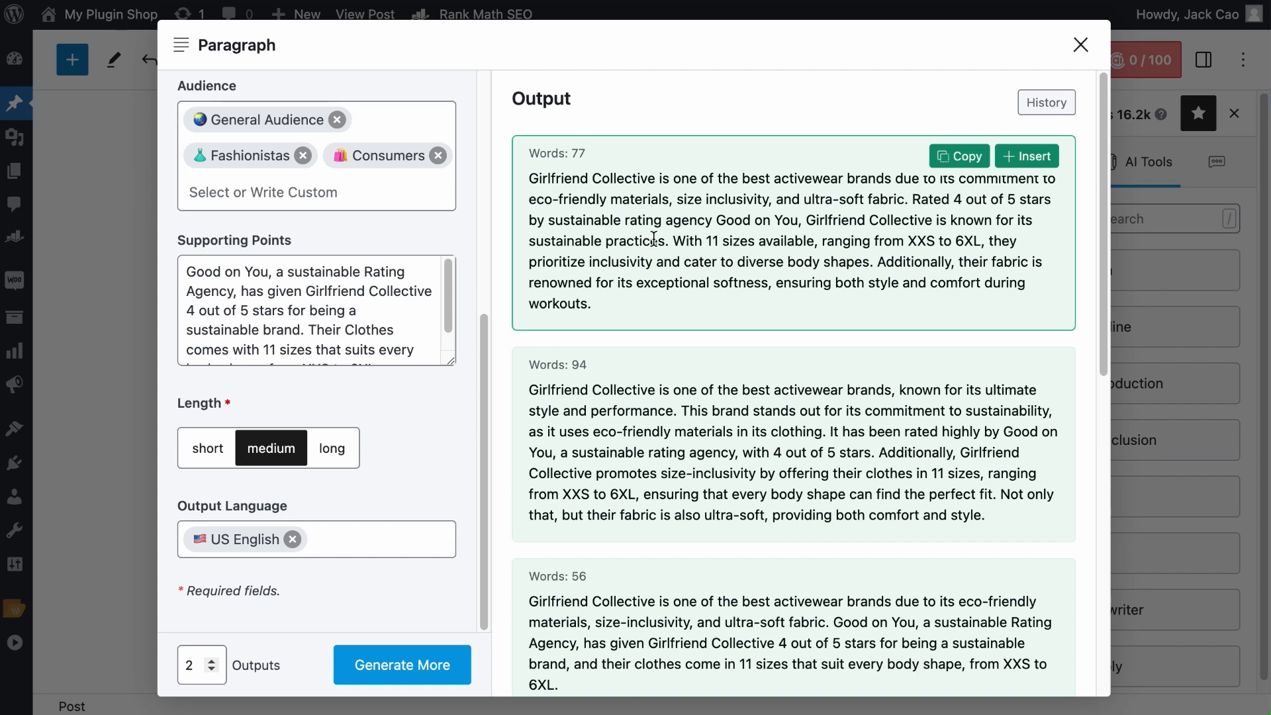
pyautogui.moveTo(871, 264)
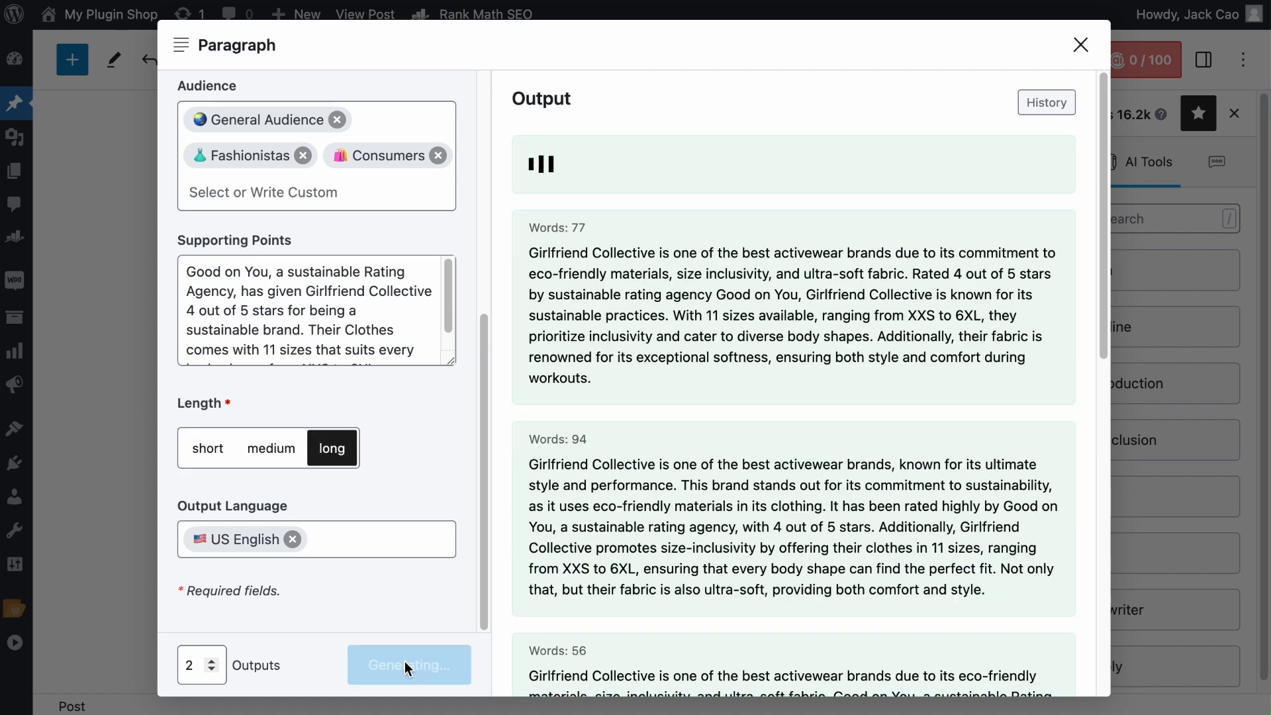
pyautogui.click(409, 665)
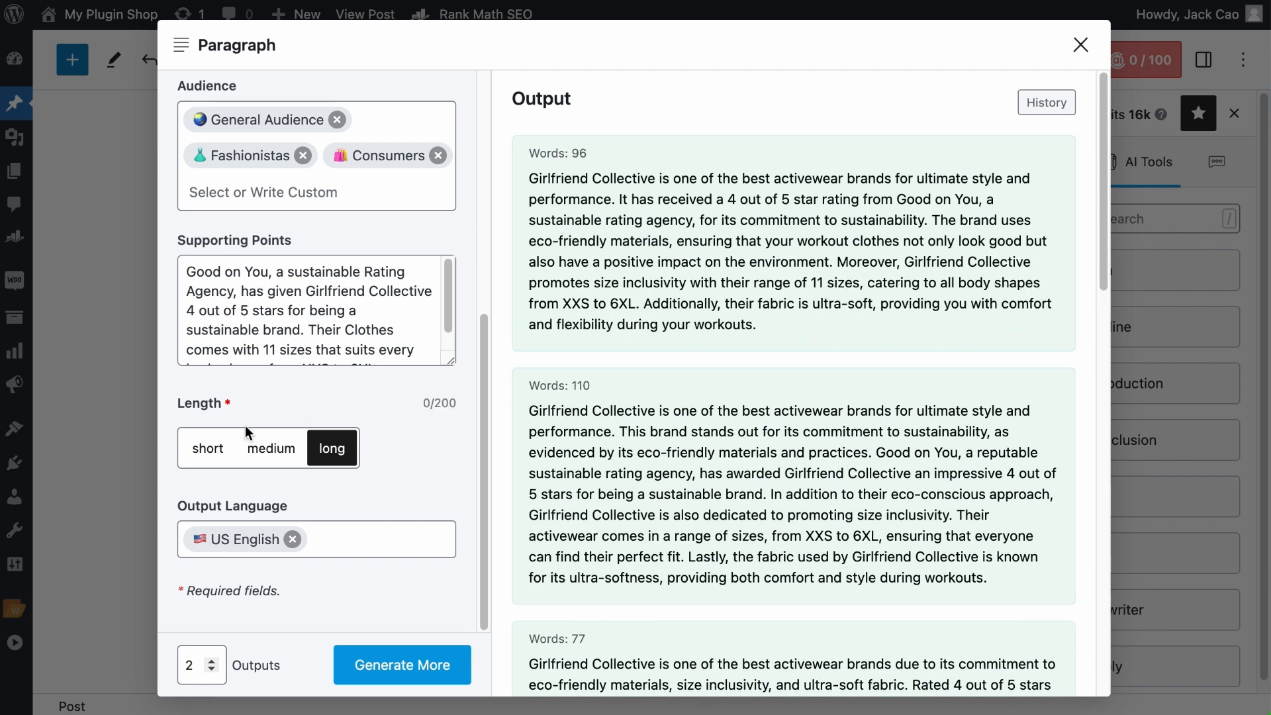
pyautogui.moveTo(326, 471)
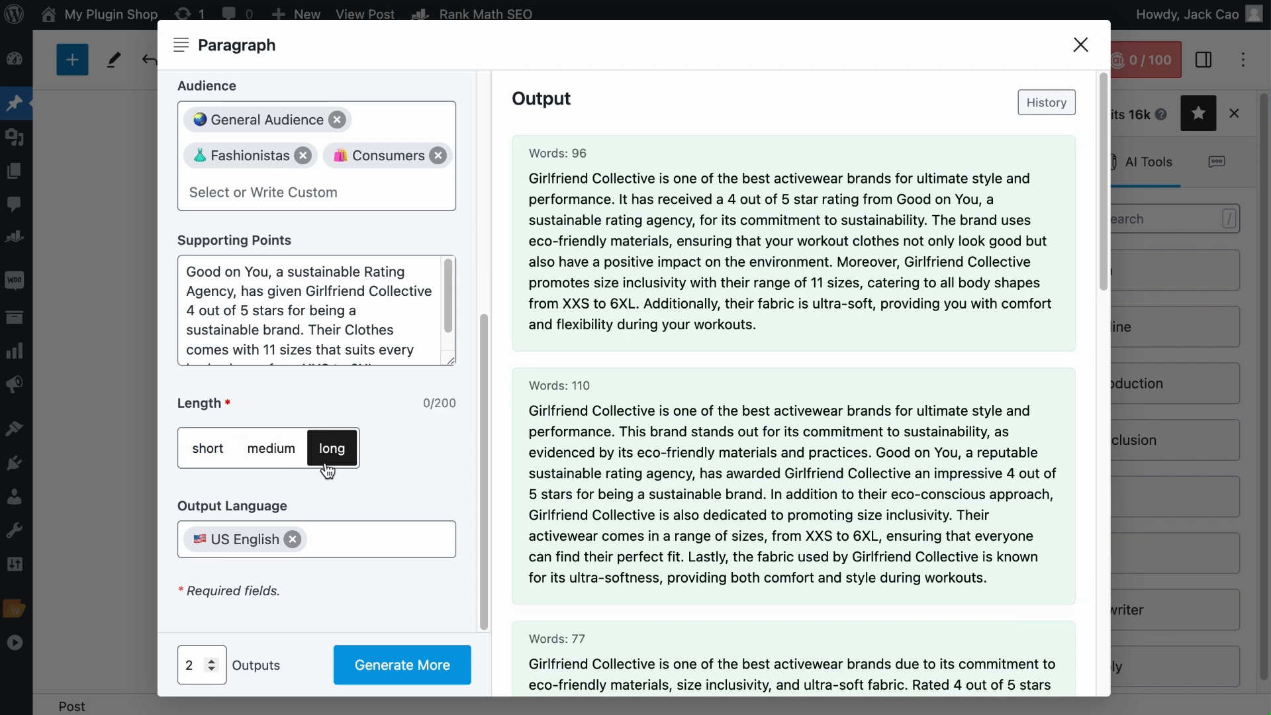
pyautogui.moveTo(334, 509)
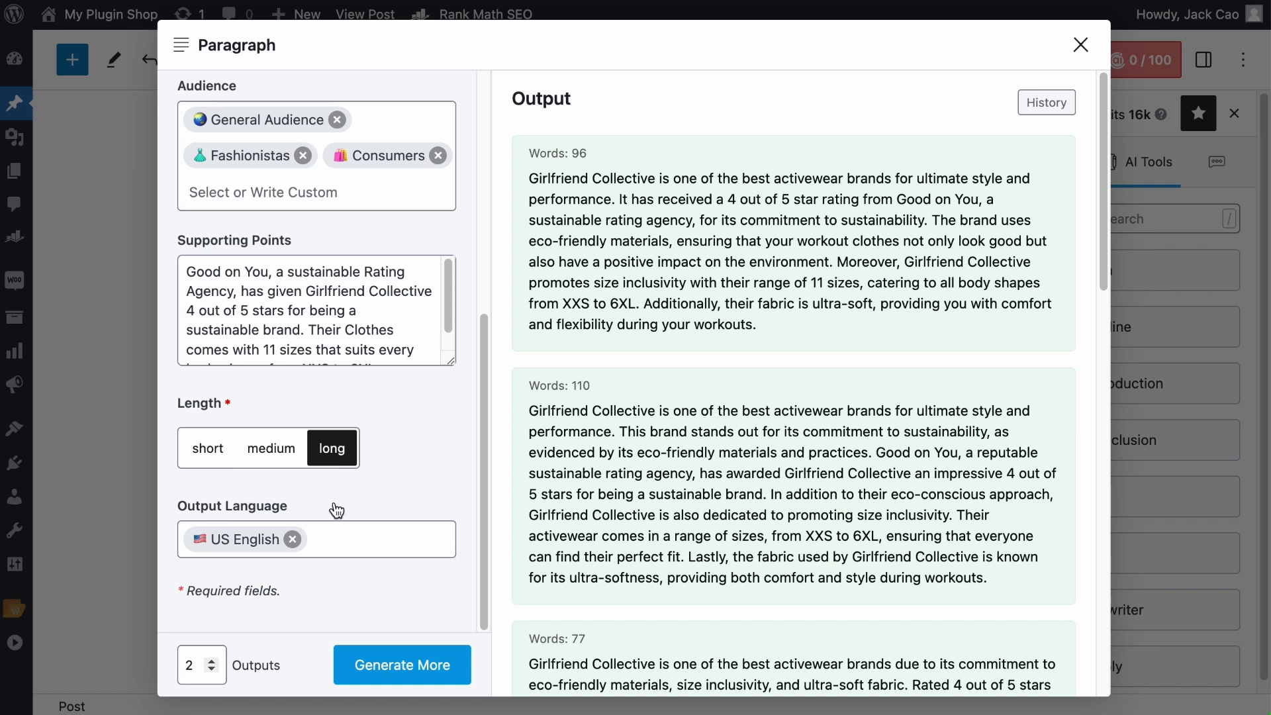
pyautogui.moveTo(315, 563)
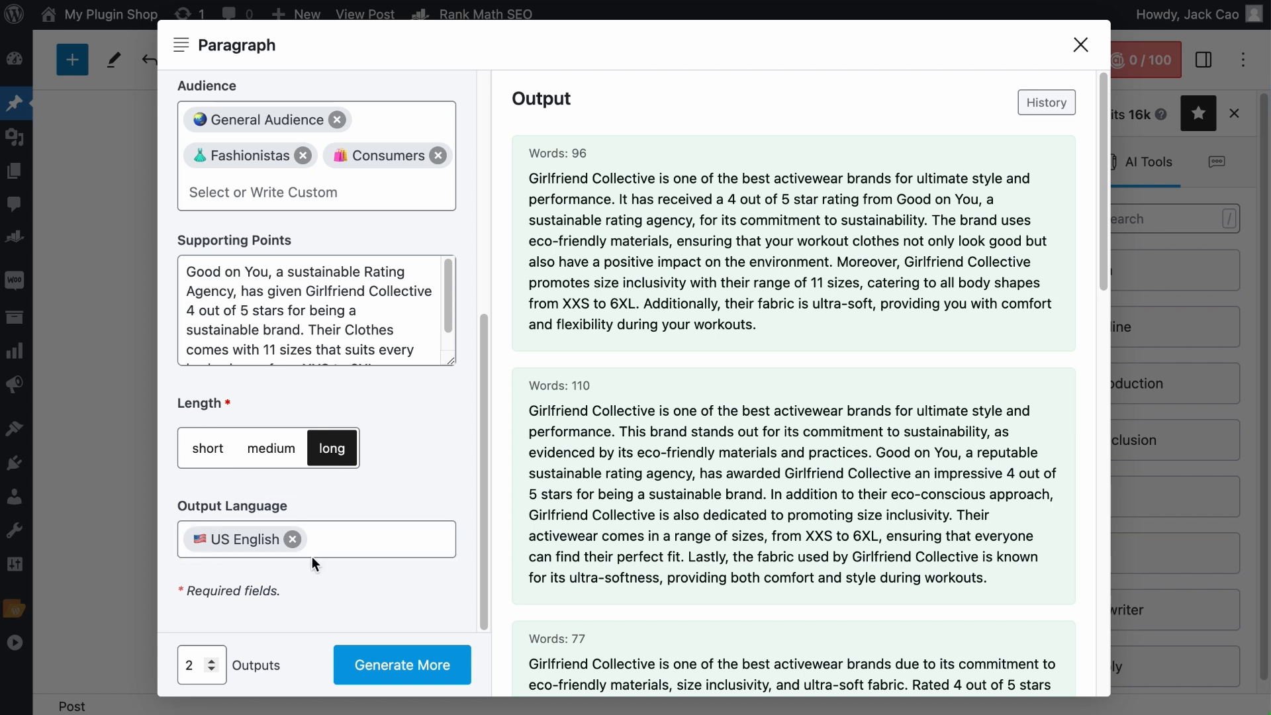
pyautogui.click(316, 539)
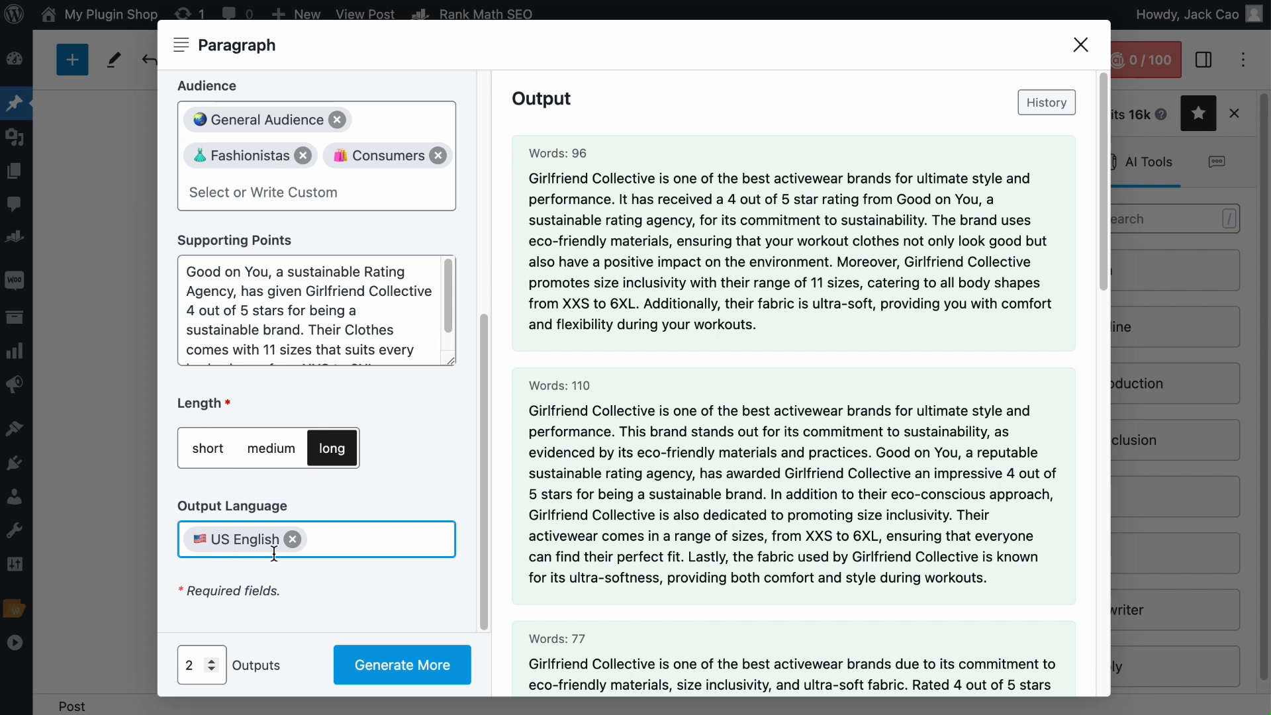
pyautogui.click(291, 539)
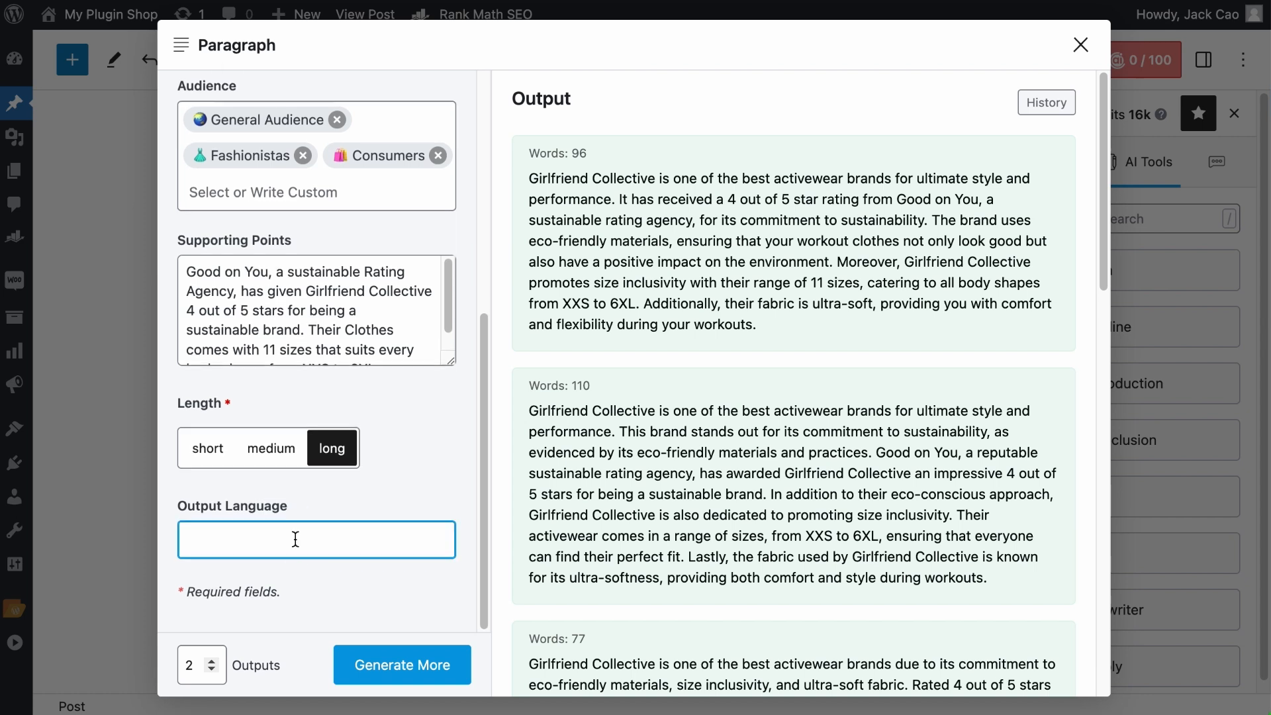
pyautogui.click(316, 538)
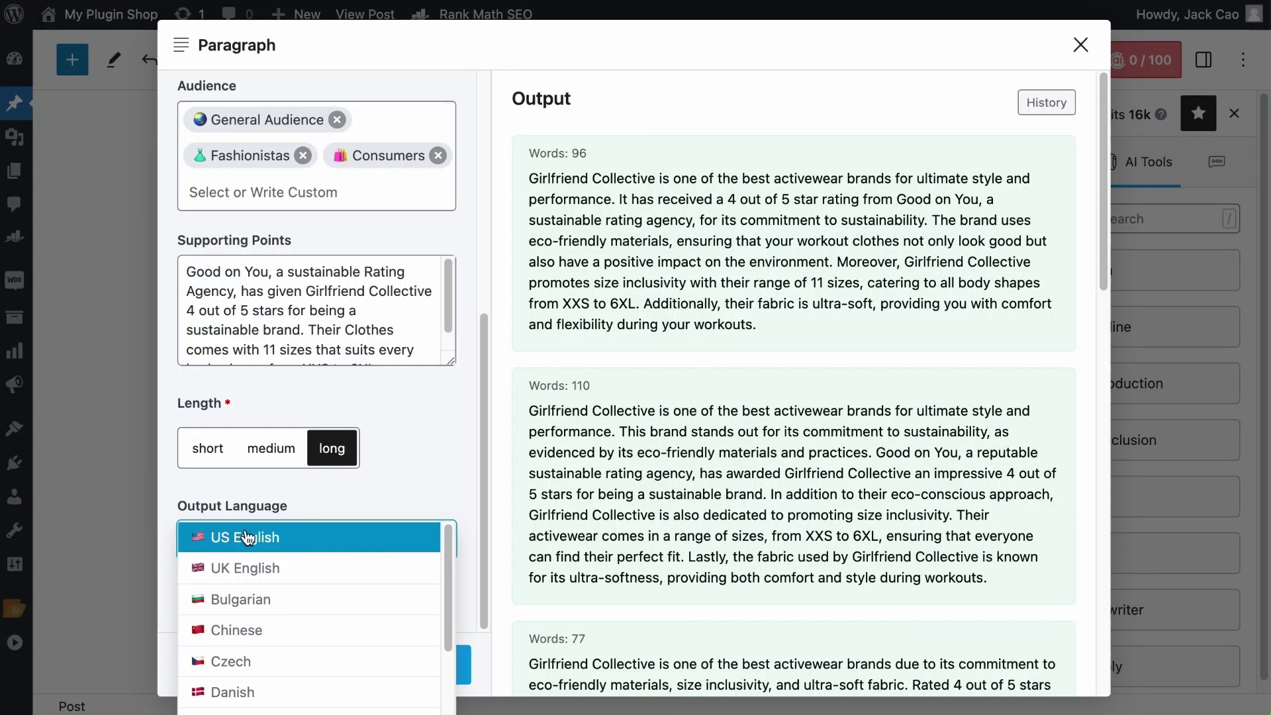
pyautogui.click(244, 536)
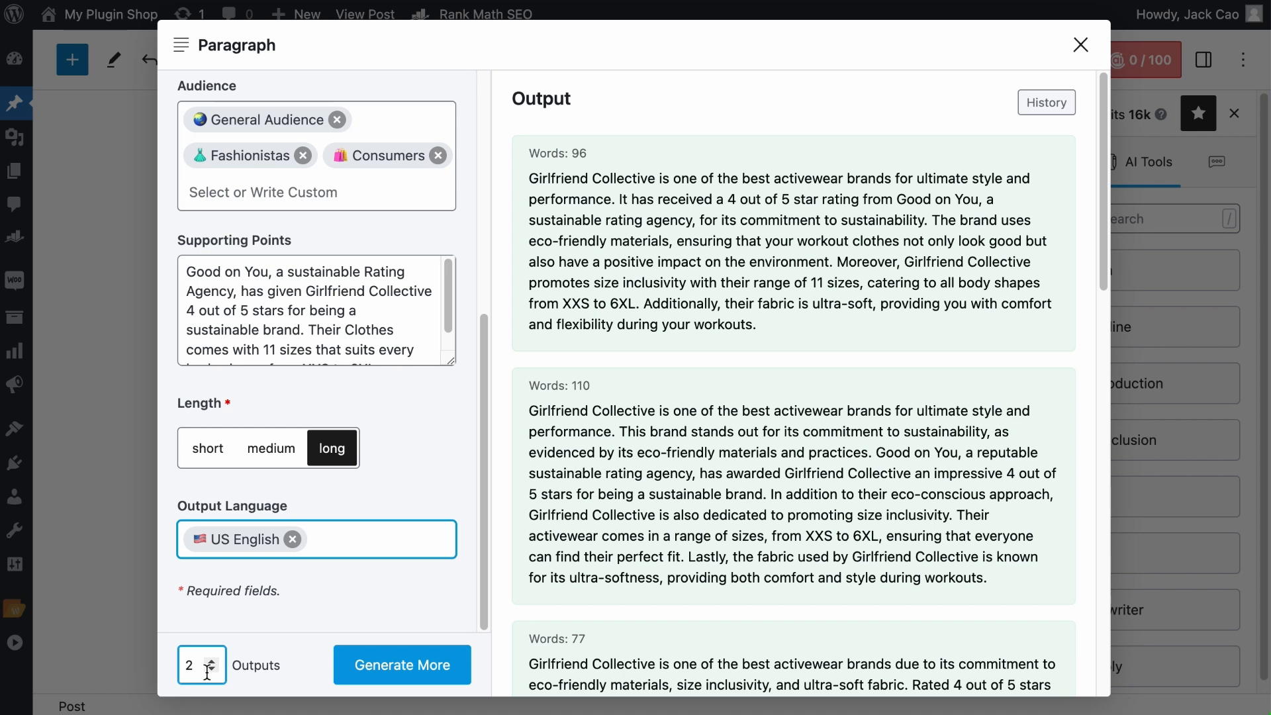
# Step: Set Outputs to 5 and review the existing paragraph variations
pyautogui.click(214, 659)
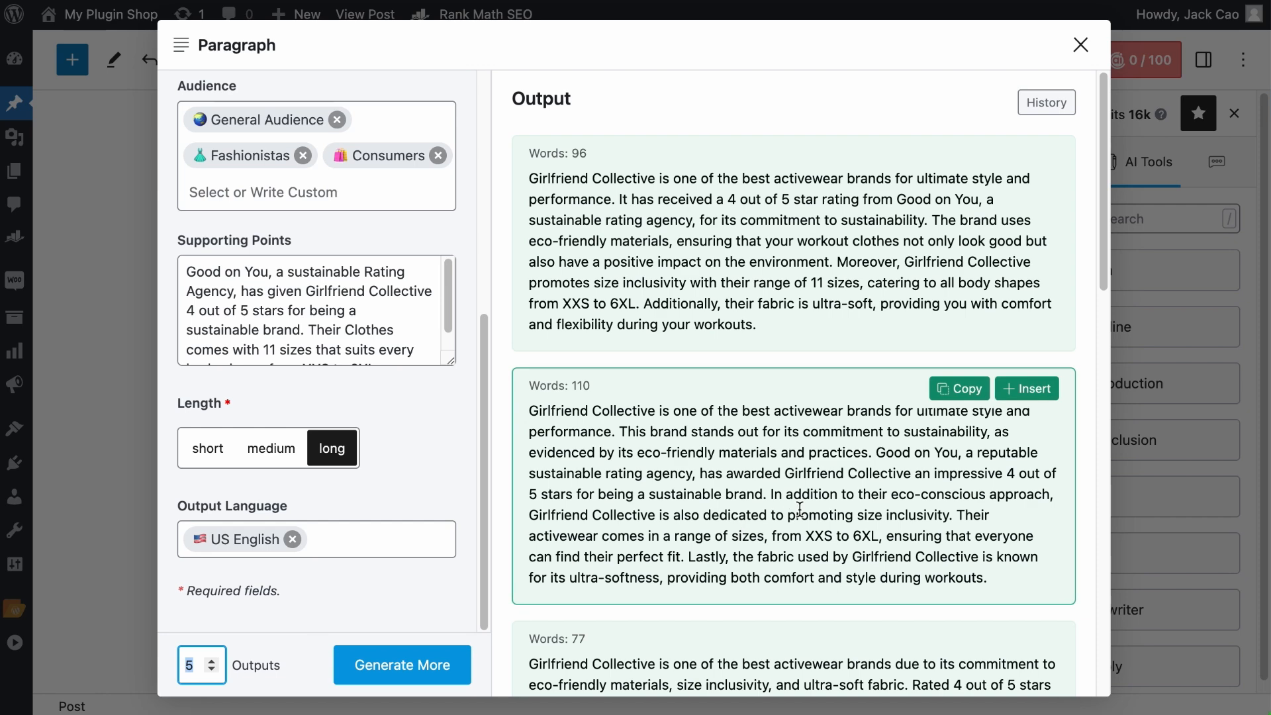
pyautogui.scroll(-3)
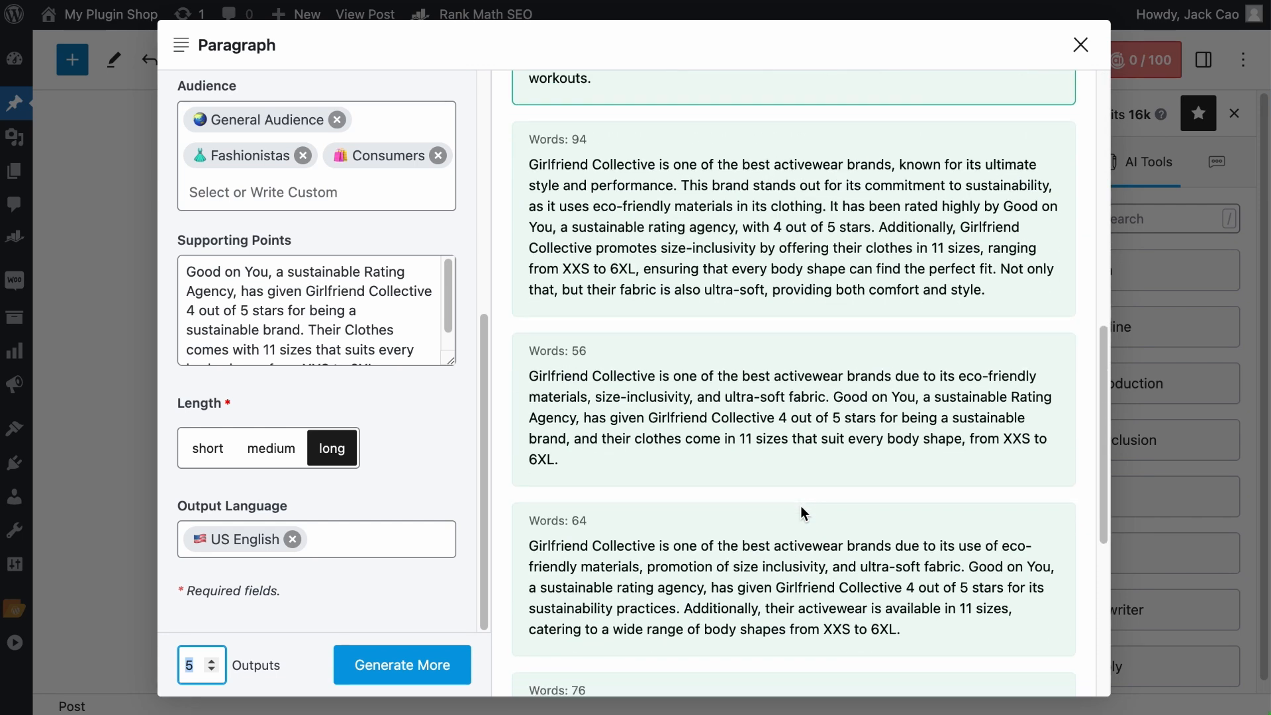
pyautogui.scroll(3)
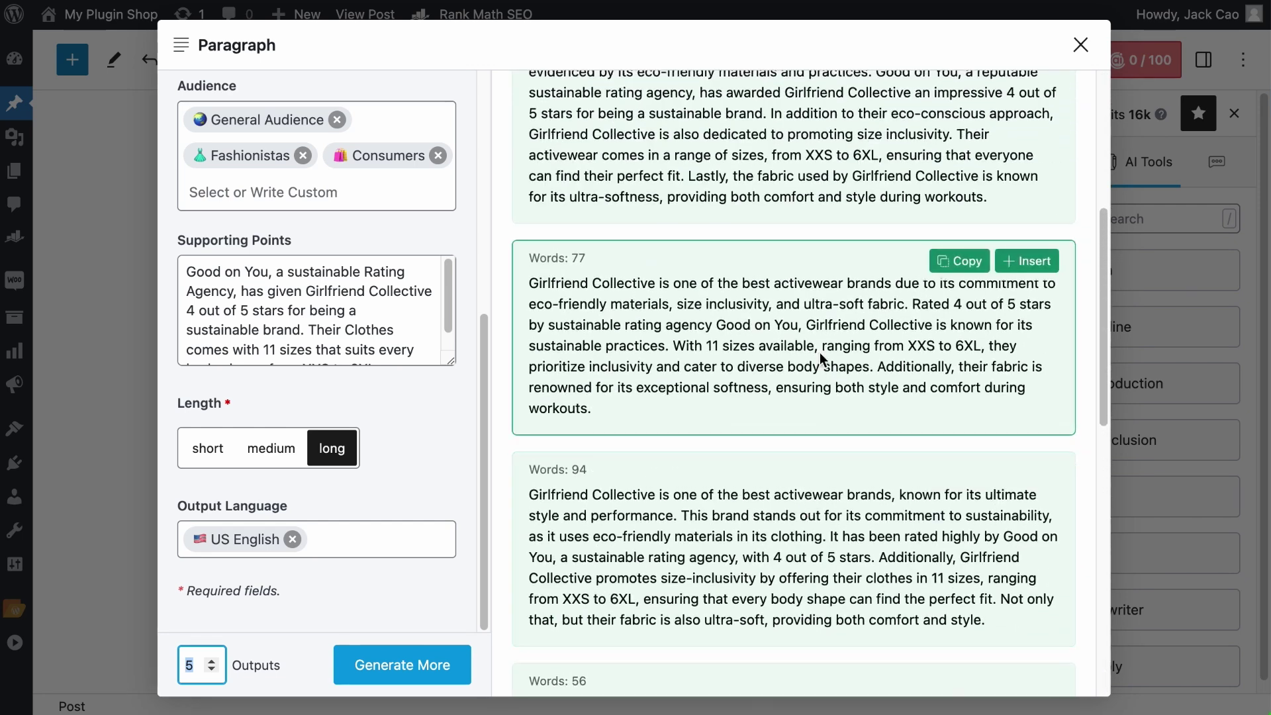
pyautogui.moveTo(871, 303)
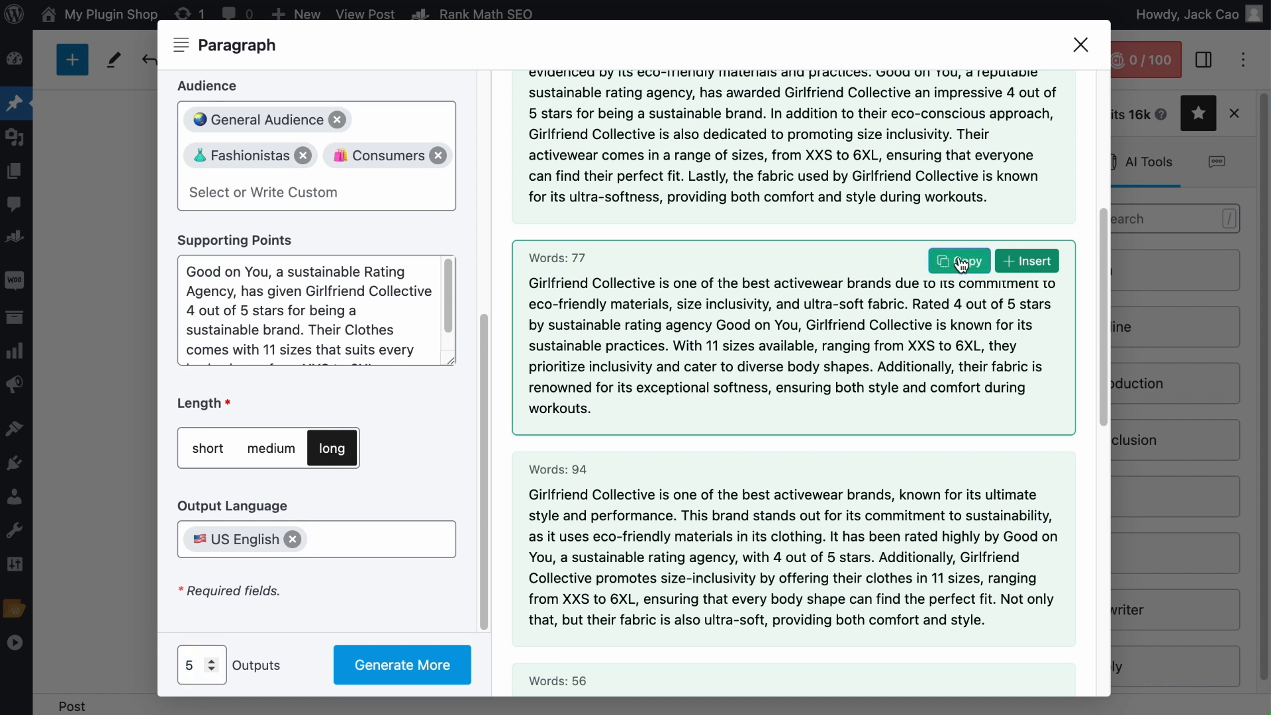
# Step: Insert the 77-word Girlfriend Collective output into the post, split into three paragraphs
pyautogui.click(1026, 260)
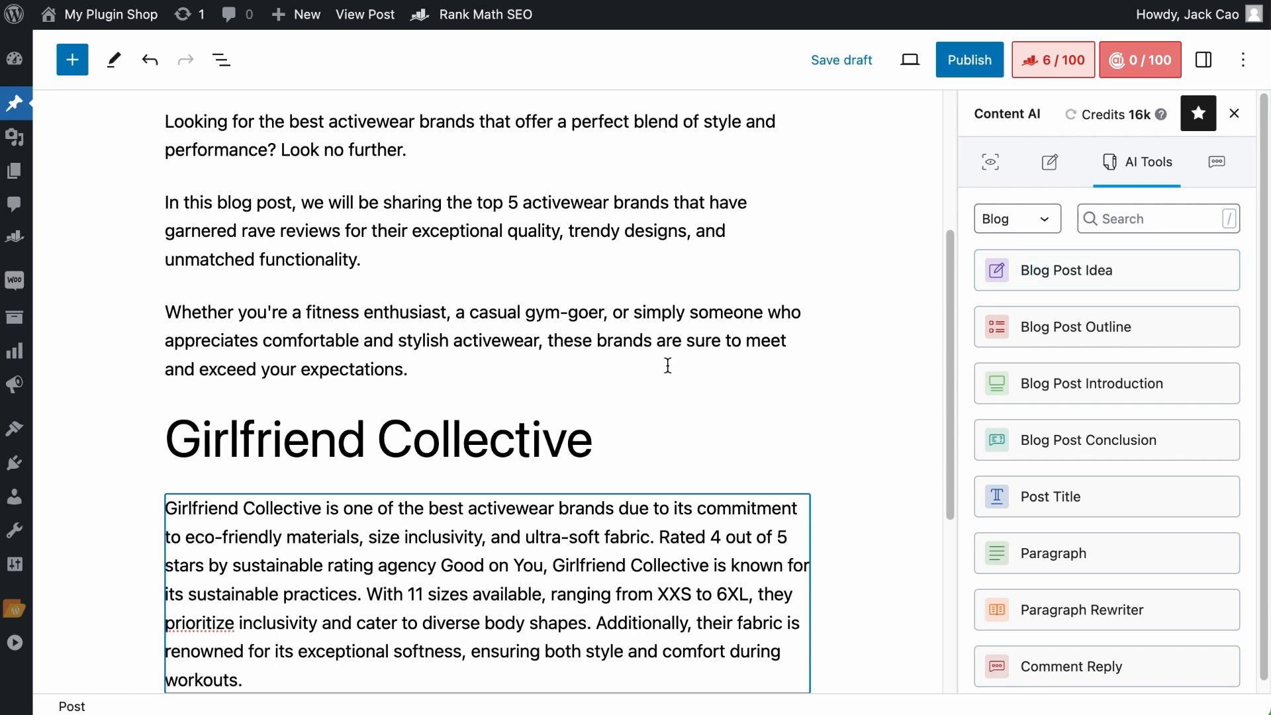
pyautogui.scroll(-3)
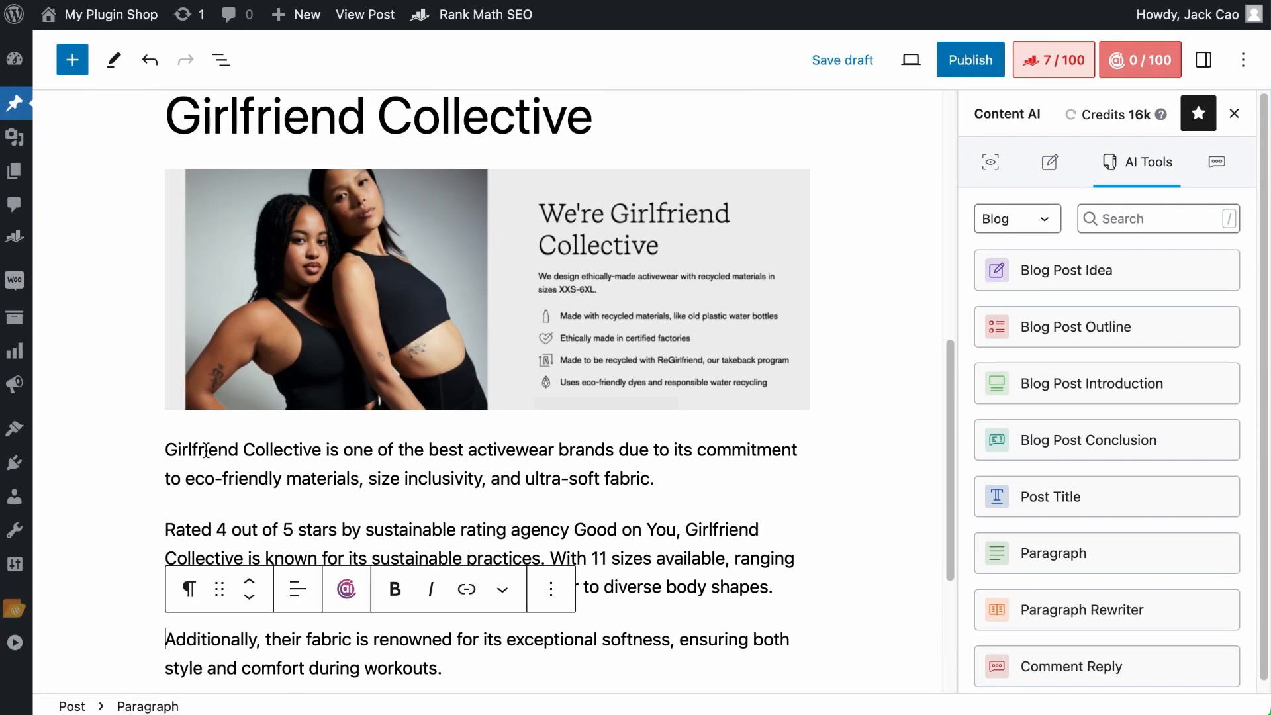
pyautogui.scroll(-3)
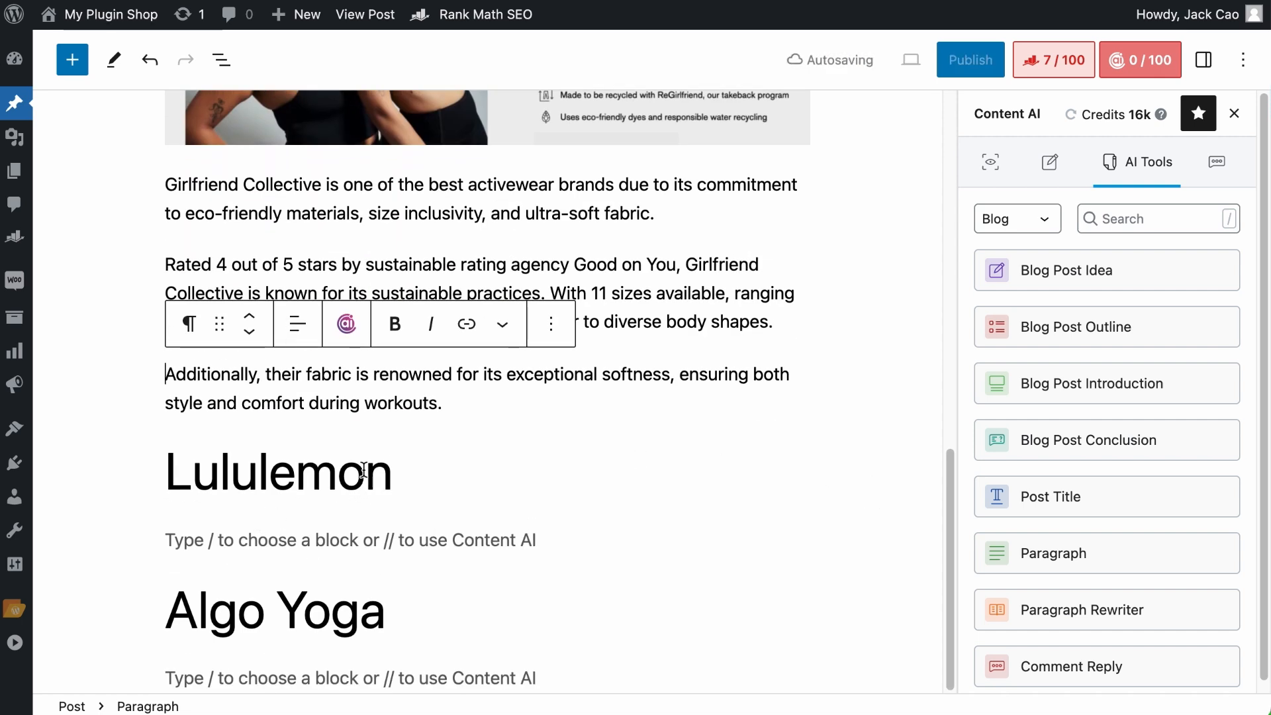
pyautogui.click(333, 540)
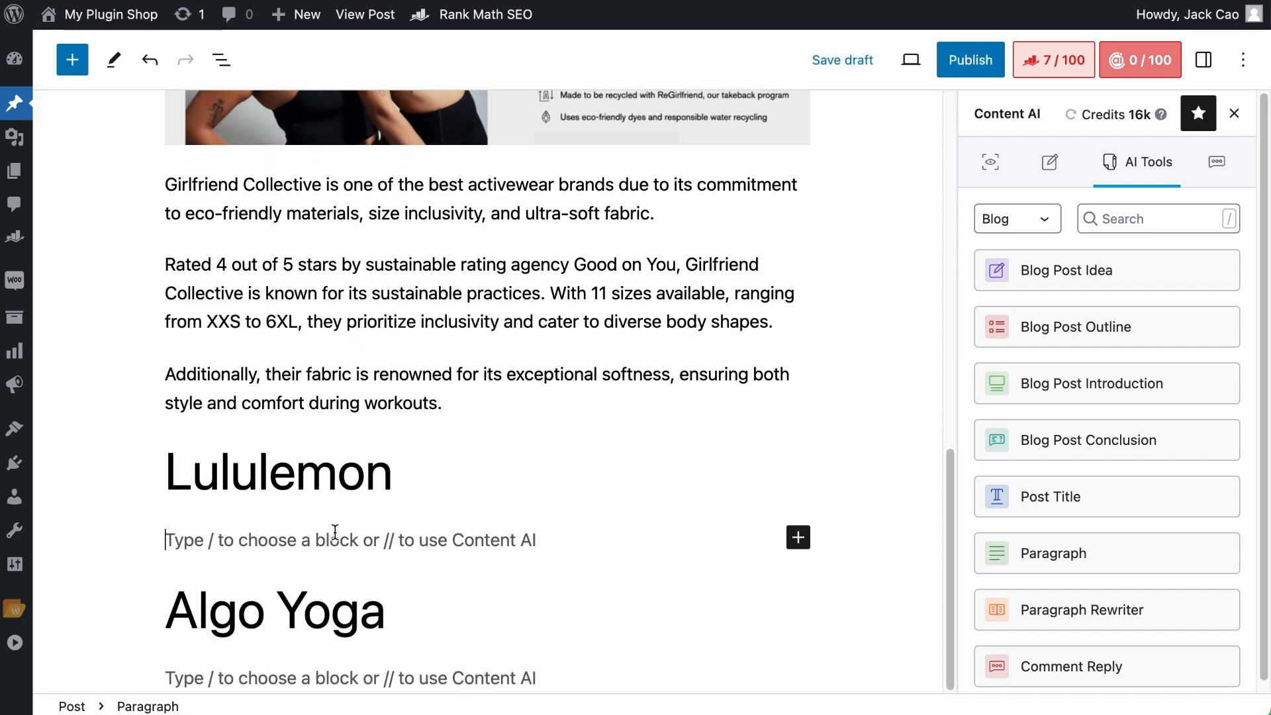
# Step: Rewrite the Main Argument to cite Lululemon's Nulu fabric and celebrity-endorsed Align line
pyautogui.click(1053, 553)
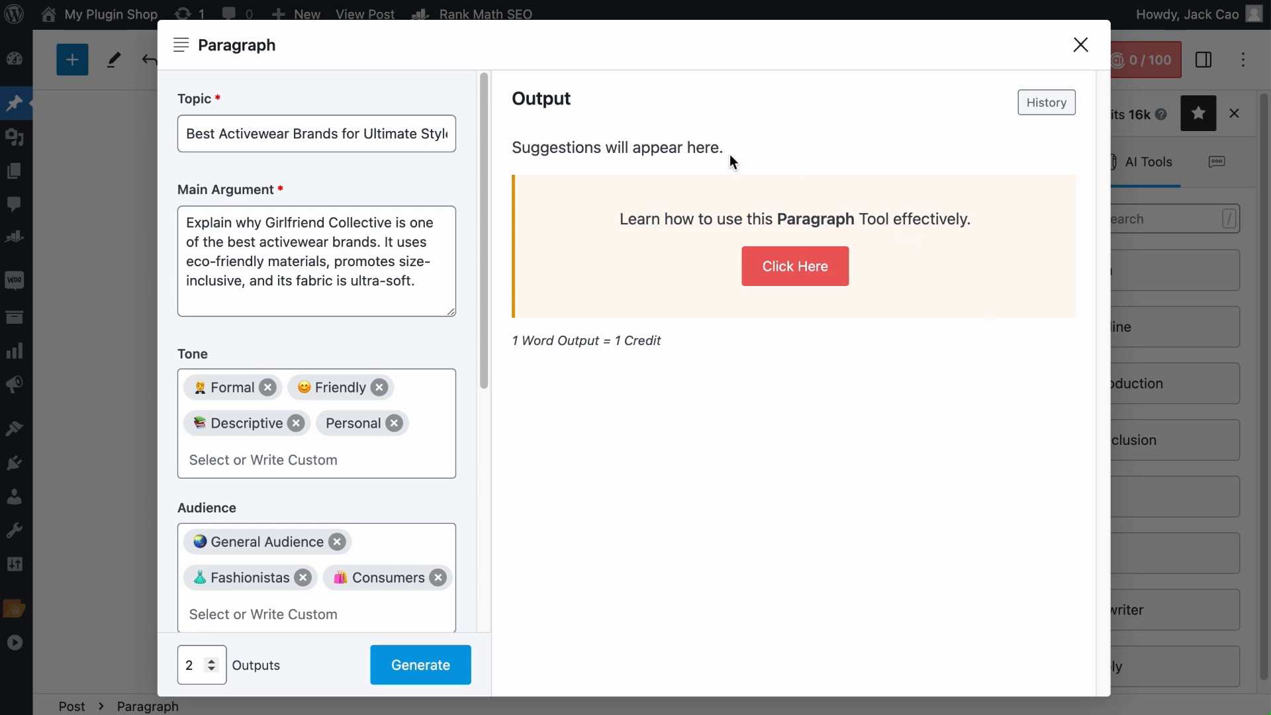
pyautogui.moveTo(1046, 102)
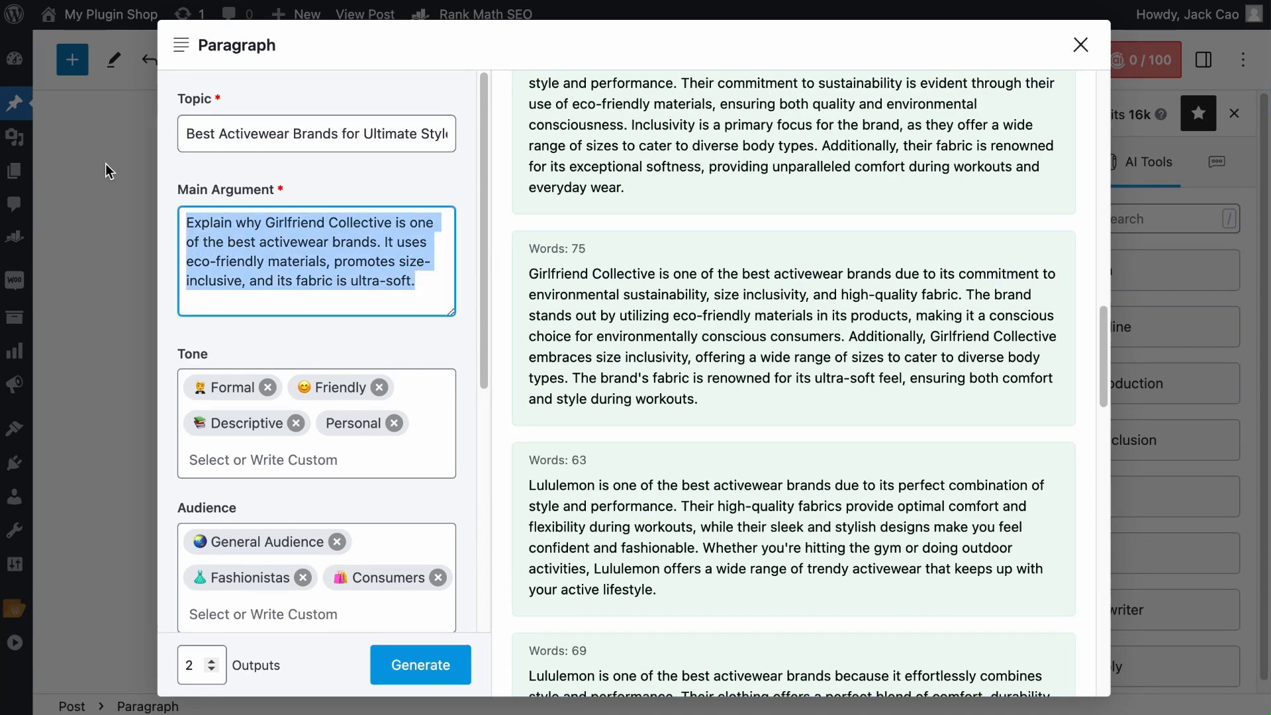
pyautogui.scroll(-3)
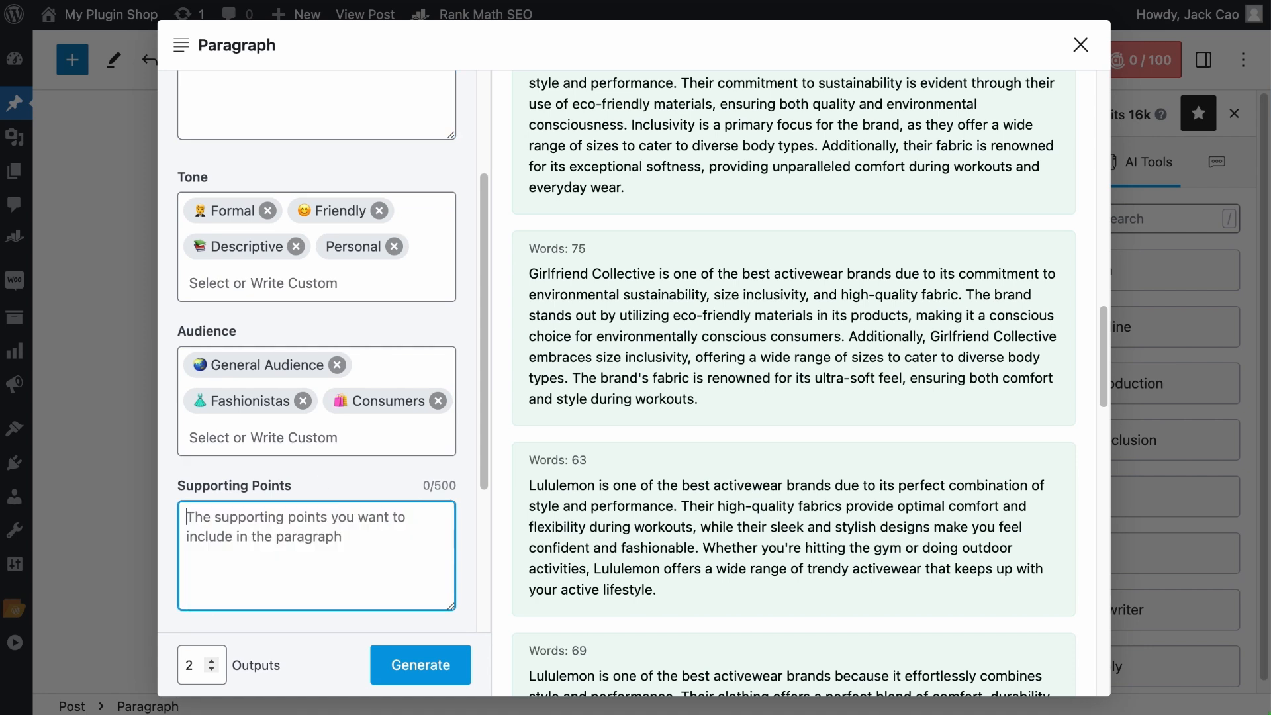
pyautogui.scroll(3)
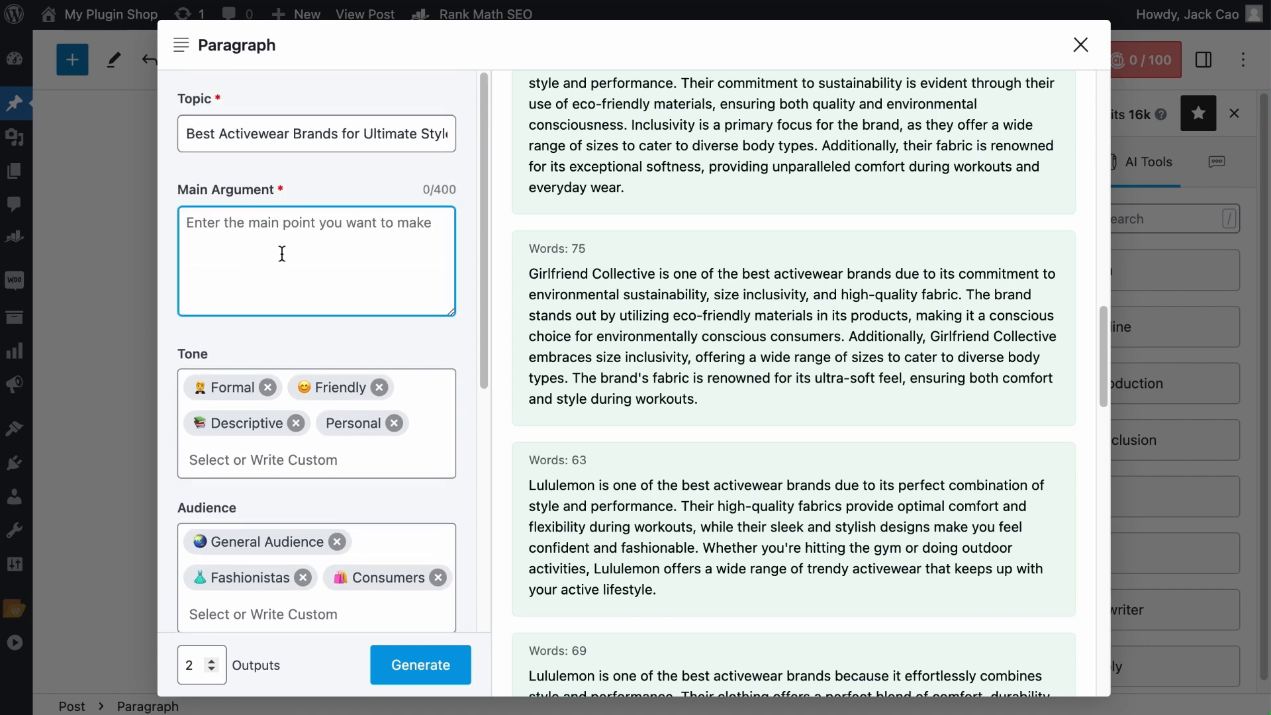
pyautogui.write('Ex')
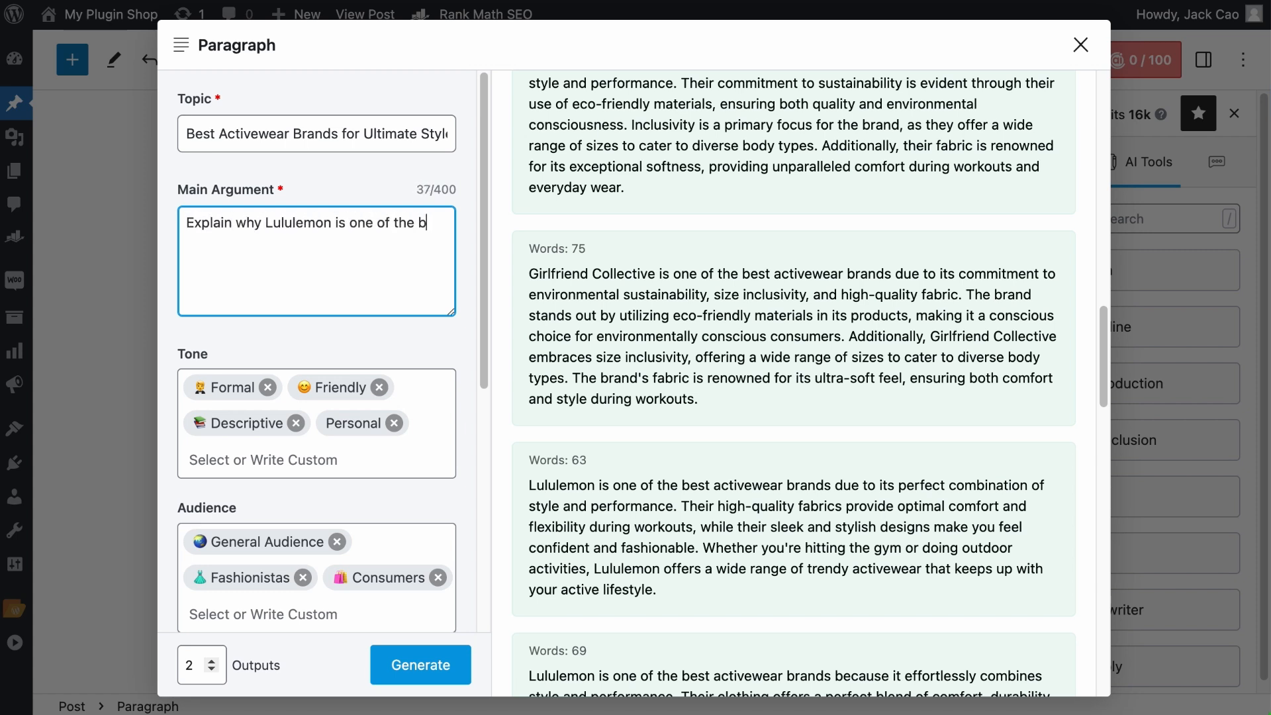
pyautogui.write('est activewear brands. Its Nulu fabric is silky soft, brea')
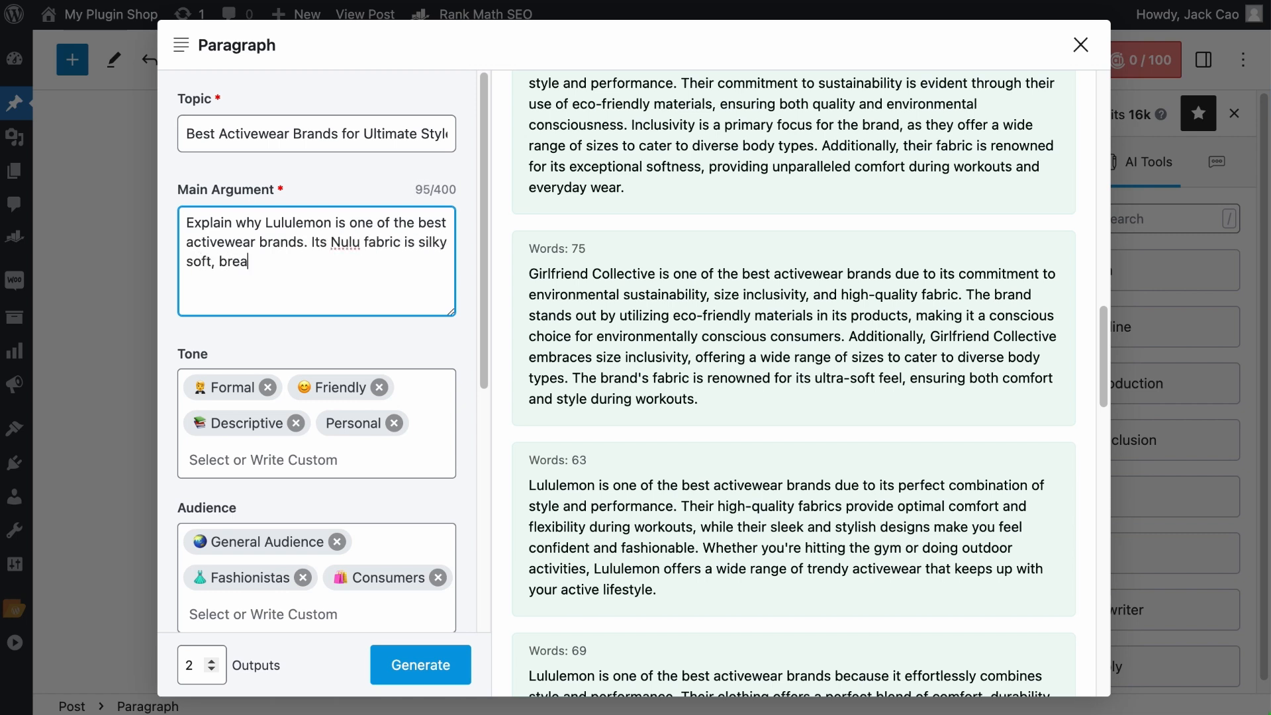
pyautogui.write('thable, and lightweight. Their "A')
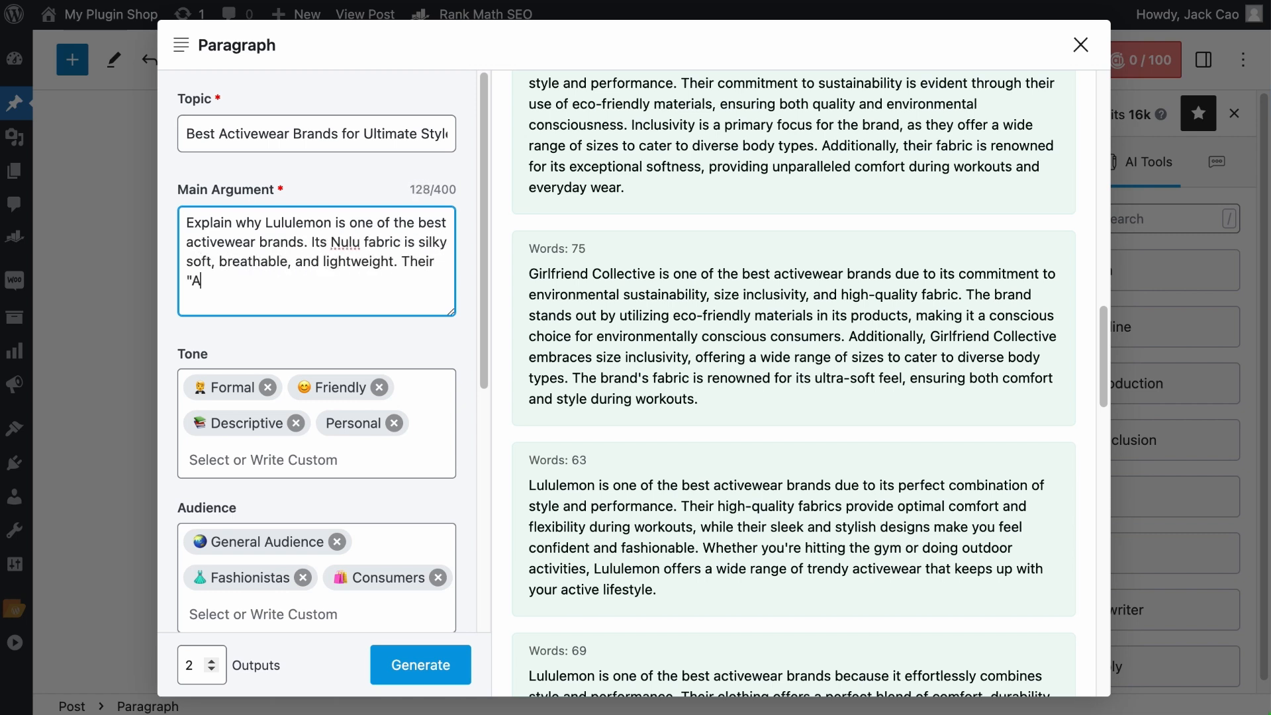
pyautogui.write('lign" product line is endorsed by')
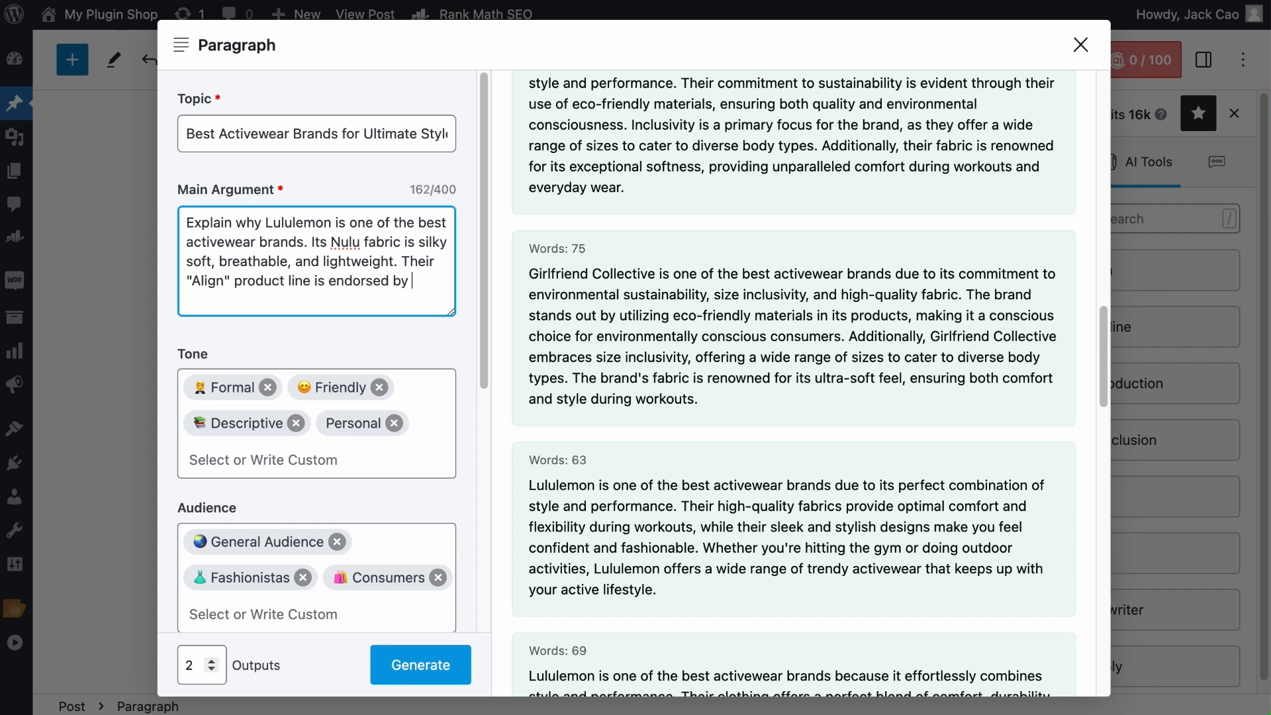
pyautogui.write('many celebrities such as Hilar')
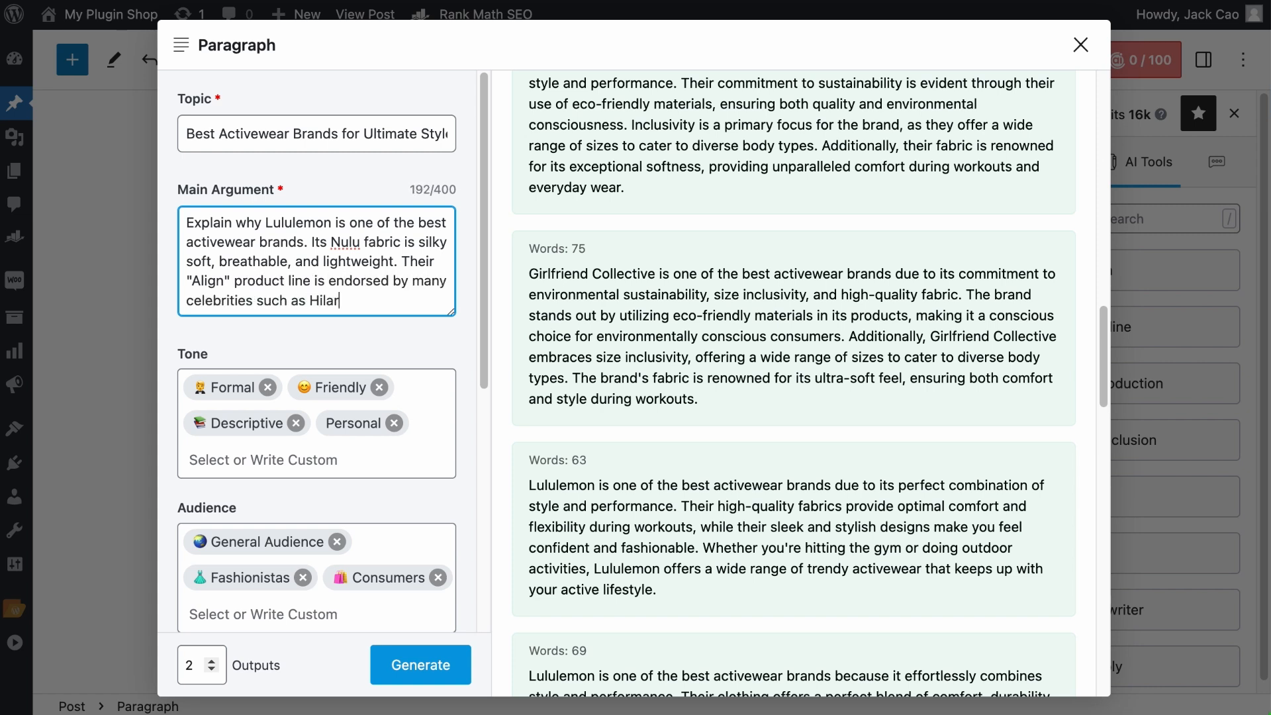
pyautogui.write('Duff, Kim Kardashian, and even Pricess Kate Middleton. It is suitab')
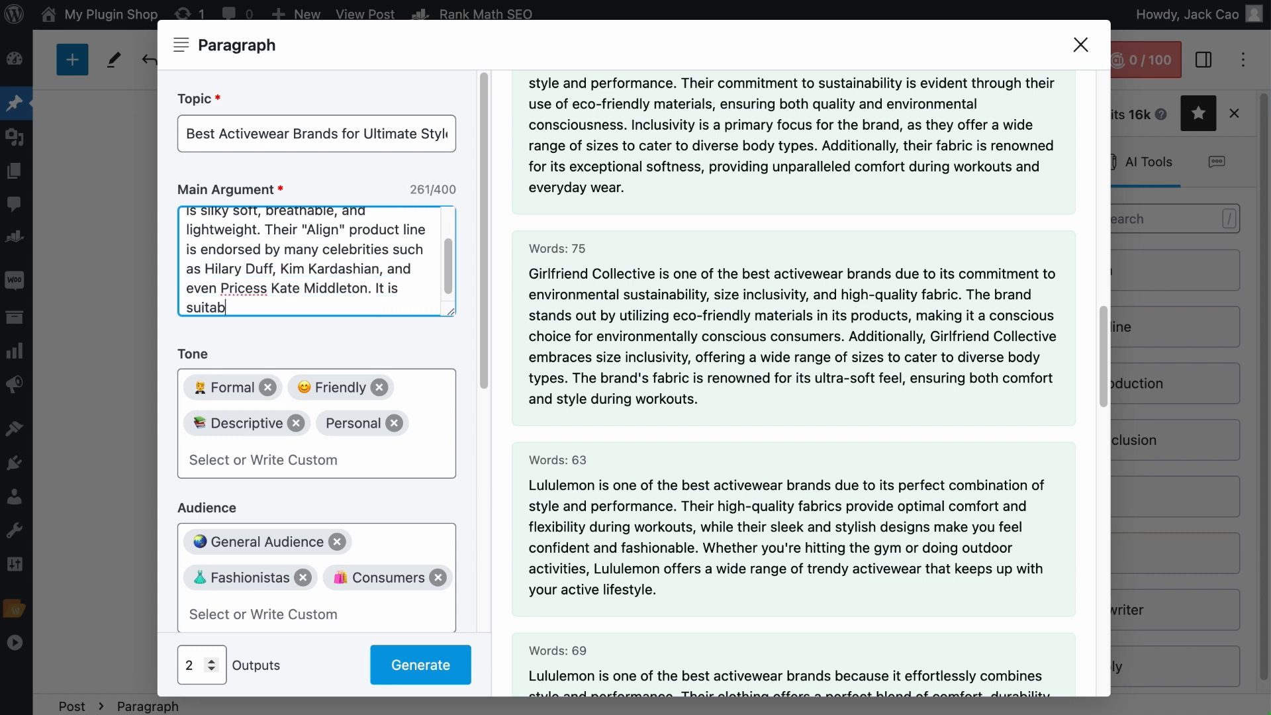
pyautogui.write('le for indoor or outdoor')
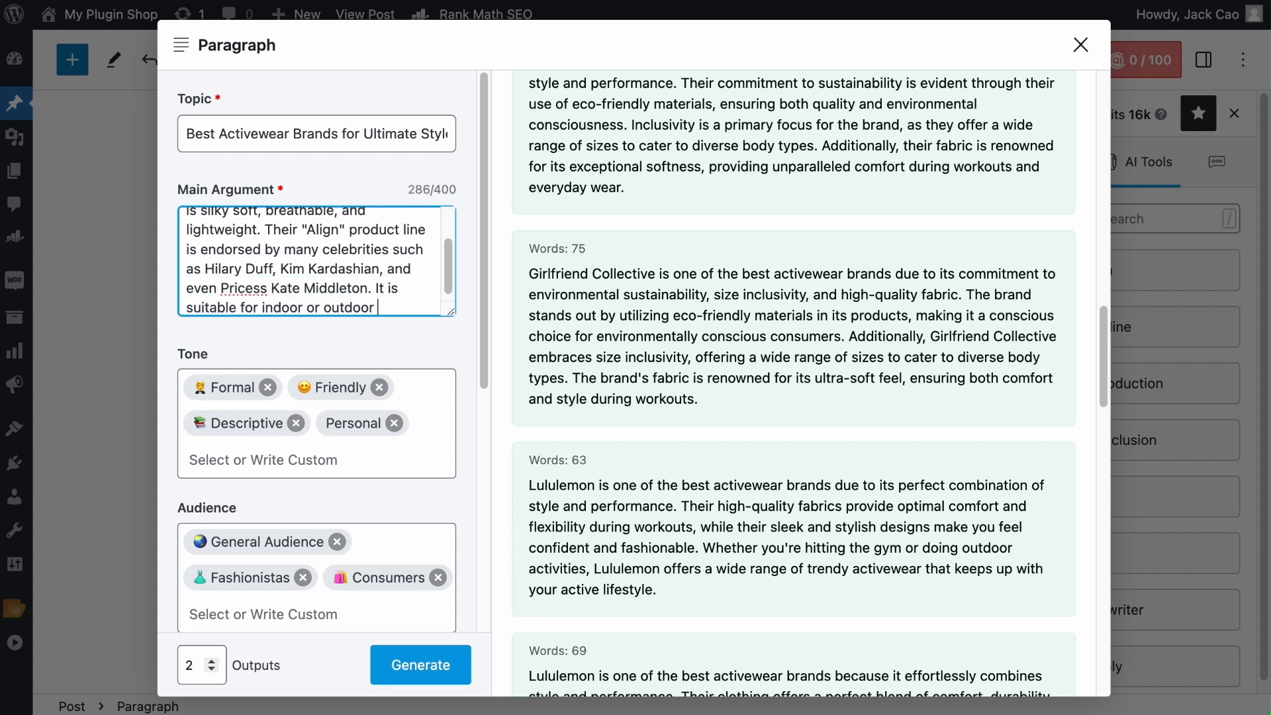
pyautogui.write('sweat-intense activities.')
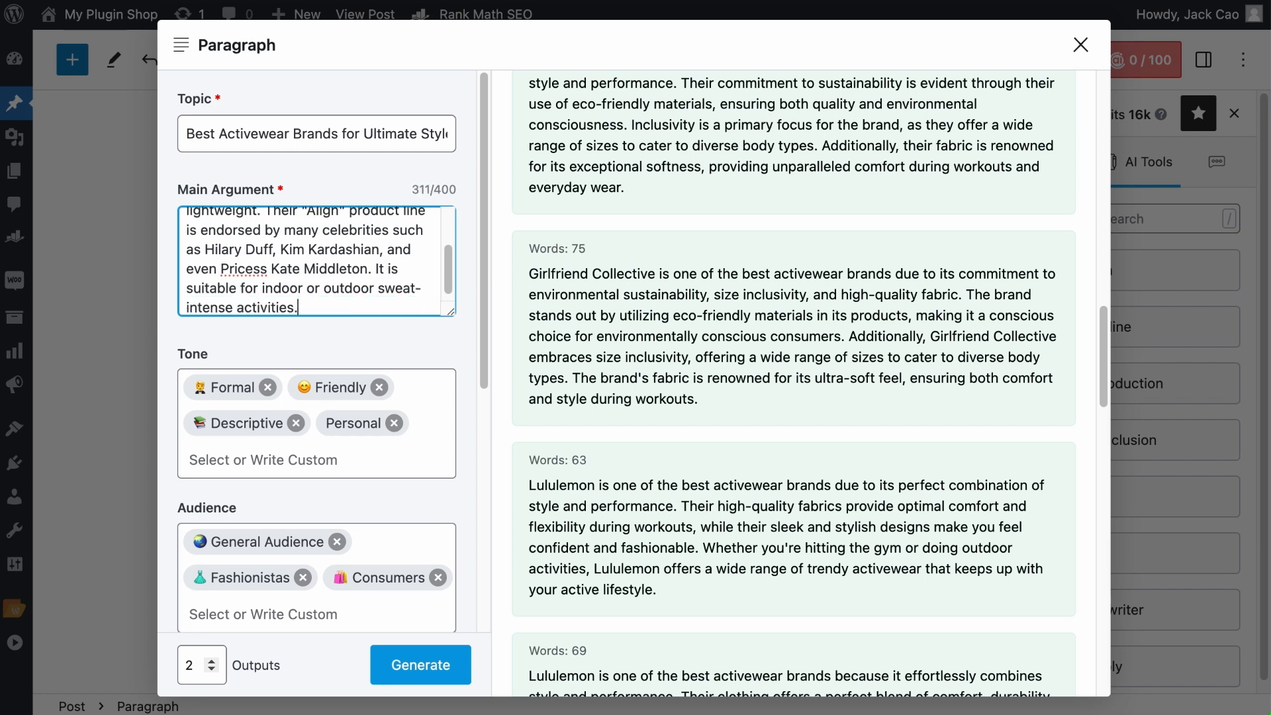
pyautogui.scroll(-3)
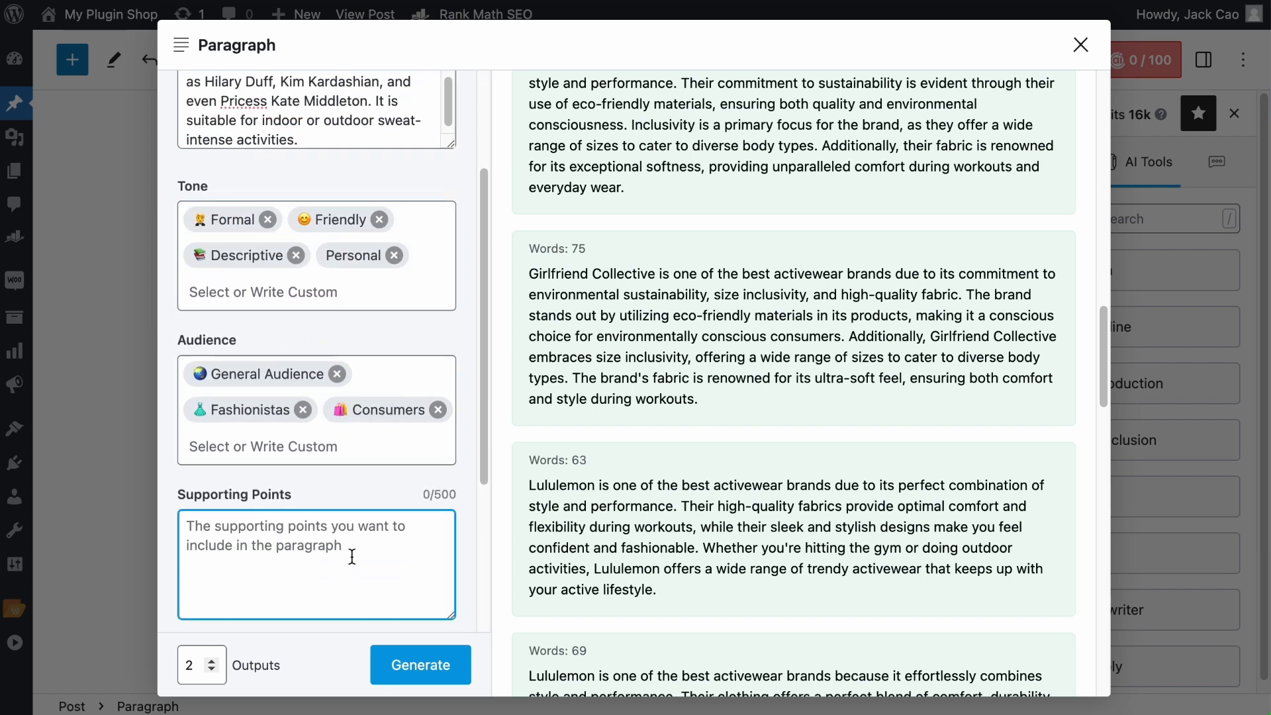
# Step: Generate the Lululemon paragraphs and place them under the Lululemon heading and image
pyautogui.click(420, 664)
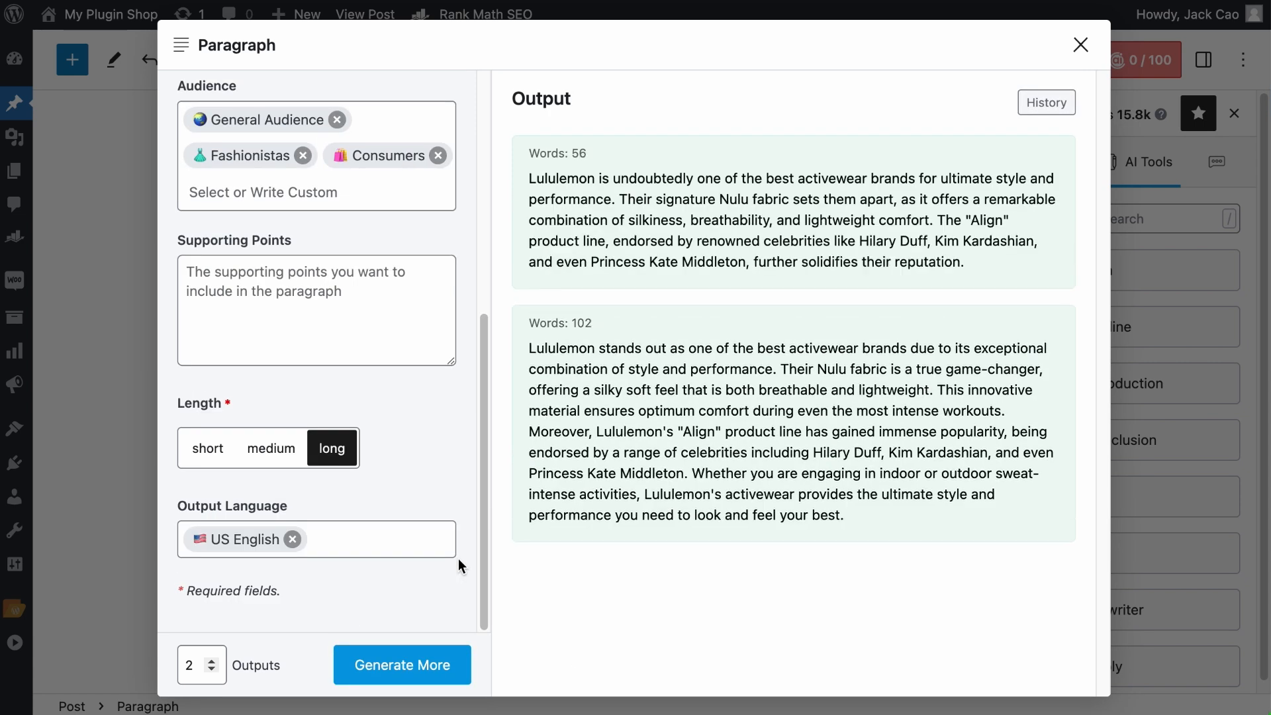
pyautogui.moveTo(881, 202)
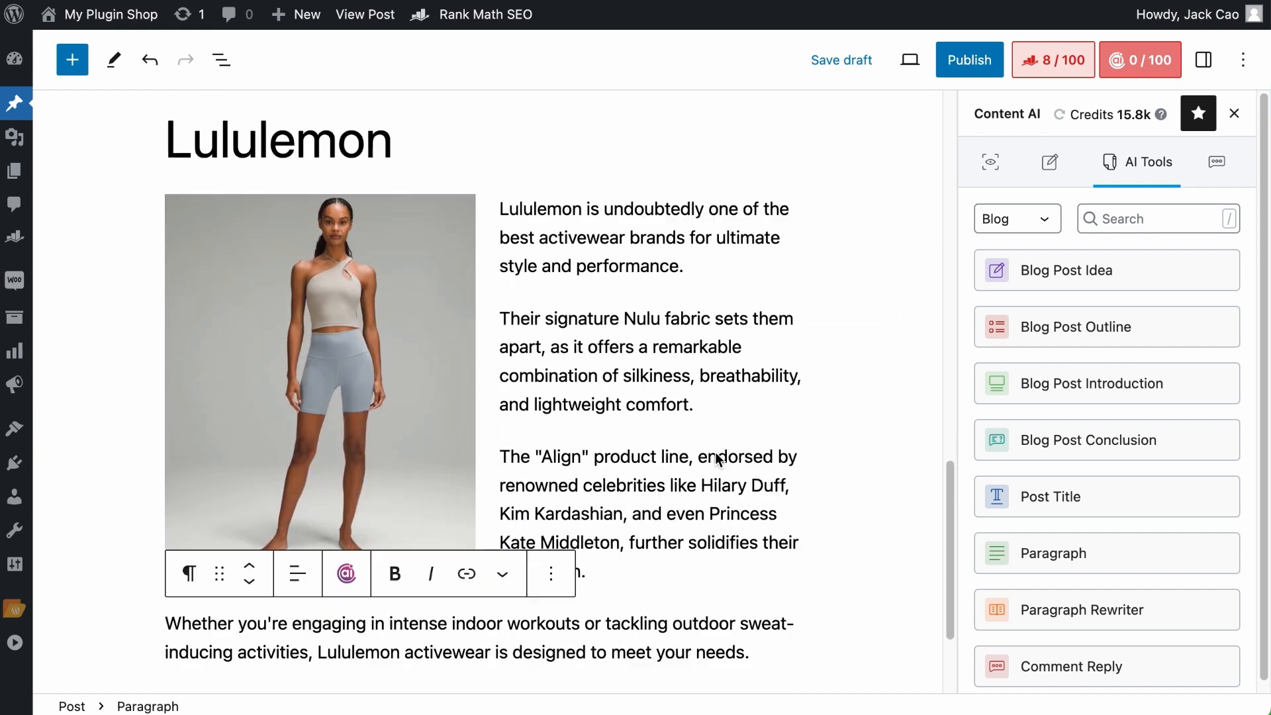
pyautogui.scroll(-3)
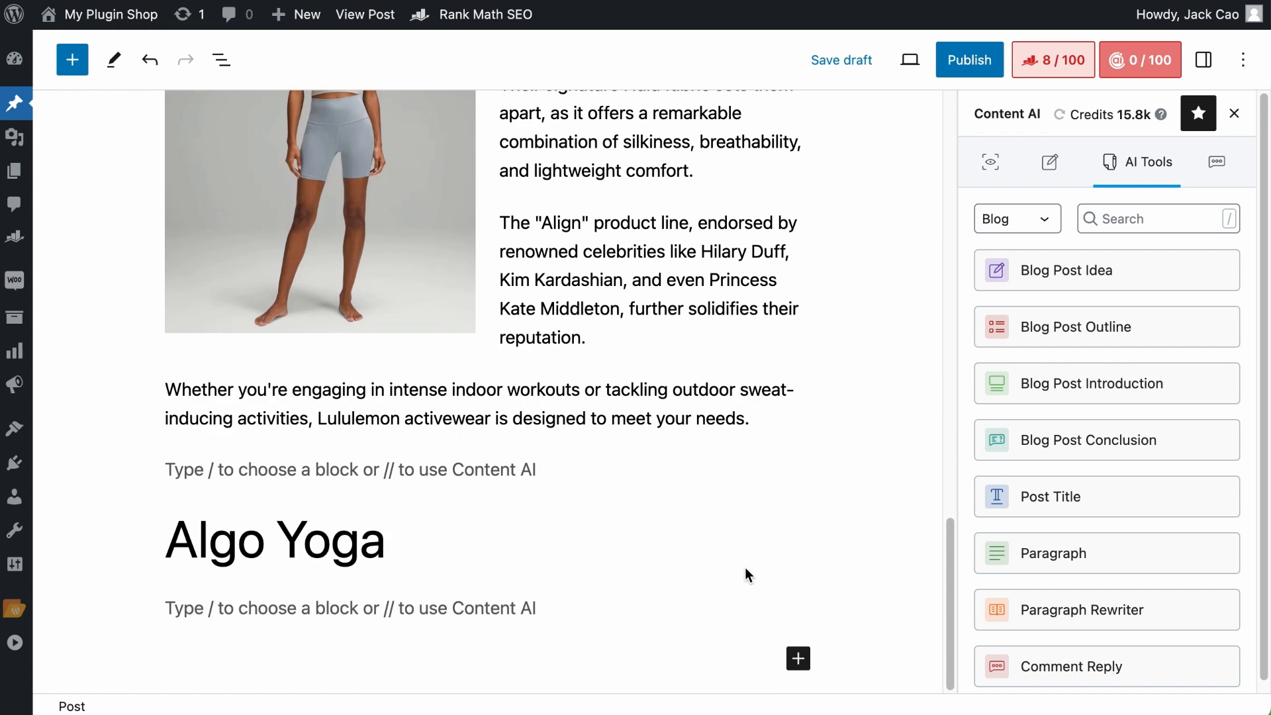
# Step: Enter the 'Explain why Algo Yoga is one of the best activewear' argument and generate two outputs
pyautogui.click(1053, 552)
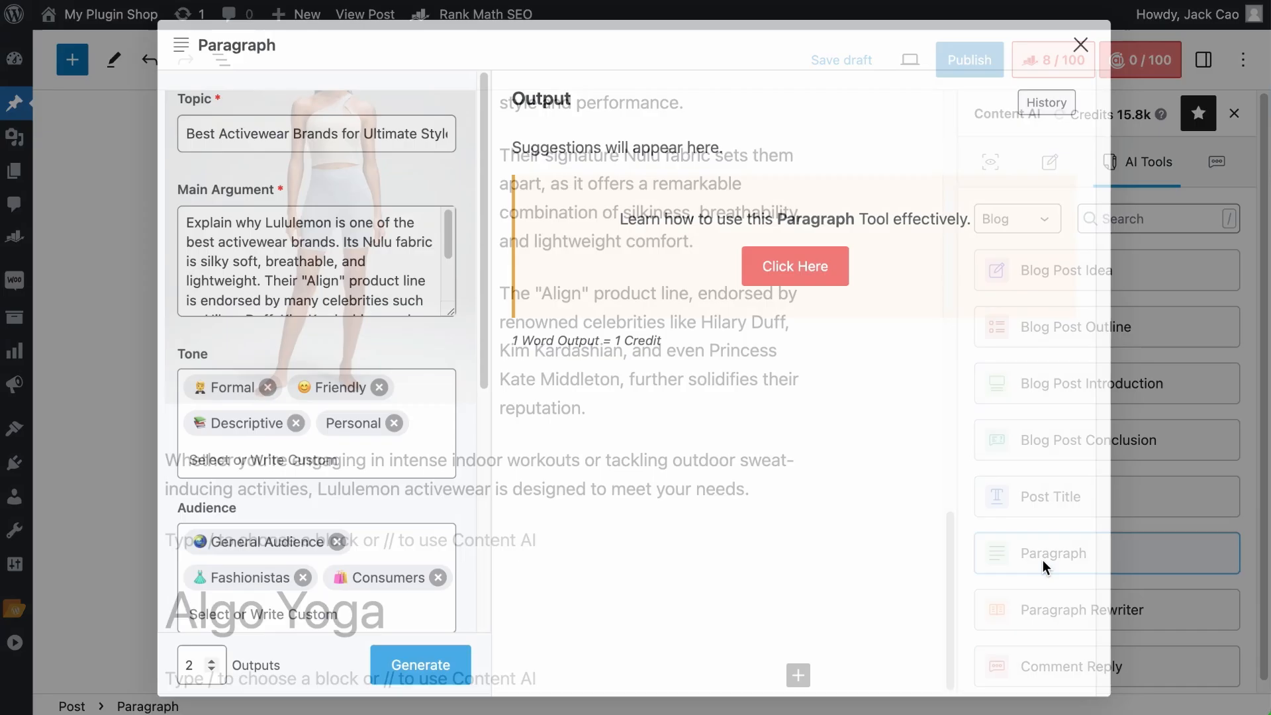
pyautogui.scroll(-3)
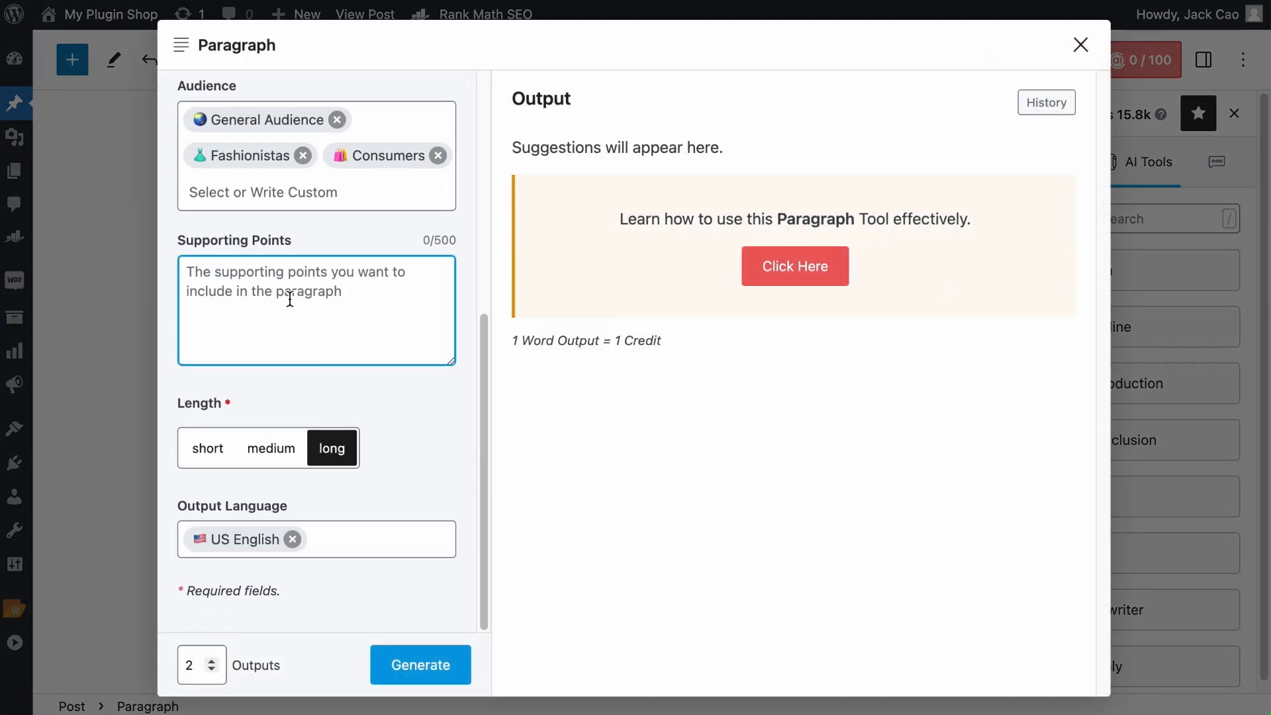
pyautogui.scroll(3)
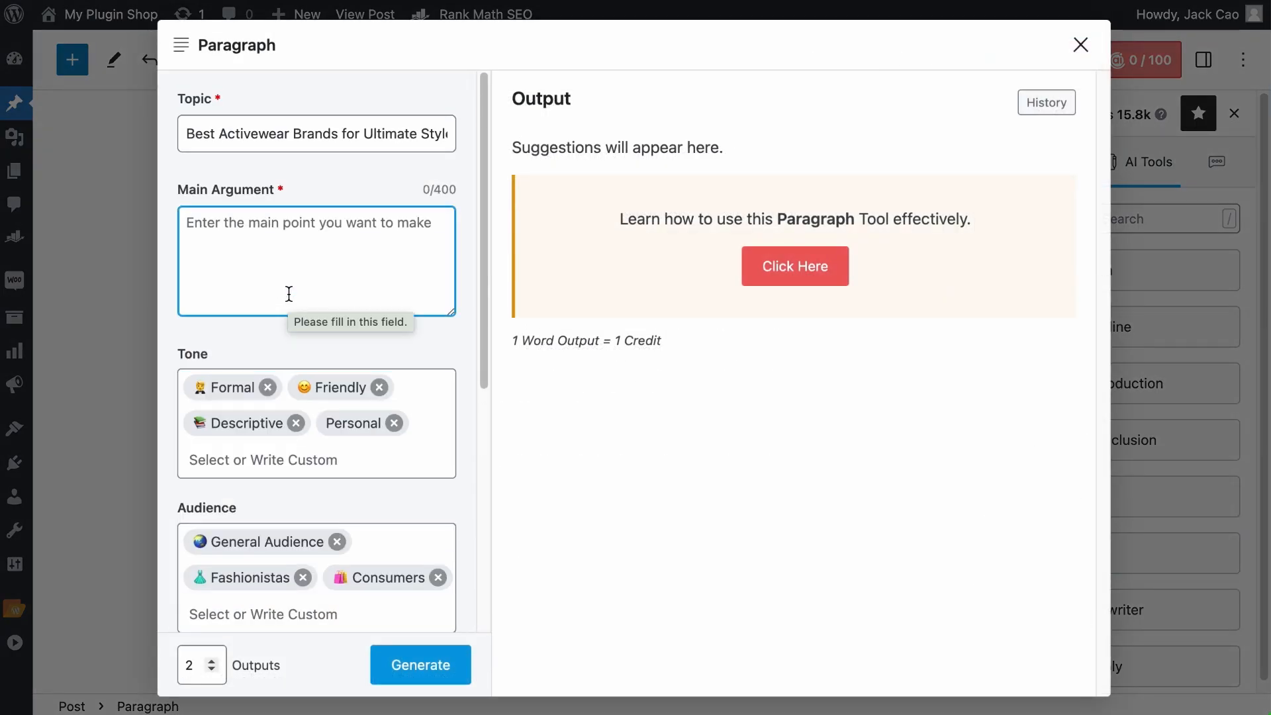
pyautogui.write('E')
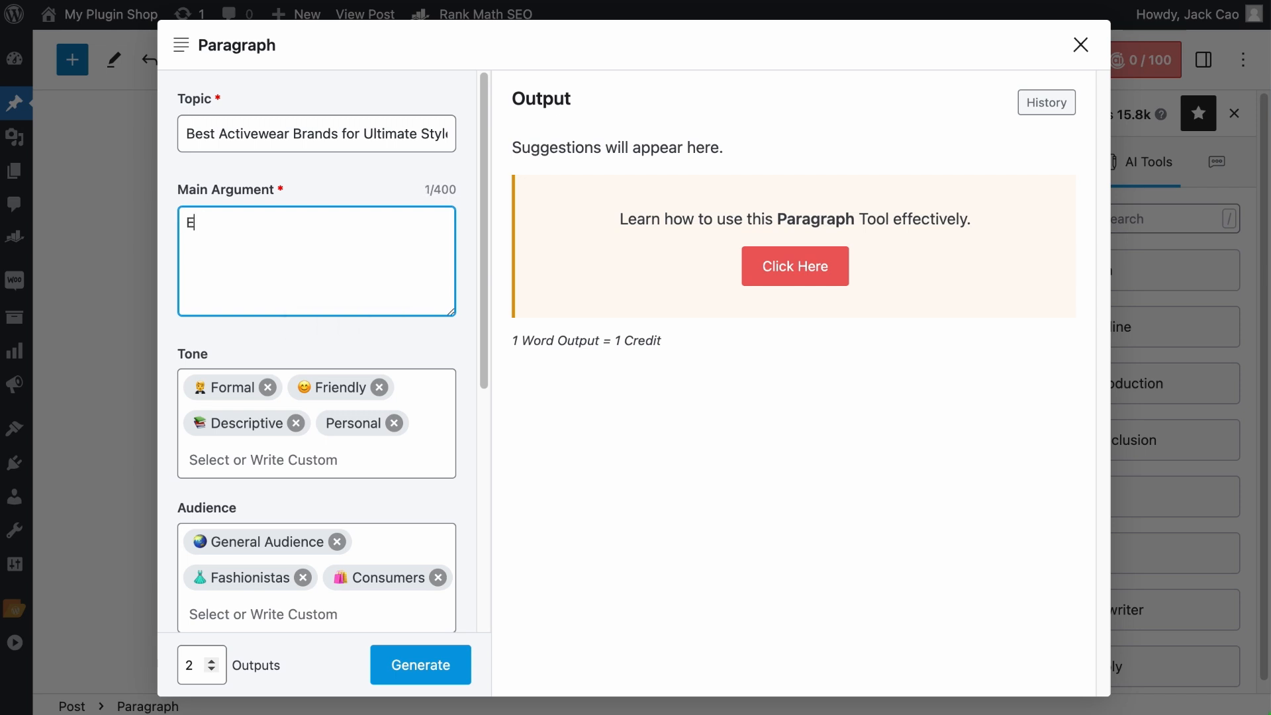
pyautogui.write('xplain why Algo Yoga is')
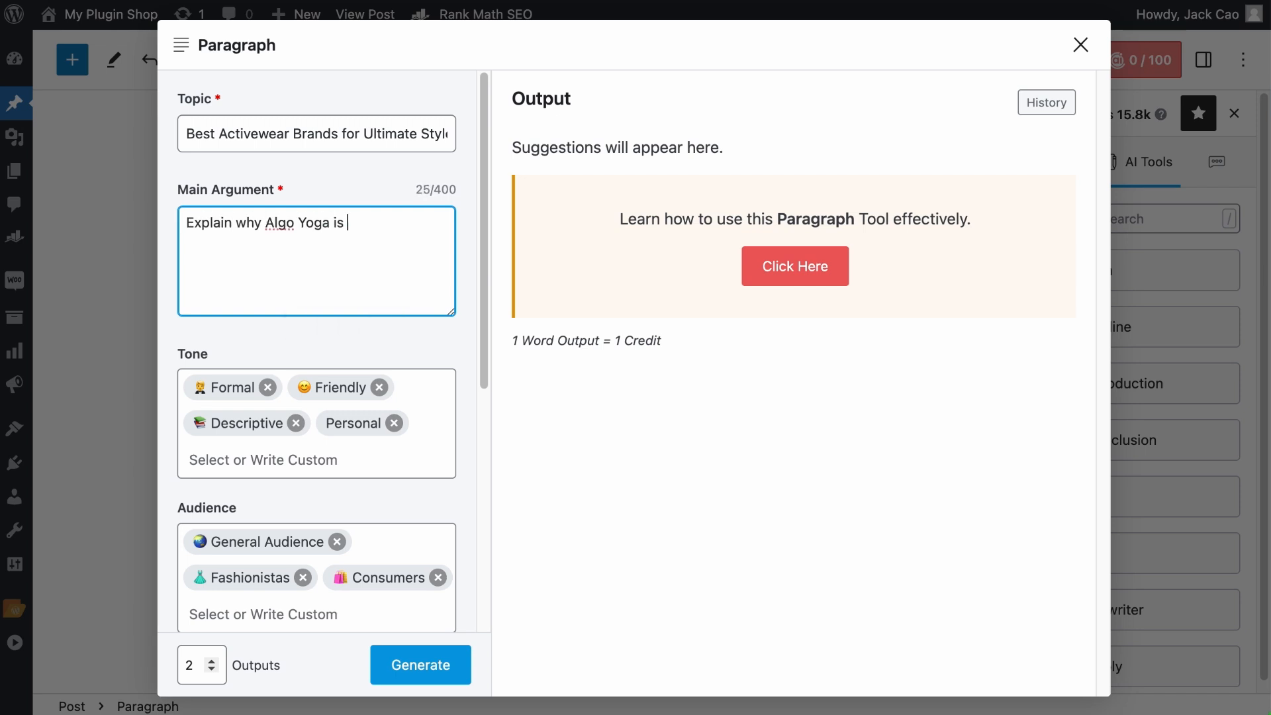
pyautogui.write('one of the best activewear')
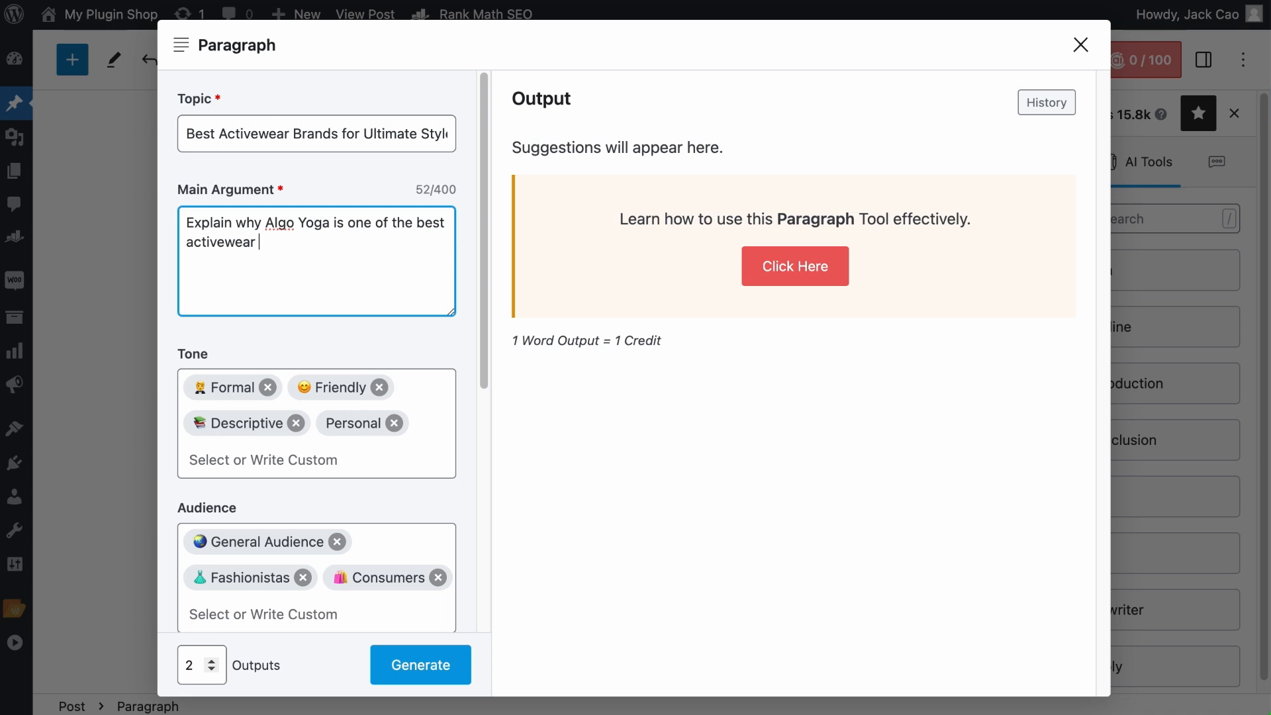
pyautogui.click(420, 664)
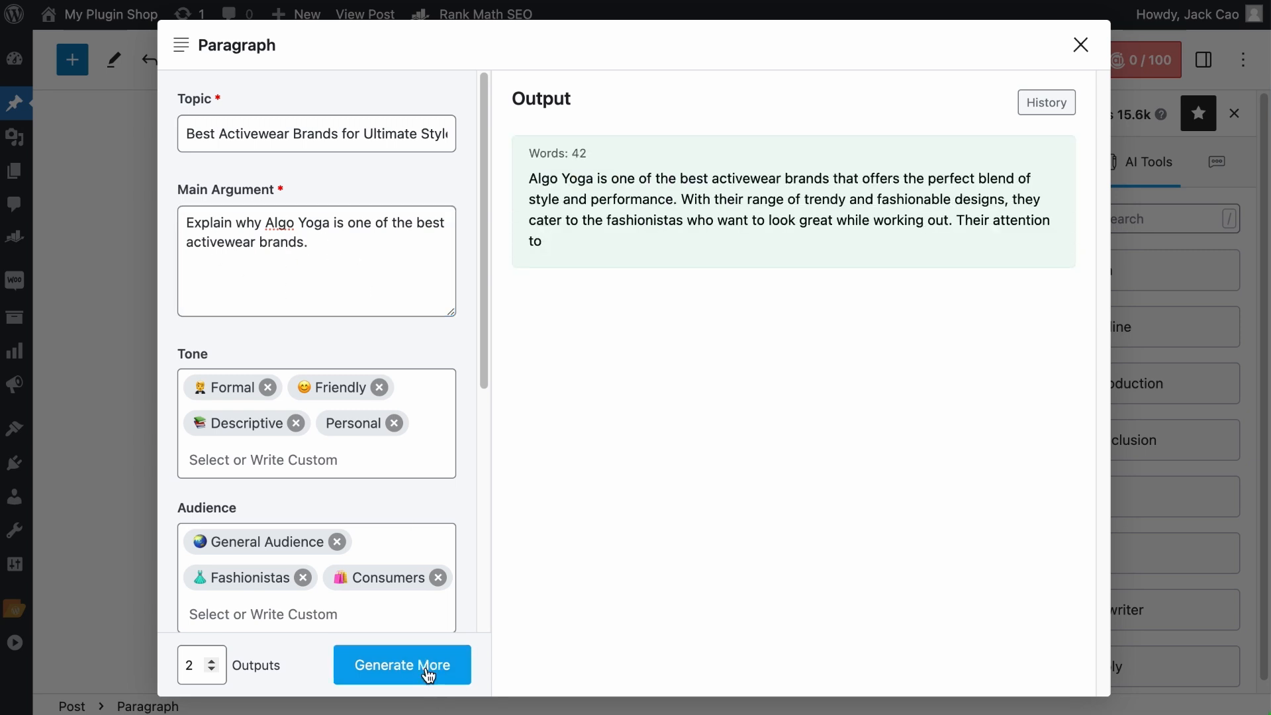
pyautogui.click(402, 665)
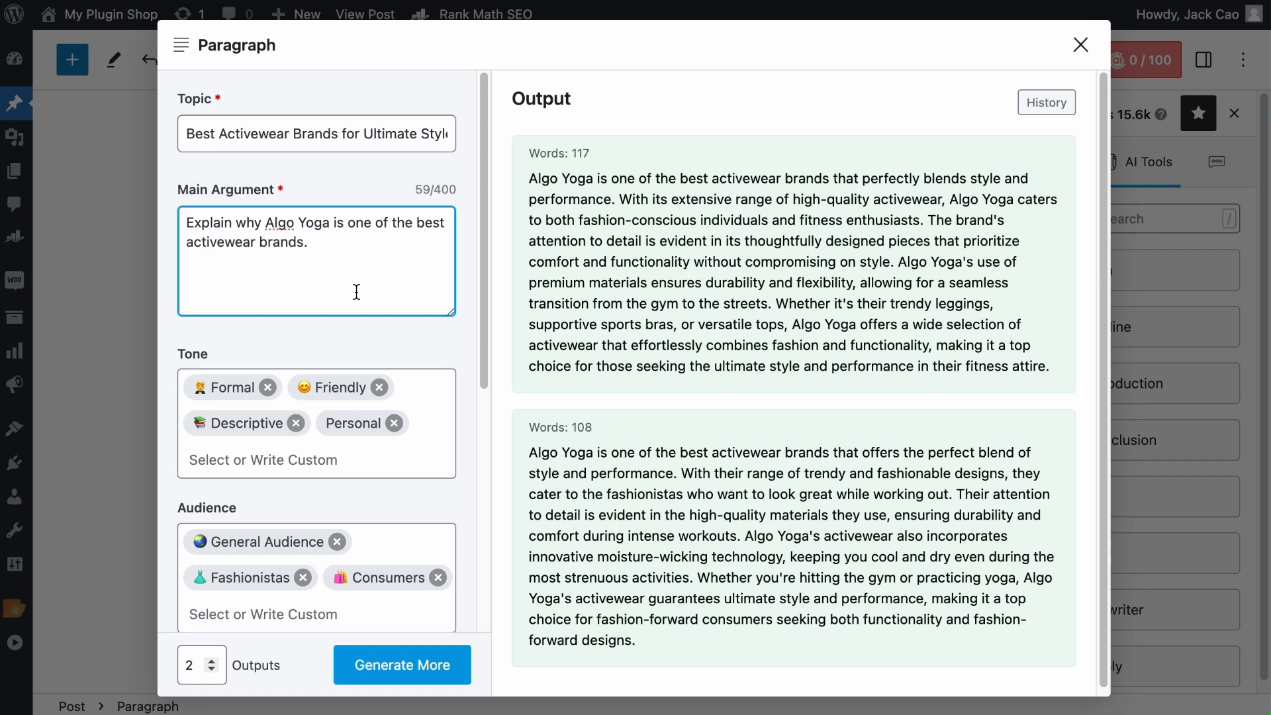
pyautogui.moveTo(746, 339)
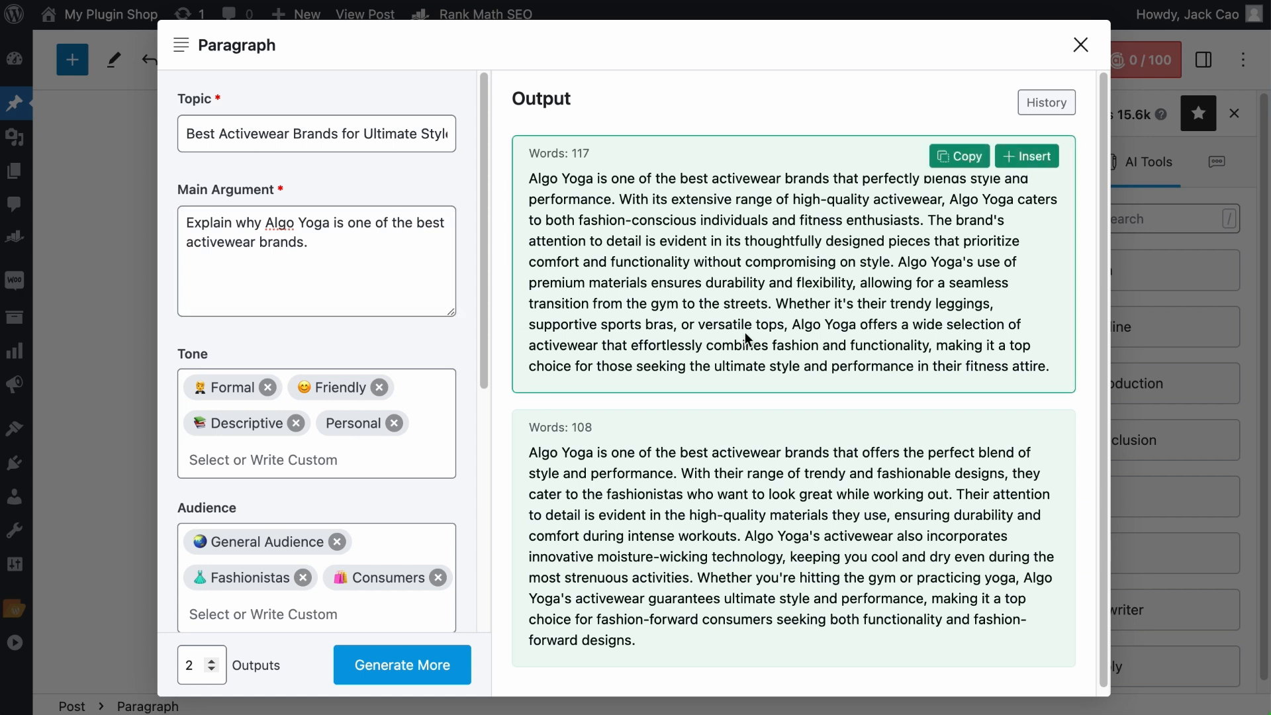